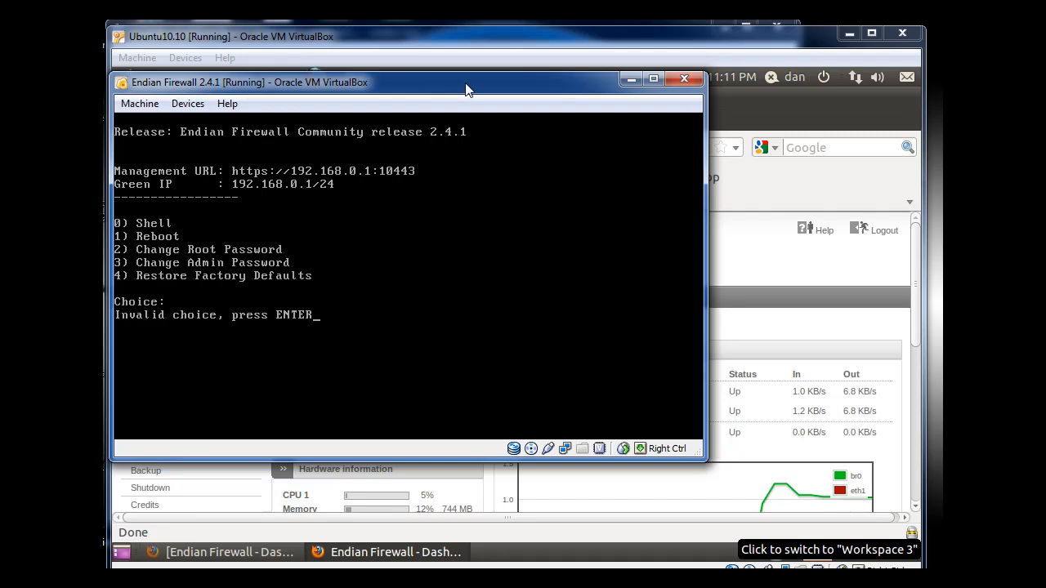
Step: Drag the Endian Firewall console window aside so the Ubuntu VM comes forward
{"action": "left_click_drag", "start_coordinate": [470, 88], "coordinate": [445, 85]}
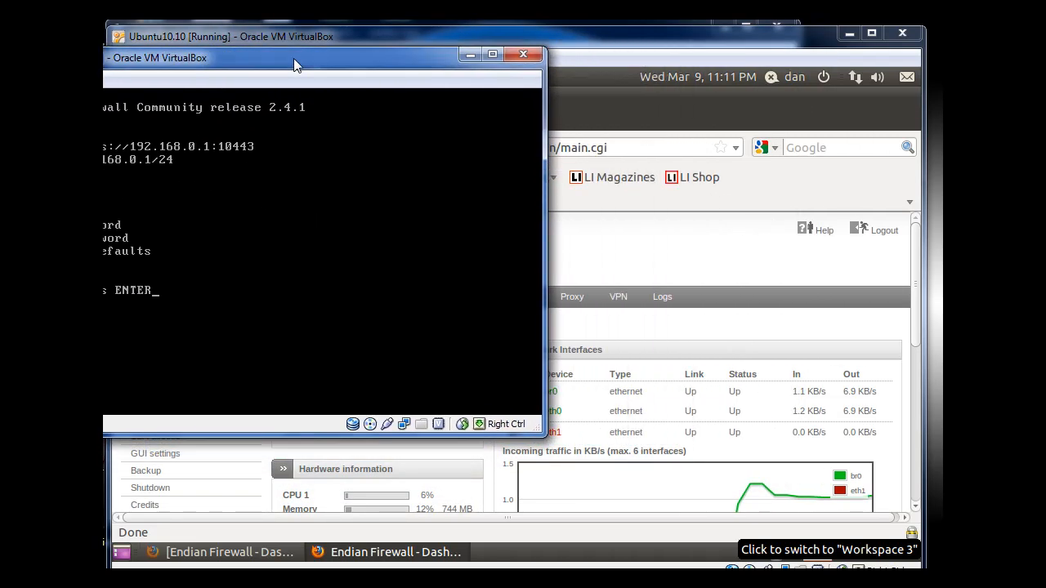
{"action": "left_click_drag", "start_coordinate": [294, 57], "coordinate": [392, 45]}
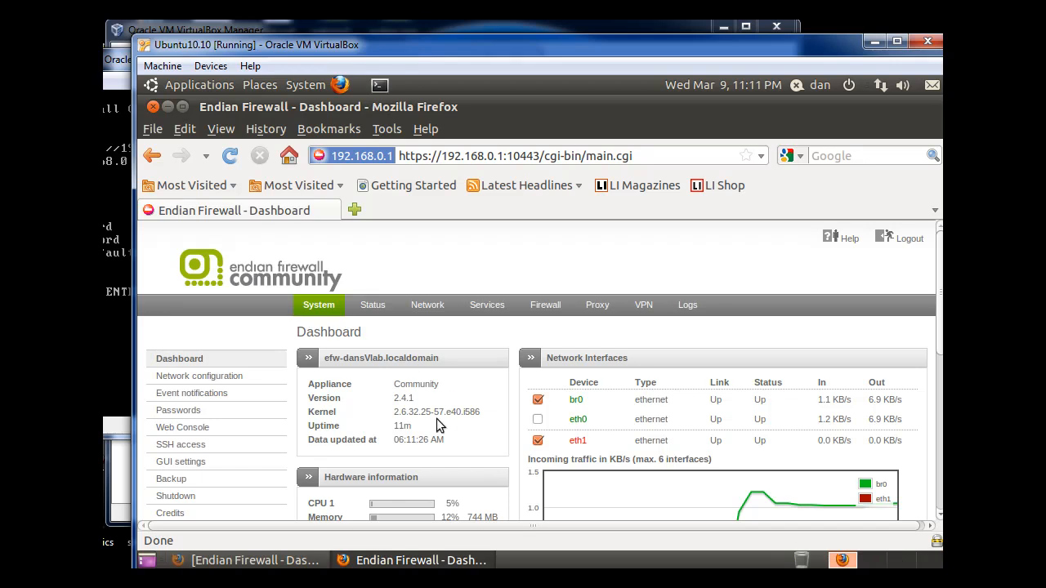
{"action": "mouse_move", "coordinate": [483, 466]}
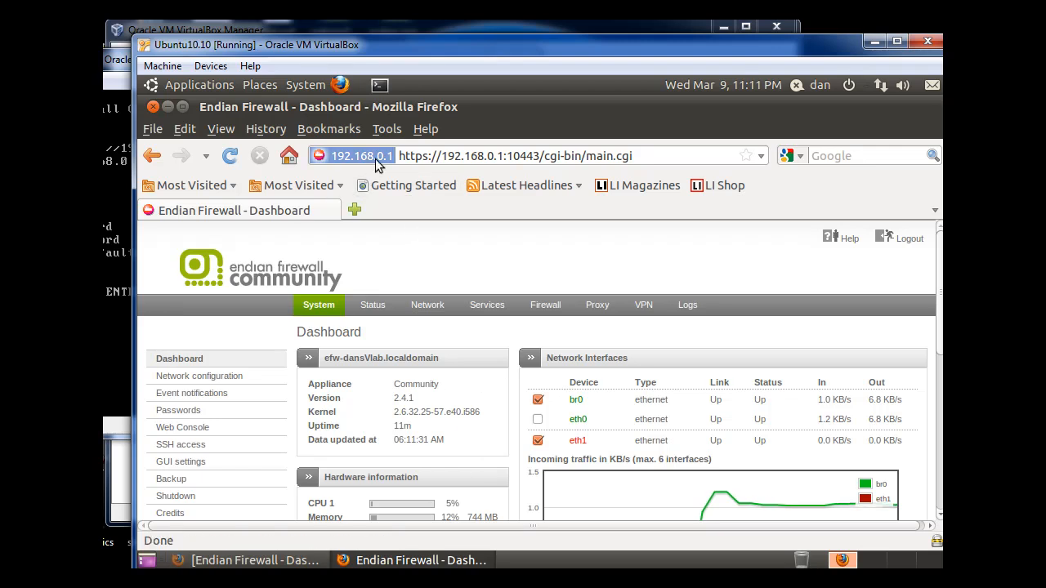
{"action": "mouse_move", "coordinate": [422, 247]}
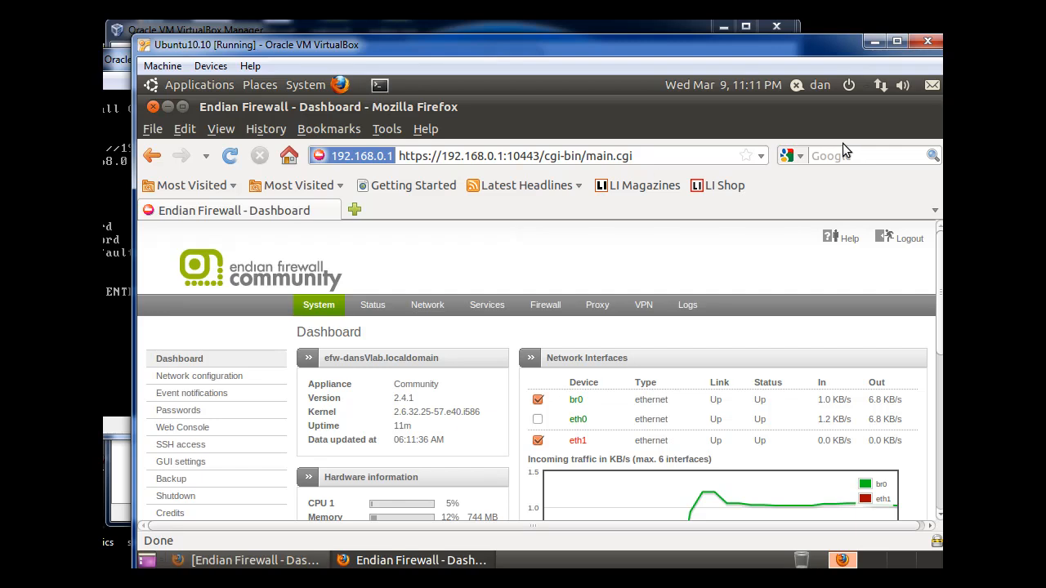
{"action": "mouse_move", "coordinate": [694, 113]}
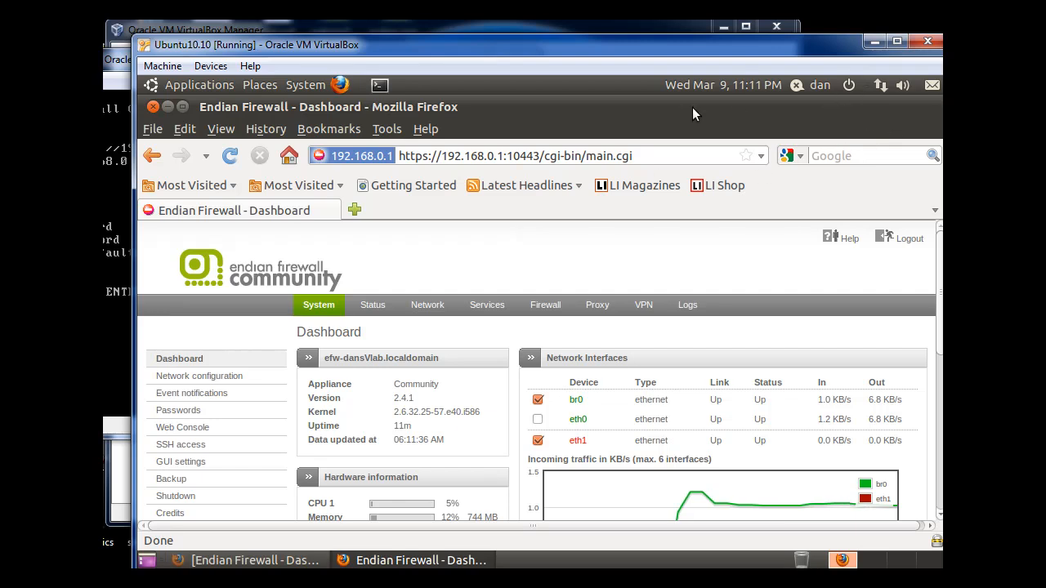
{"action": "mouse_move", "coordinate": [265, 178]}
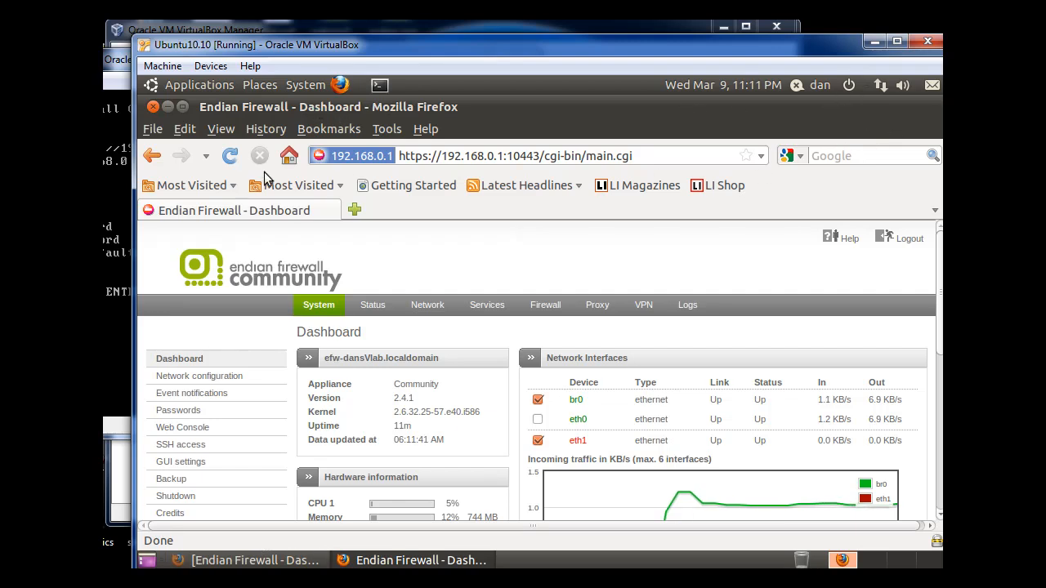
Step: Reach Network Connections via System Preferences and briefly view Auto eth0's settings without changes
{"action": "left_click", "coordinate": [305, 85]}
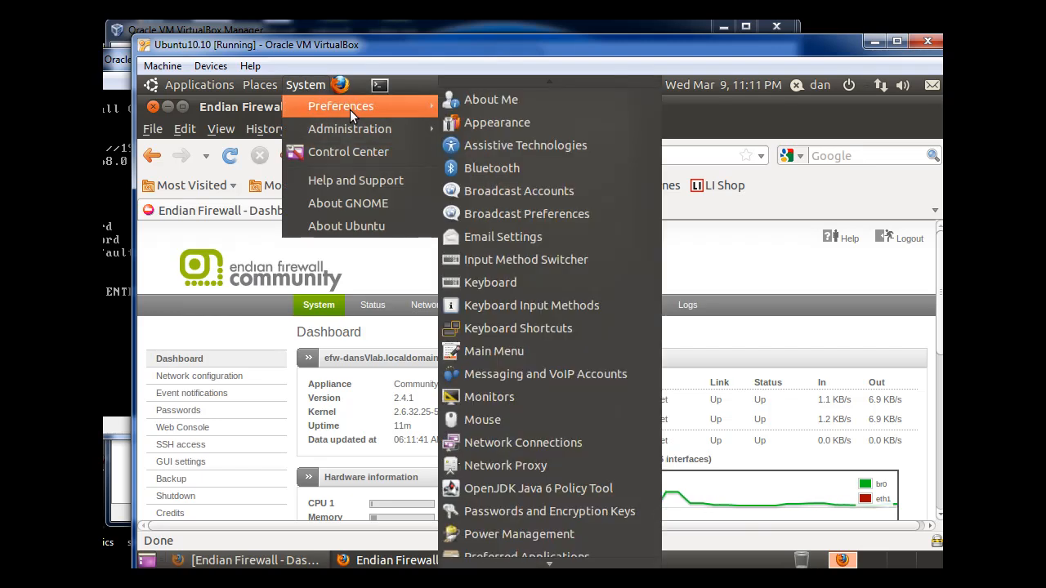
{"action": "mouse_move", "coordinate": [545, 374]}
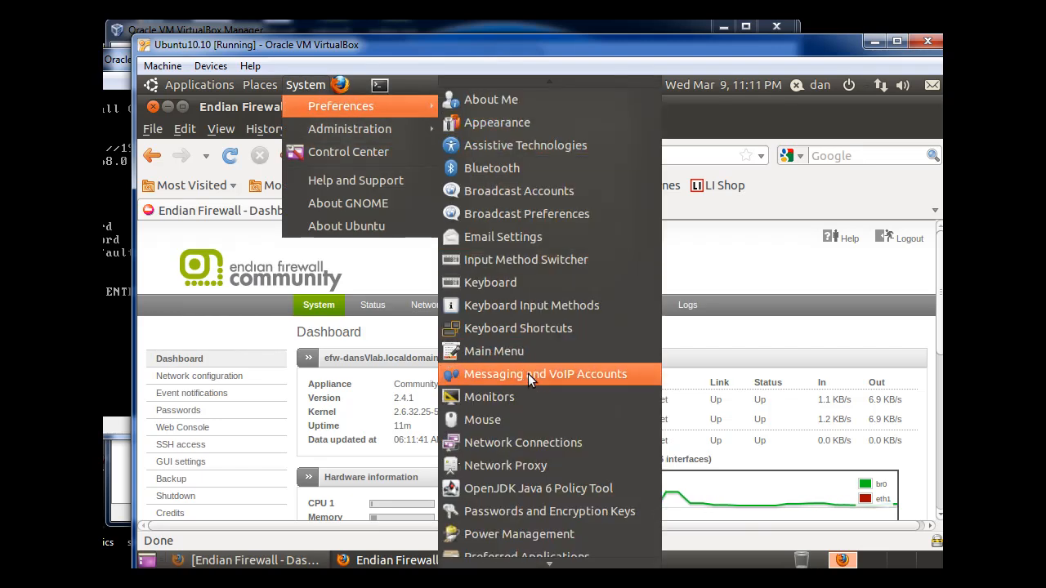
{"action": "left_click", "coordinate": [523, 442]}
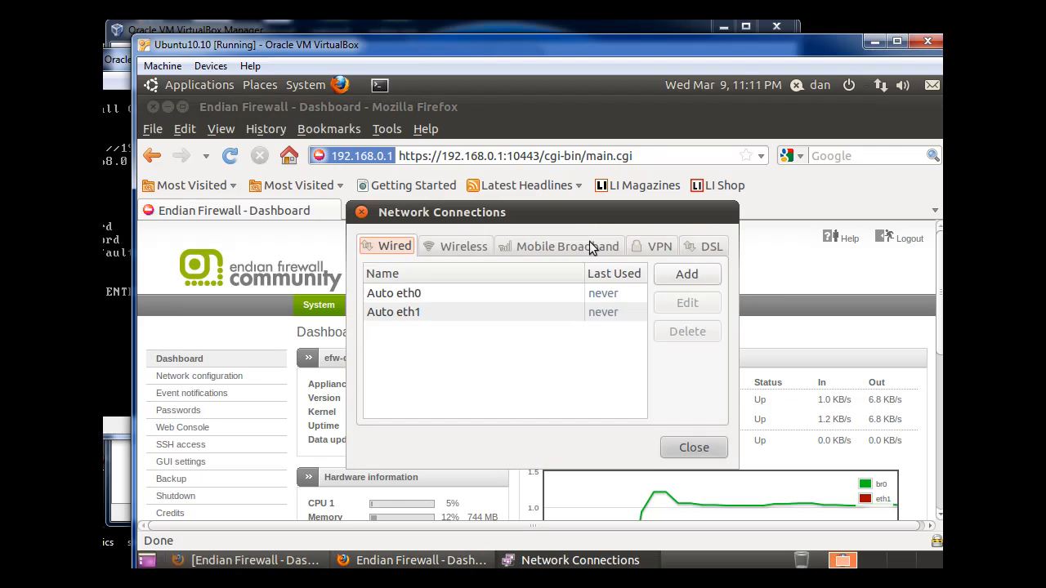
{"action": "left_click", "coordinate": [394, 293]}
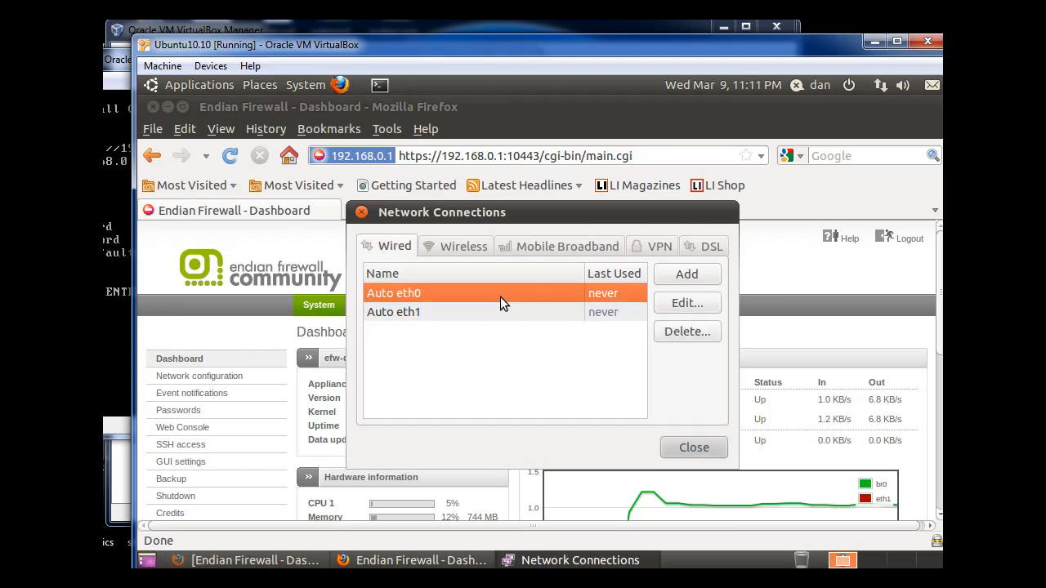
{"action": "left_click", "coordinate": [686, 302]}
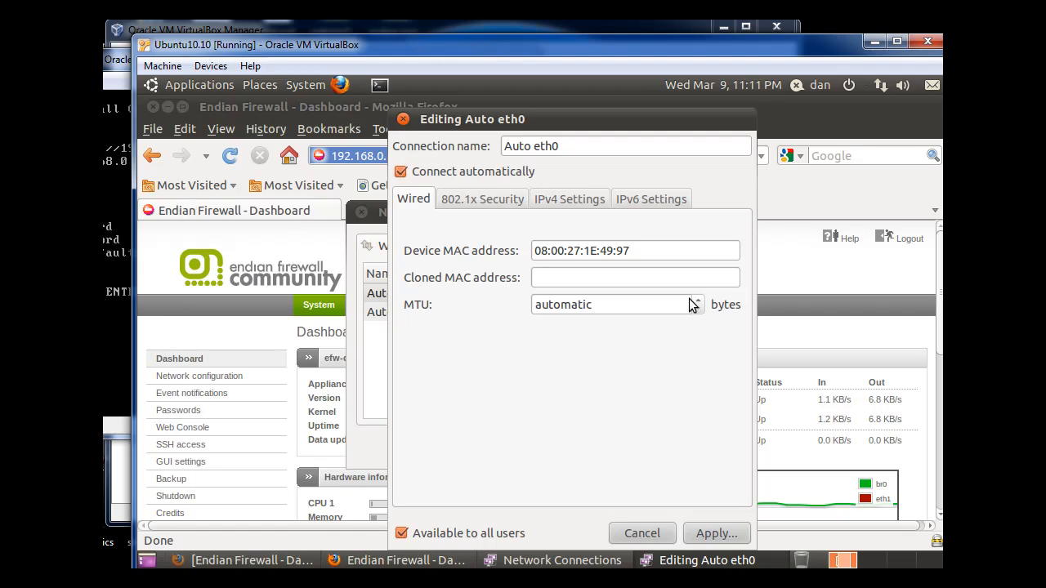
{"action": "left_click", "coordinate": [641, 533]}
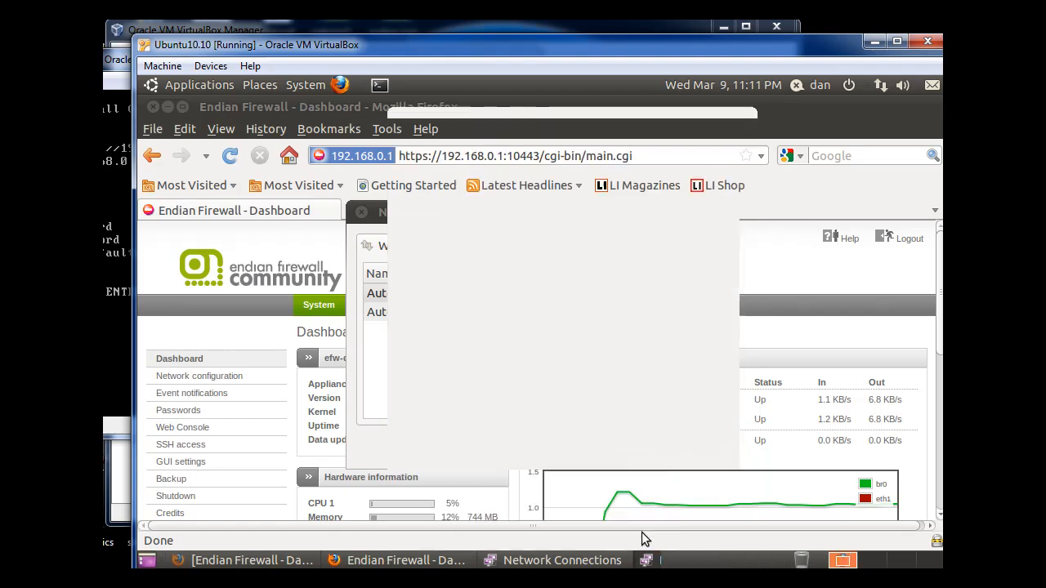
Step: Select the Auto eth1 wired connection in the list
{"action": "left_click", "coordinate": [879, 85]}
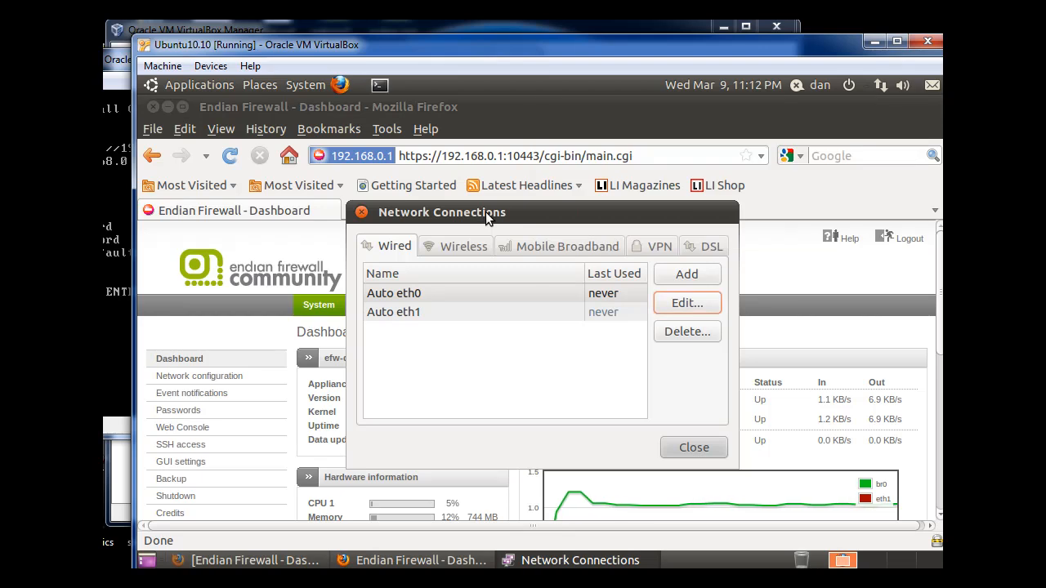
{"action": "mouse_move", "coordinate": [499, 269]}
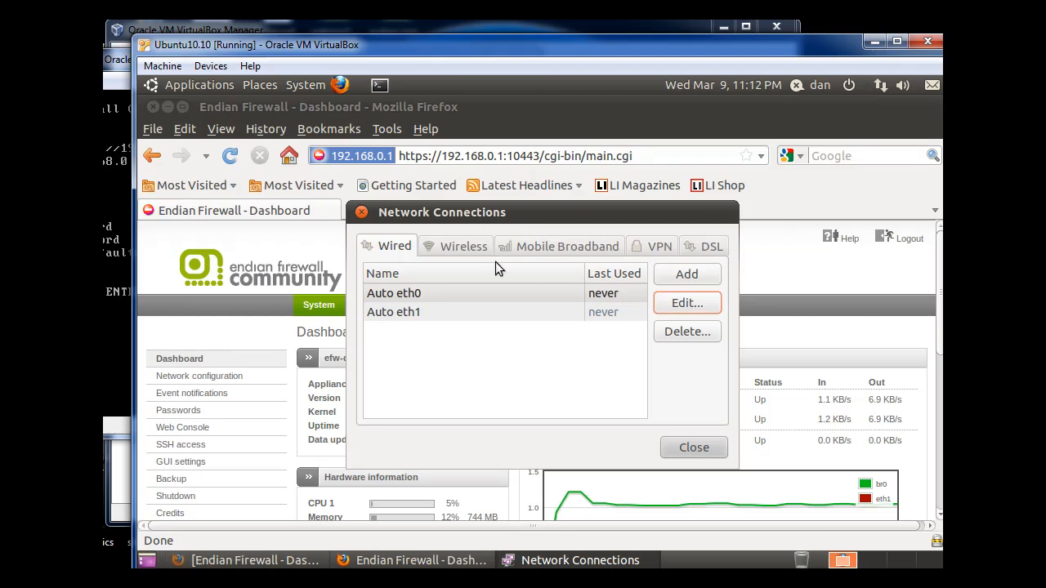
{"action": "mouse_move", "coordinate": [431, 321]}
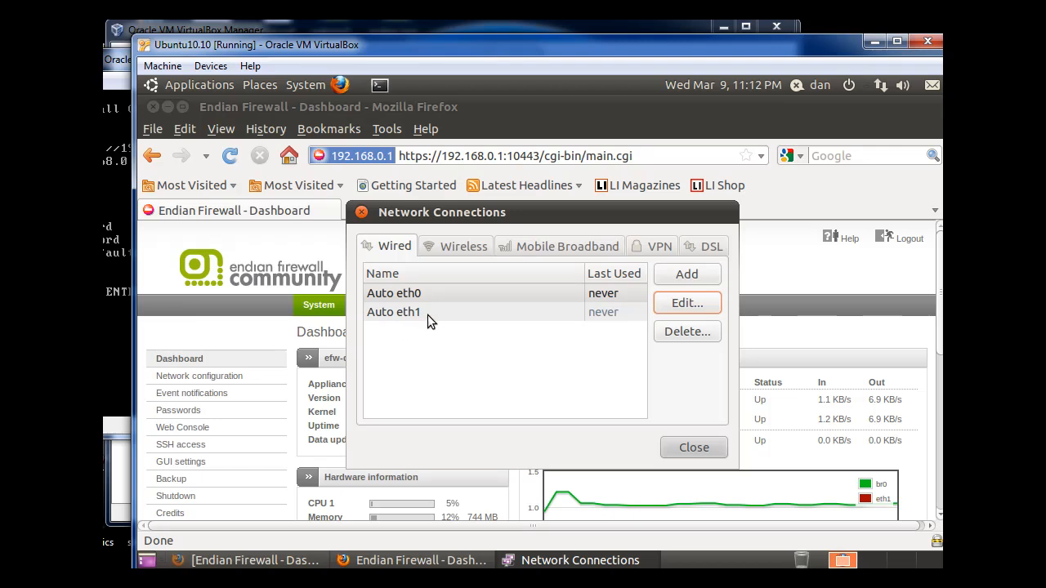
{"action": "left_click", "coordinate": [394, 311]}
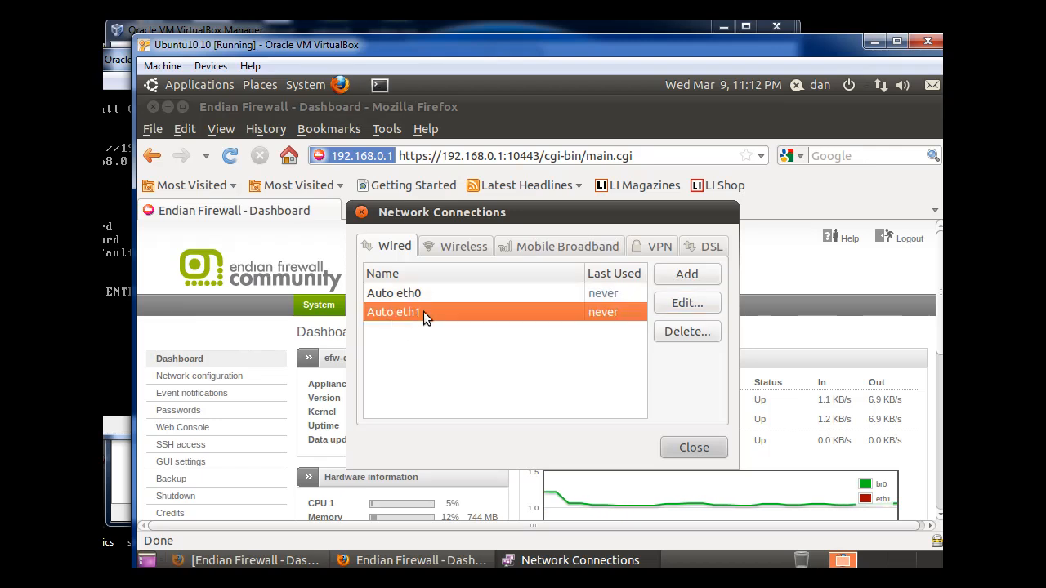
{"action": "mouse_move", "coordinate": [686, 303]}
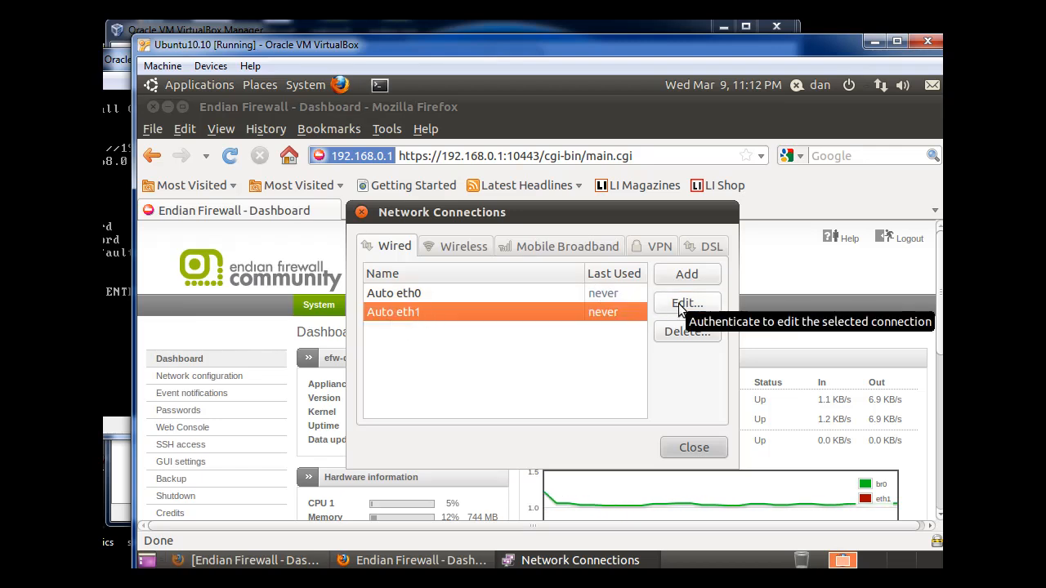
Step: Review Auto eth1's IPv4 settings — Manual, 192.168.0.100, gateway/DNS 192.168.0.1 — and apply them
{"action": "left_click", "coordinate": [687, 303]}
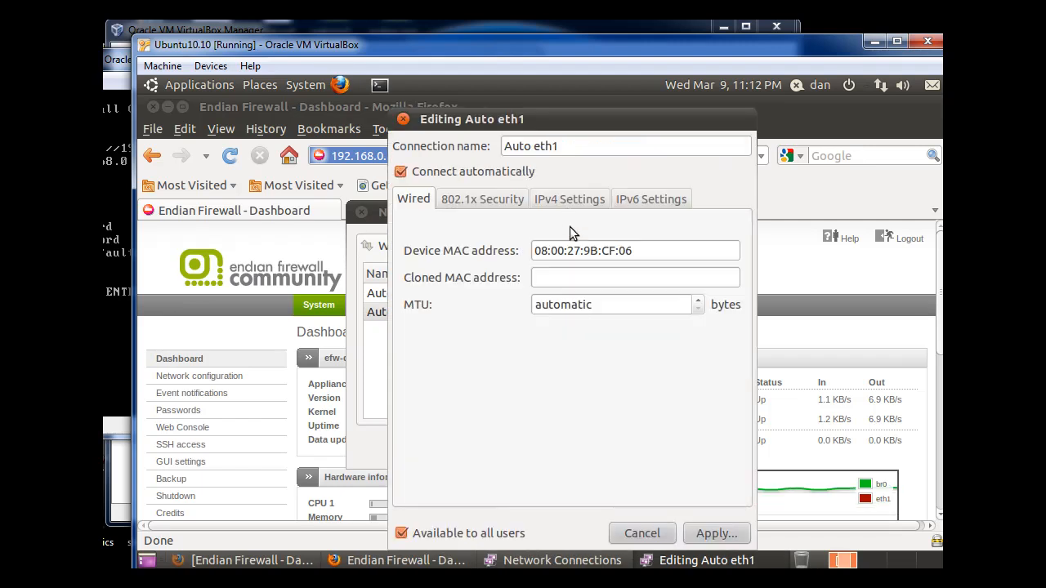
{"action": "left_click", "coordinate": [569, 199]}
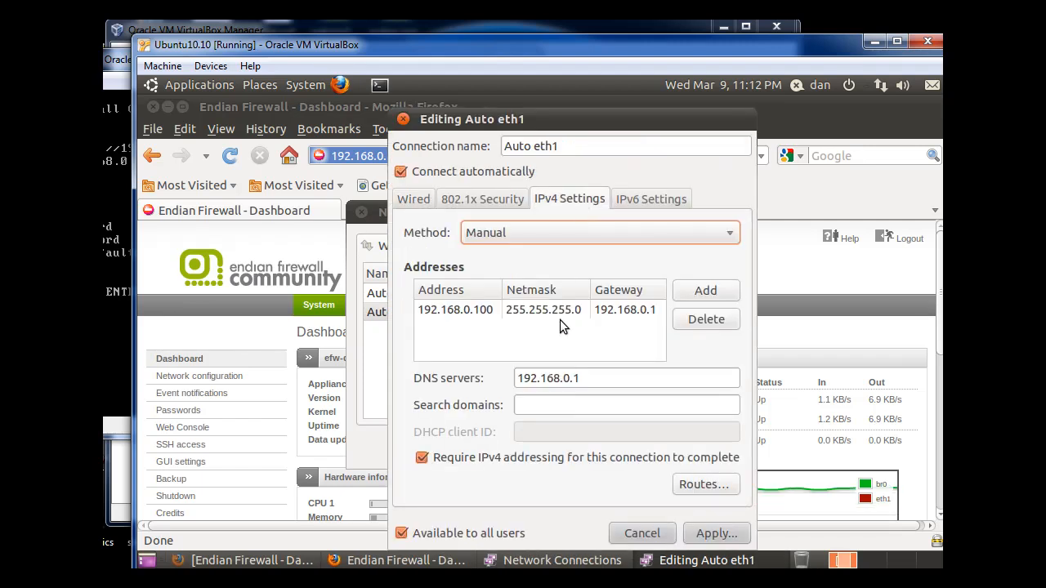
{"action": "mouse_move", "coordinate": [556, 281]}
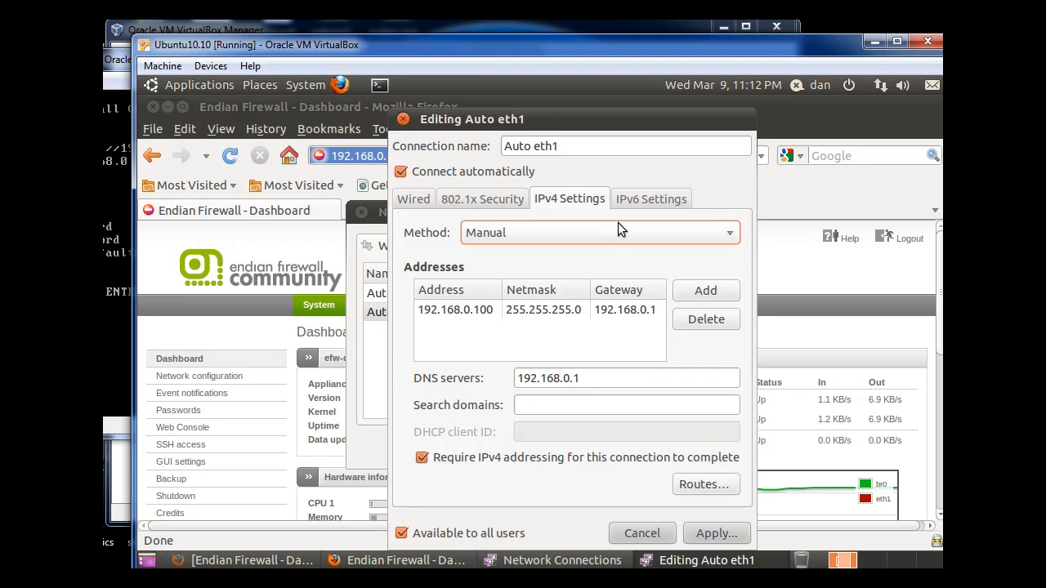
{"action": "left_click", "coordinate": [597, 232]}
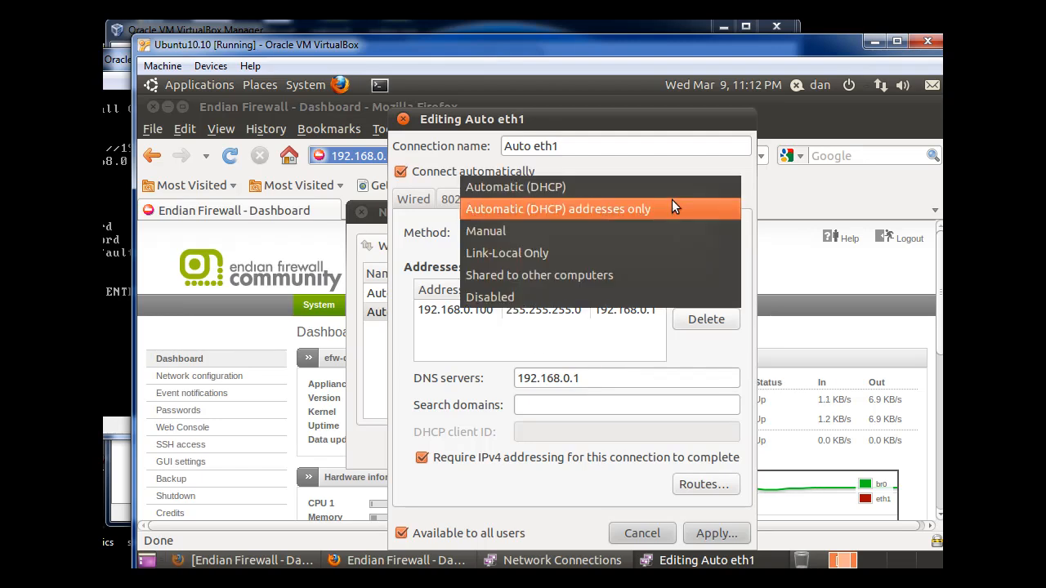
{"action": "left_click", "coordinate": [485, 231]}
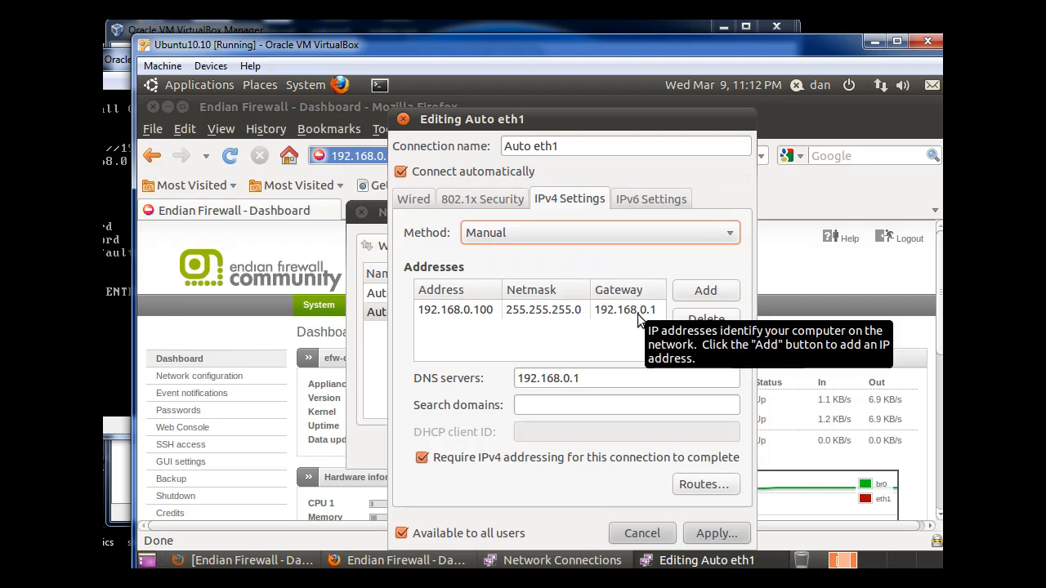
{"action": "mouse_move", "coordinate": [550, 345]}
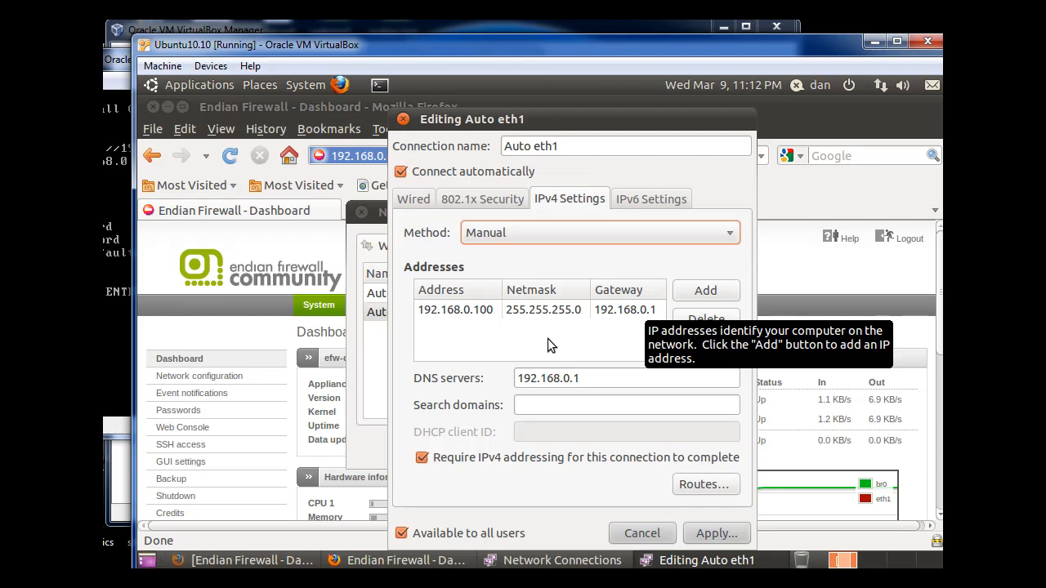
{"action": "mouse_move", "coordinate": [523, 345]}
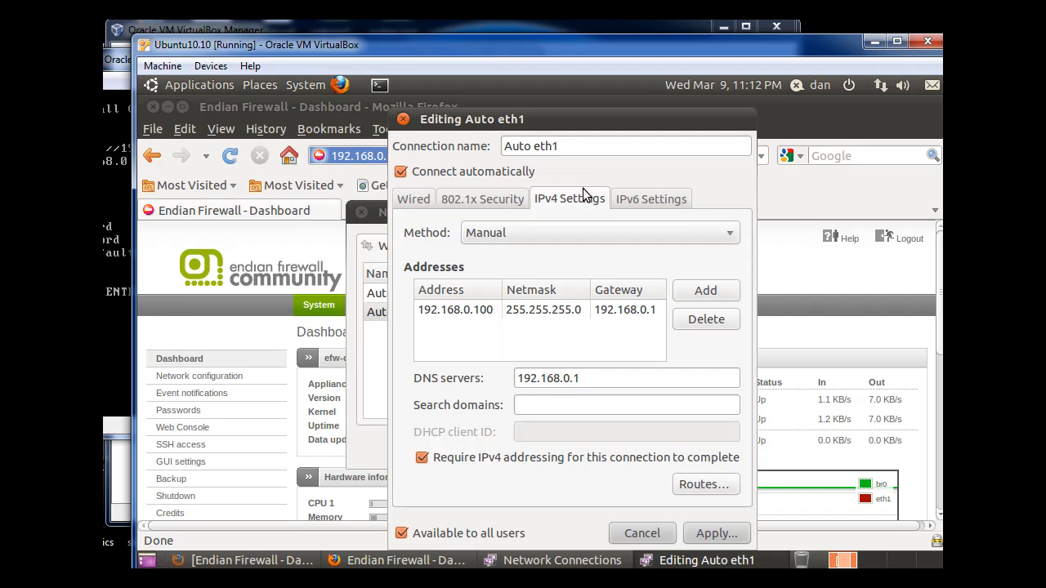
{"action": "mouse_move", "coordinate": [580, 202]}
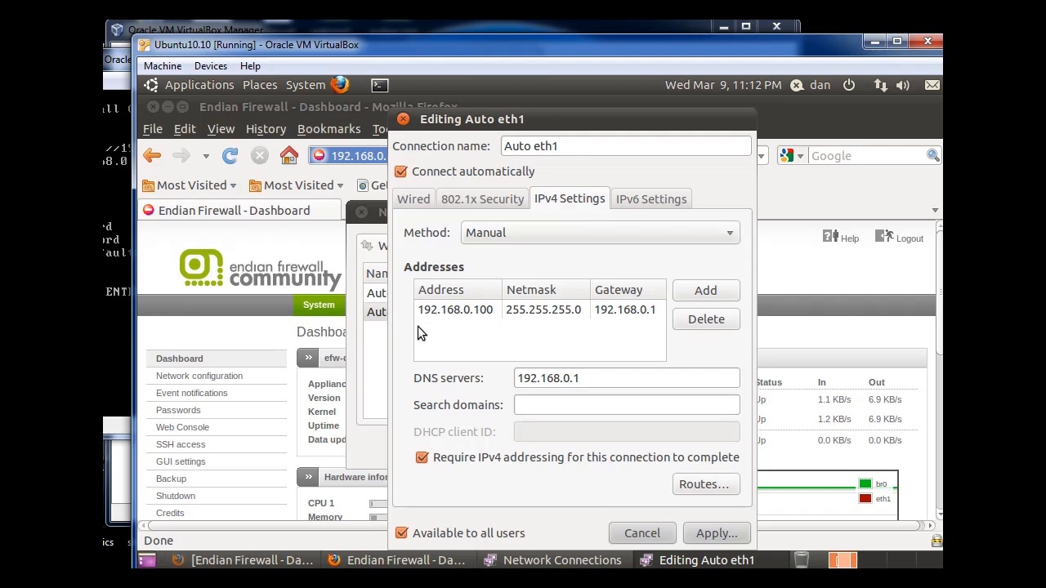
{"action": "mouse_move", "coordinate": [441, 327]}
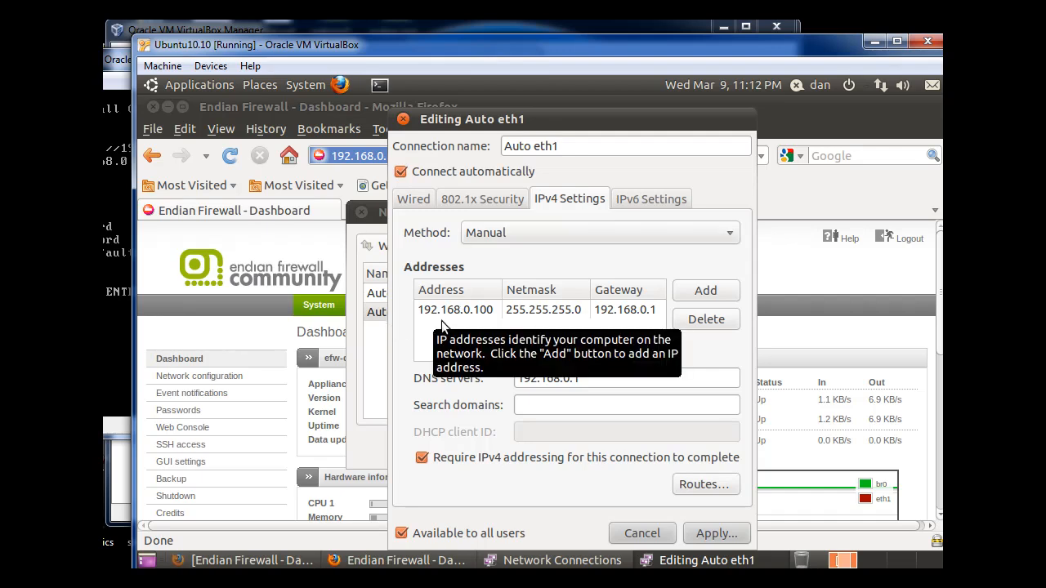
{"action": "mouse_move", "coordinate": [571, 334]}
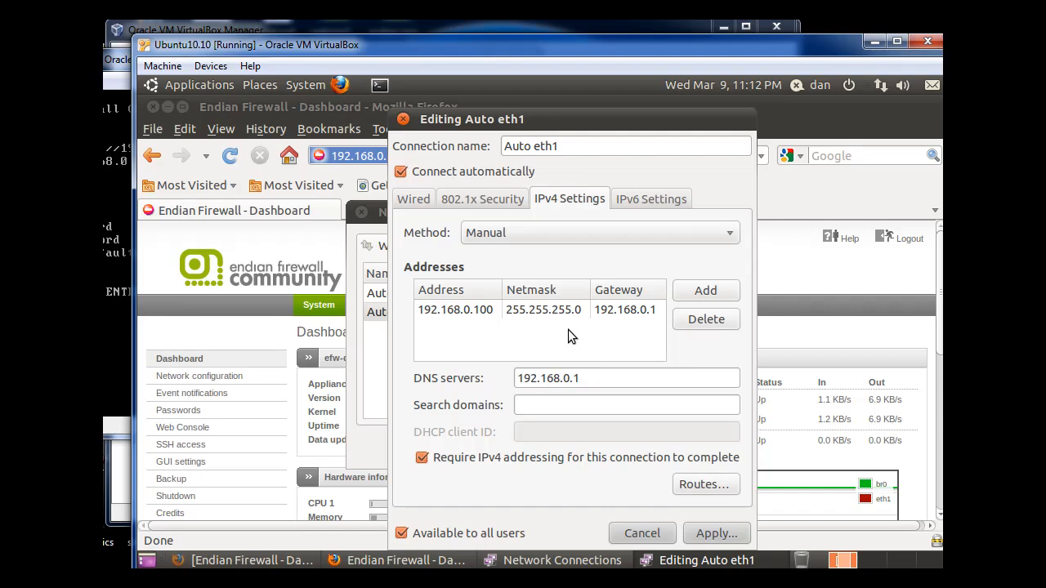
{"action": "mouse_move", "coordinate": [564, 331]}
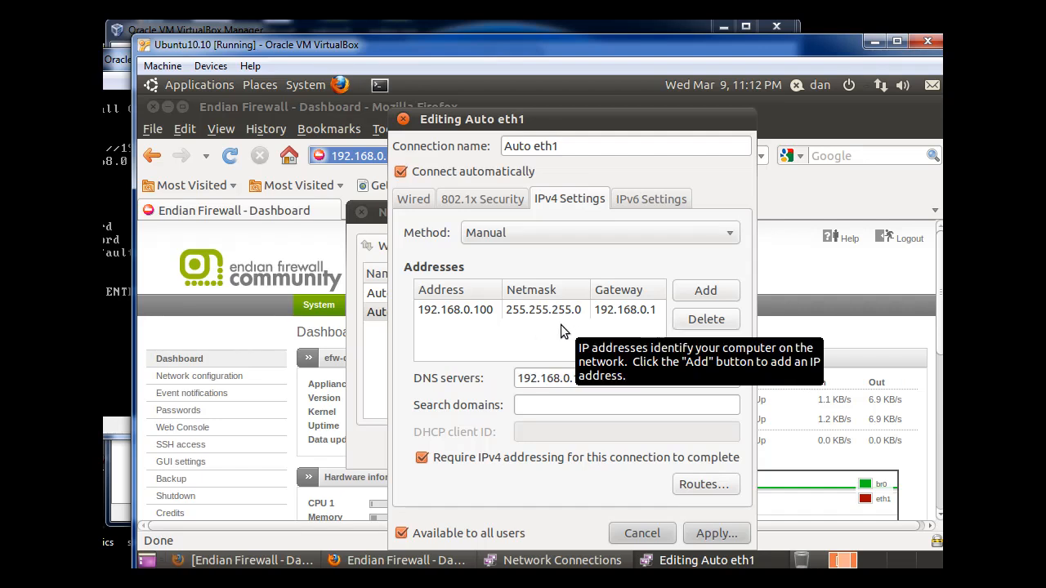
{"action": "mouse_move", "coordinate": [544, 329]}
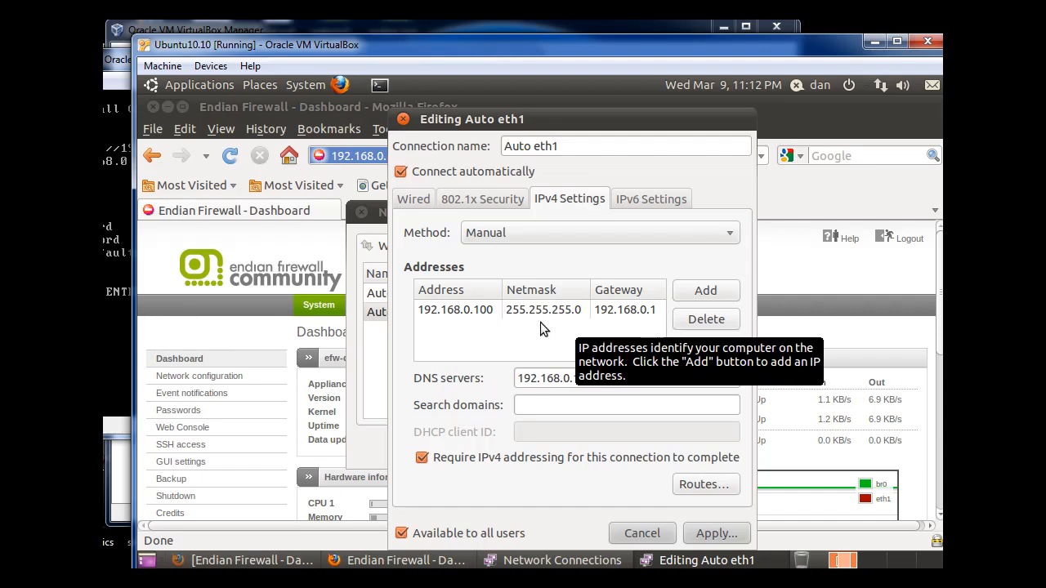
{"action": "mouse_move", "coordinate": [614, 321]}
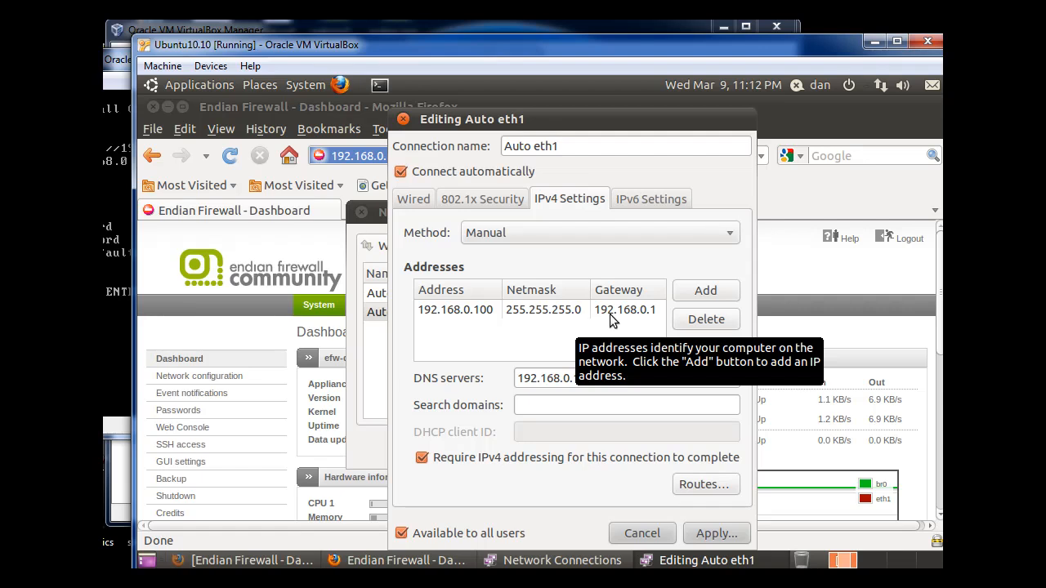
{"action": "mouse_move", "coordinate": [259, 283]}
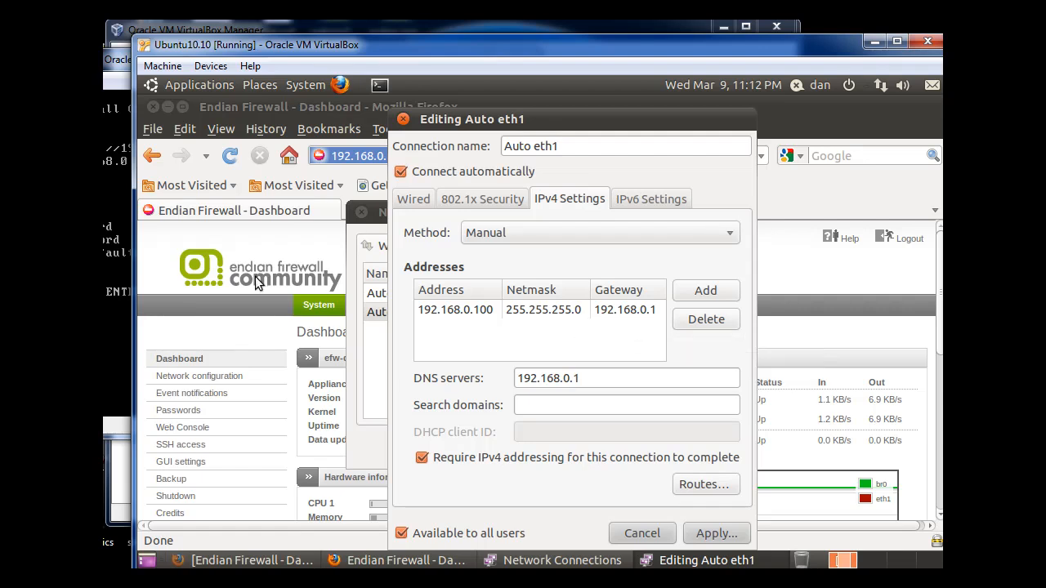
{"action": "mouse_move", "coordinate": [662, 334]}
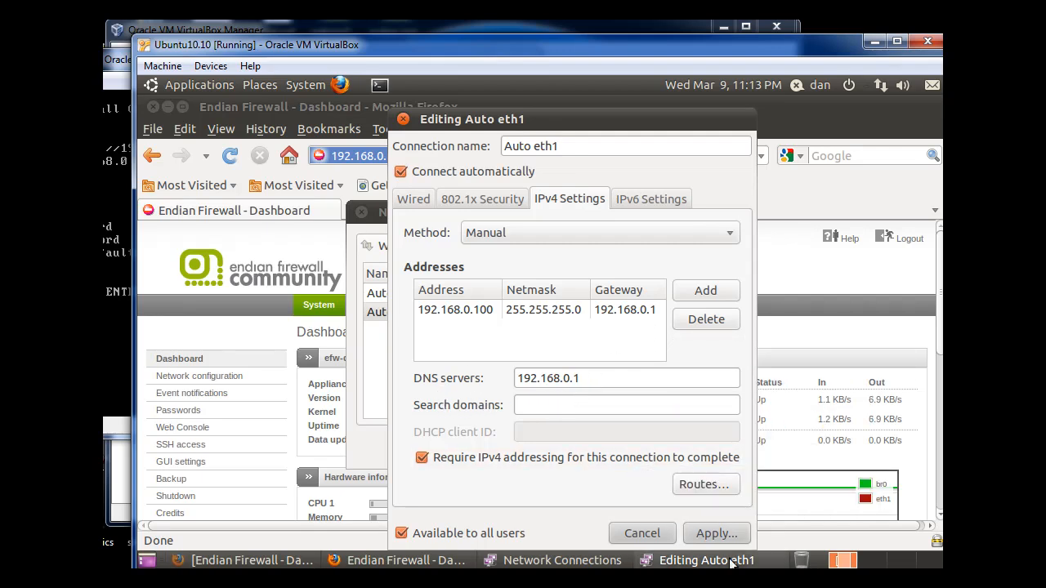
{"action": "left_click", "coordinate": [716, 533]}
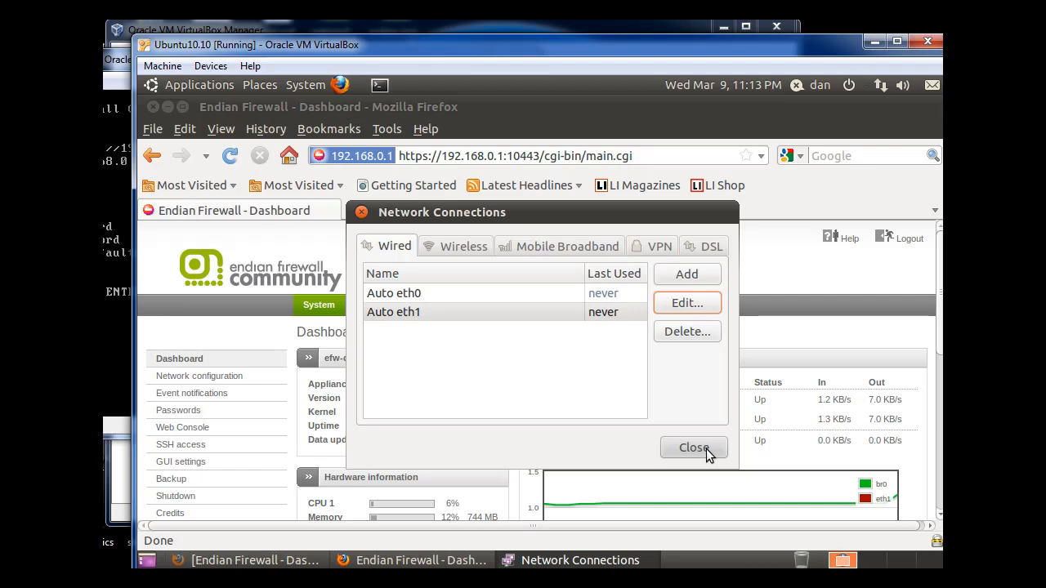
Step: Close Network Connections and scroll the Endian dashboard to the hardware usage
{"action": "left_click", "coordinate": [692, 448]}
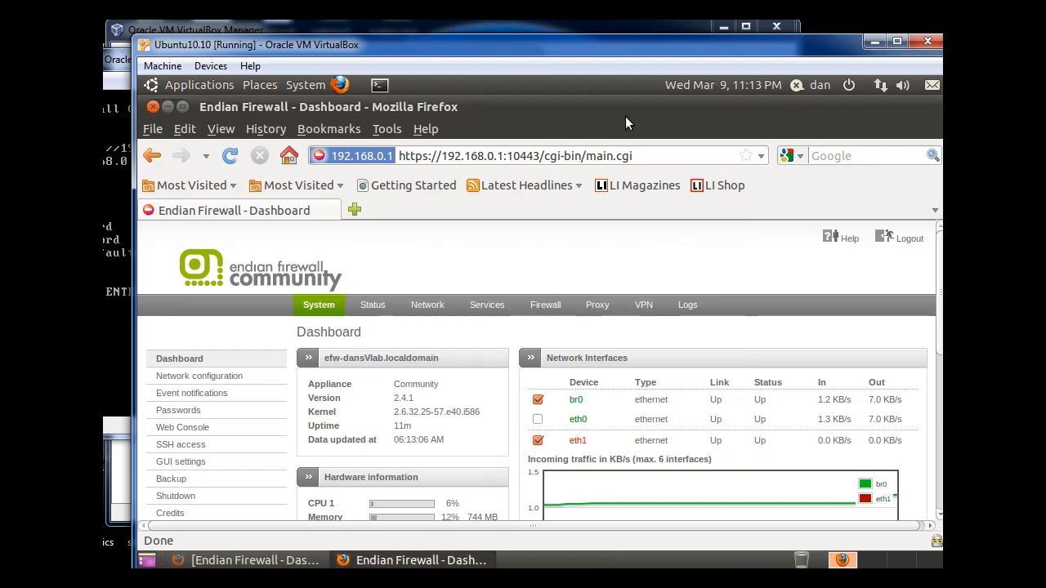
{"action": "mouse_move", "coordinate": [518, 200]}
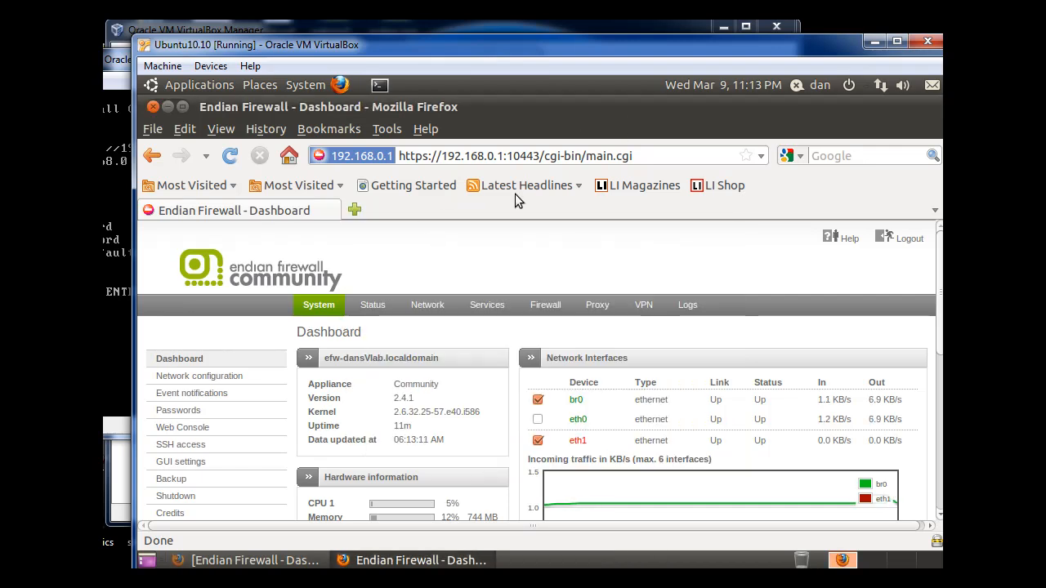
{"action": "mouse_move", "coordinate": [638, 184]}
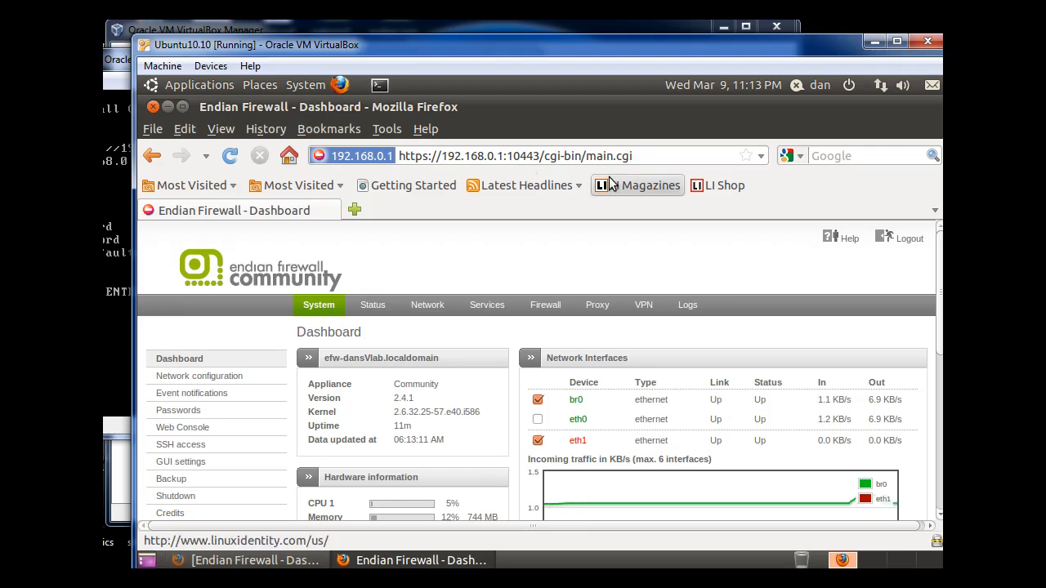
{"action": "mouse_move", "coordinate": [464, 294]}
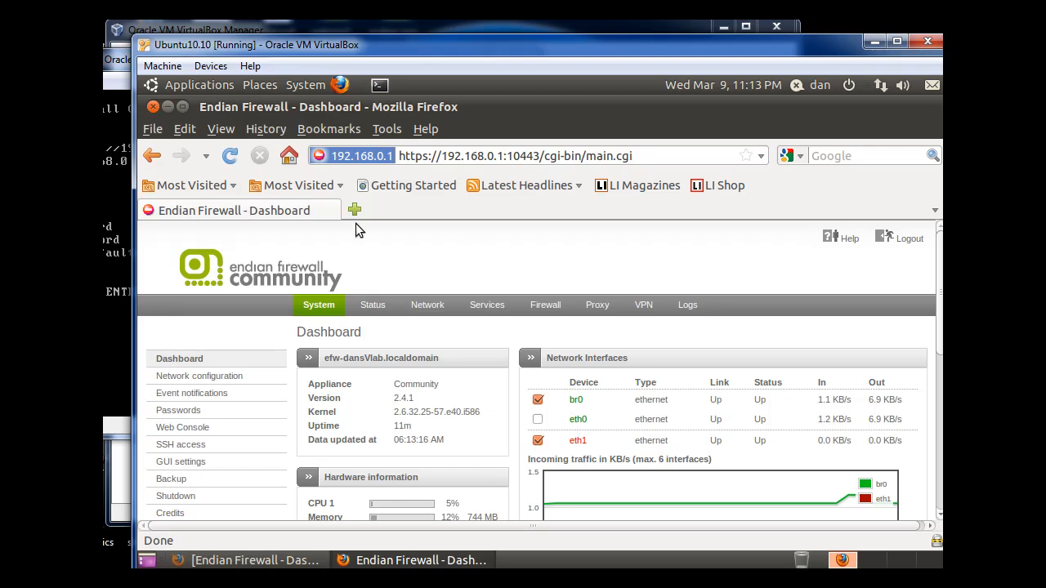
{"action": "mouse_move", "coordinate": [579, 308]}
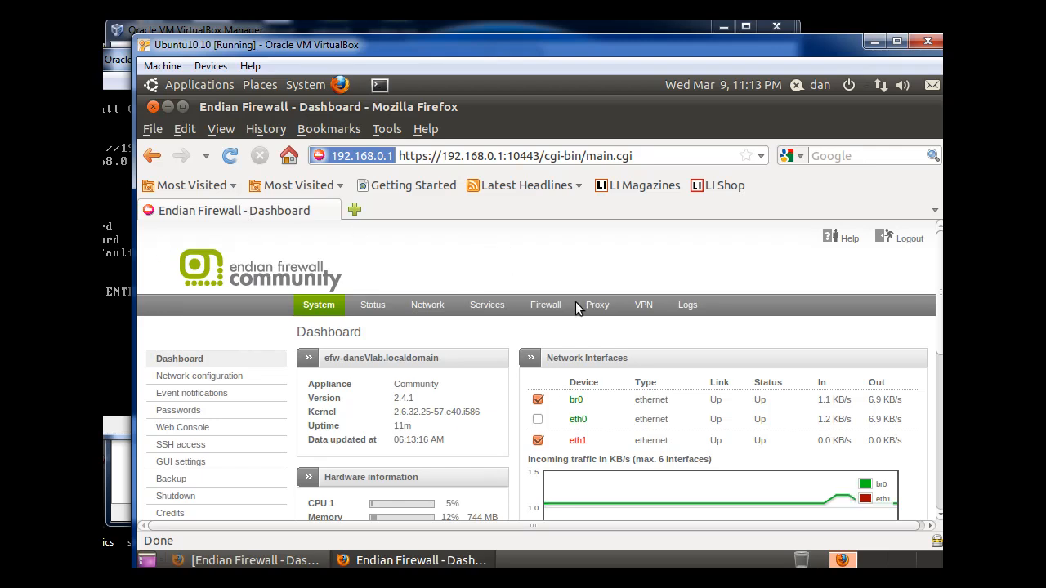
{"action": "scroll", "scroll_direction": "down", "scroll_amount": 3}
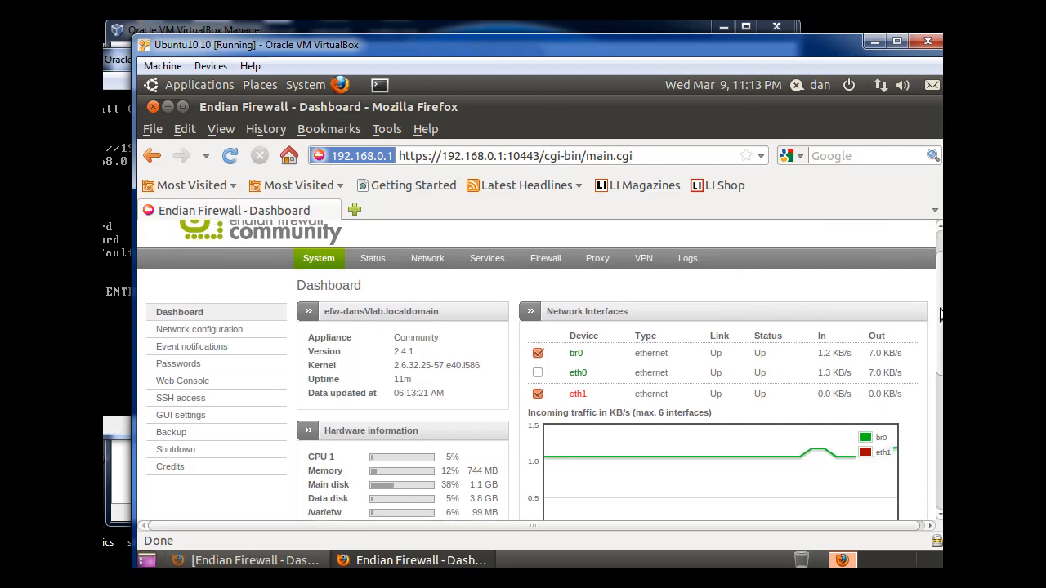
Step: Show Endian's System status page listing the DHCP server as stopped
{"action": "left_click", "coordinate": [372, 258]}
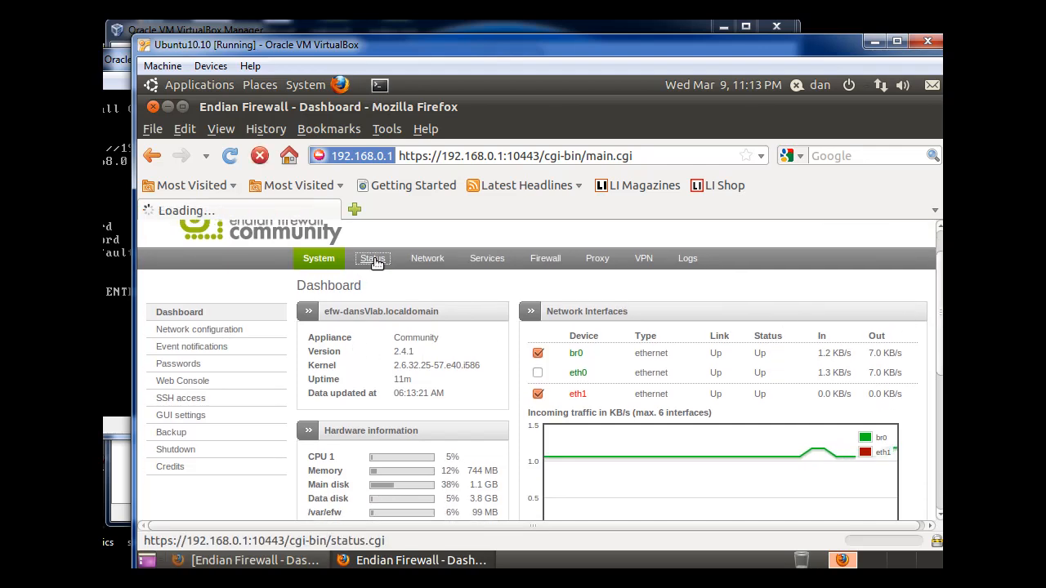
{"action": "left_click", "coordinate": [372, 258]}
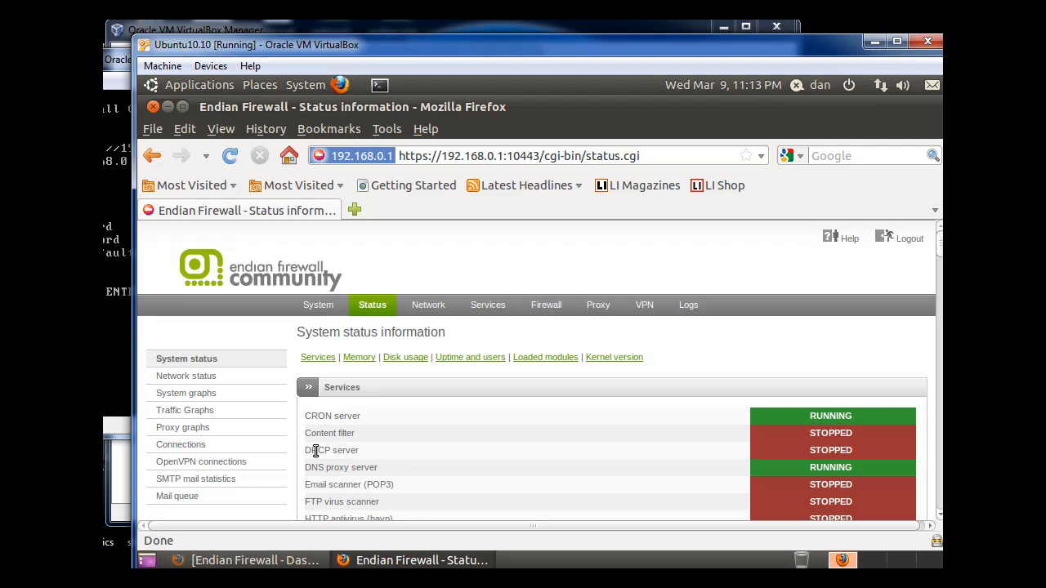
{"action": "mouse_move", "coordinate": [331, 464]}
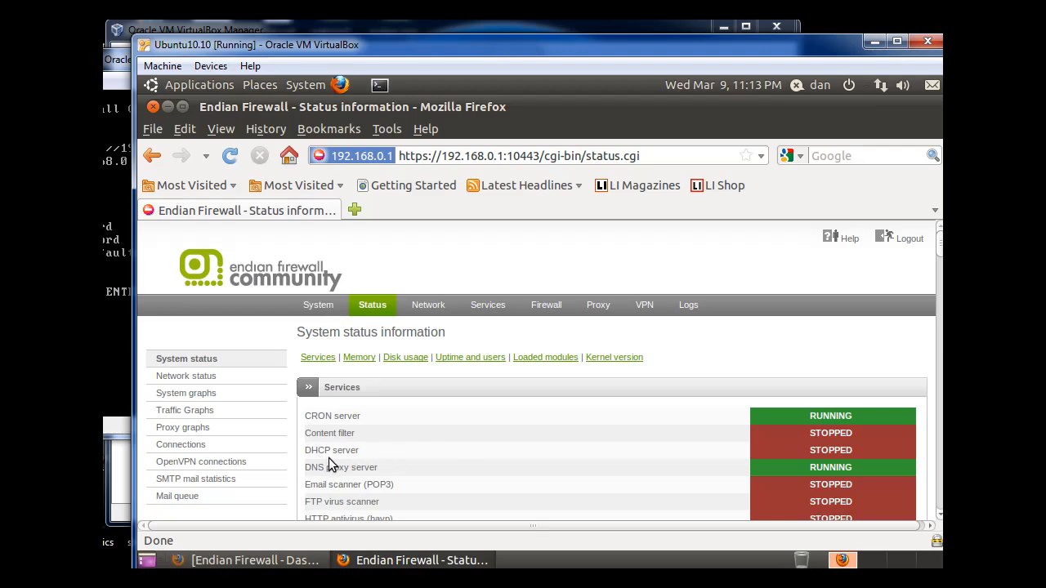
{"action": "mouse_move", "coordinate": [834, 463]}
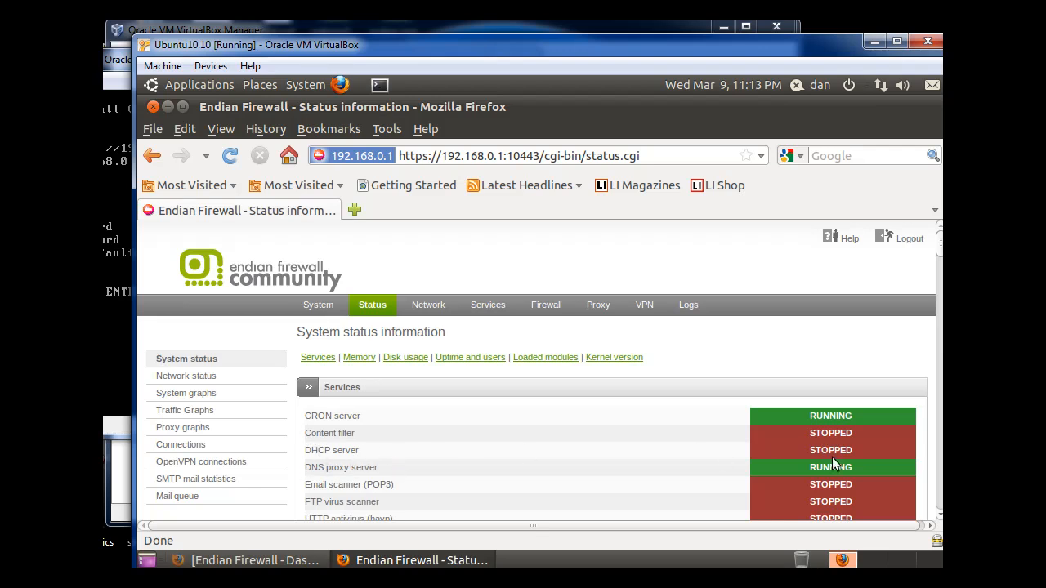
{"action": "mouse_move", "coordinate": [558, 434]}
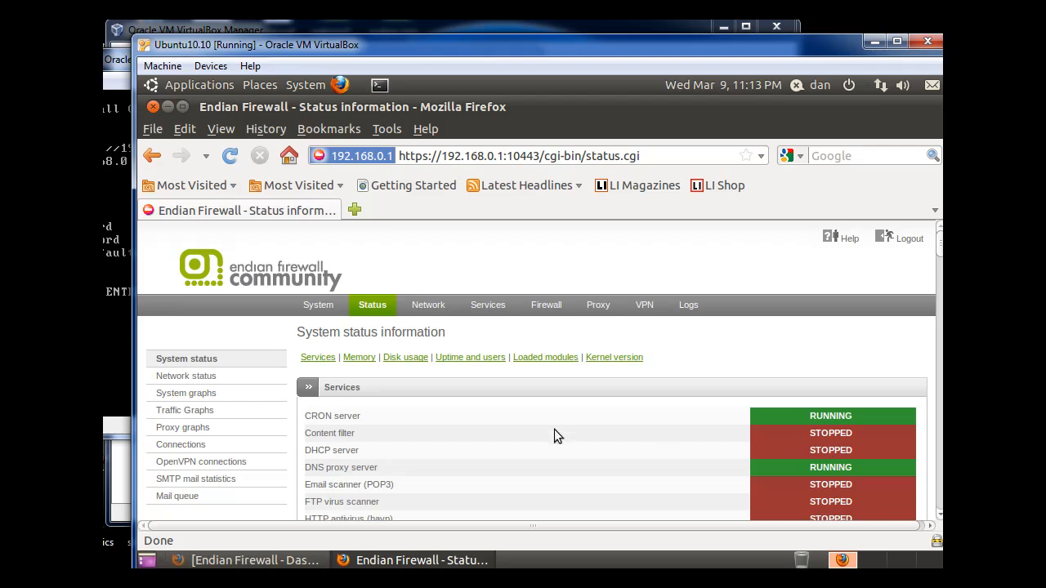
{"action": "mouse_move", "coordinate": [427, 305]}
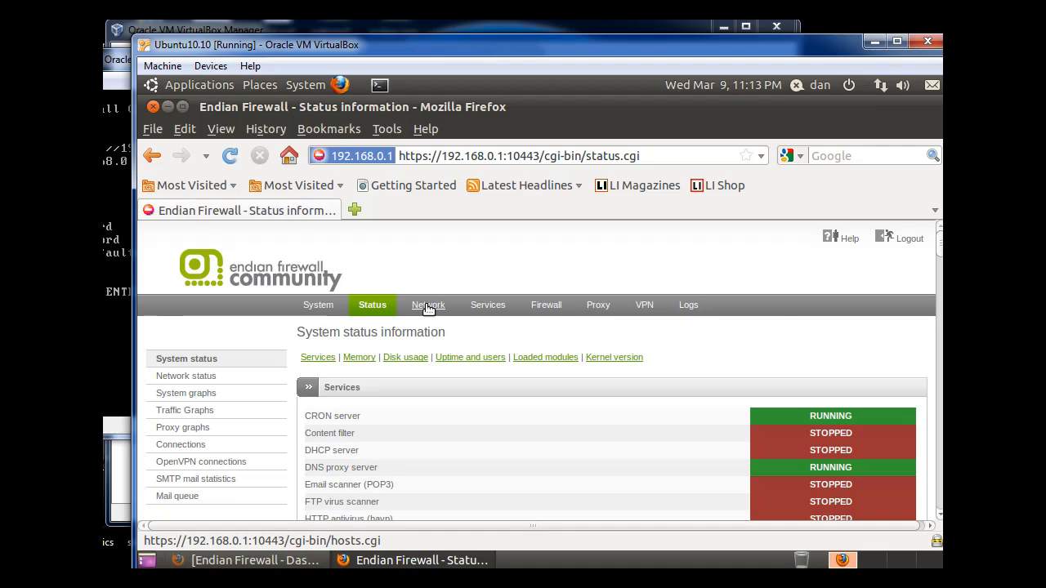
Step: Reach the DHCP configuration under Network Services and tick Enabled for the Green interface
{"action": "left_click", "coordinate": [427, 305]}
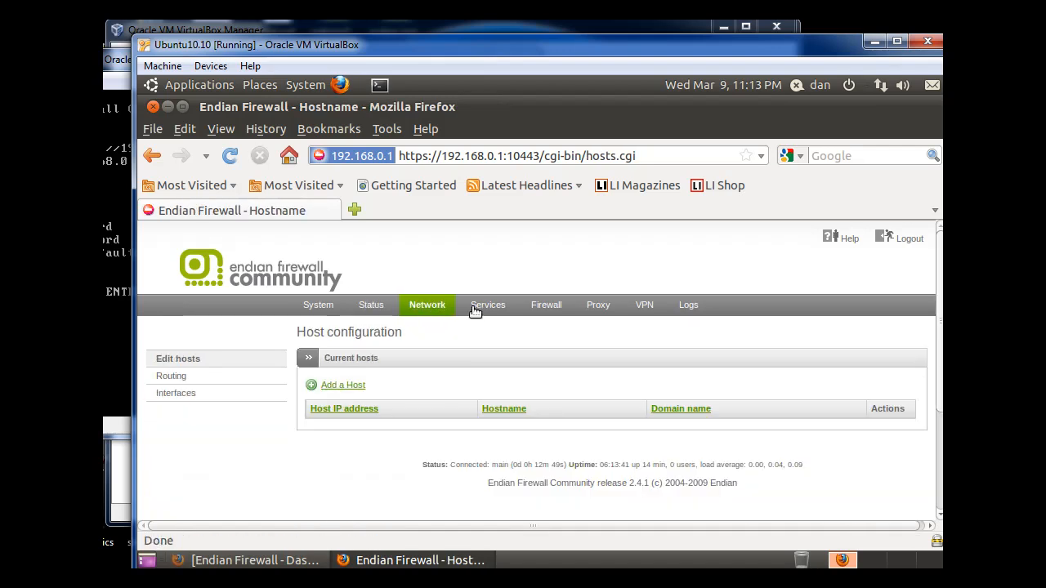
{"action": "left_click", "coordinate": [485, 305]}
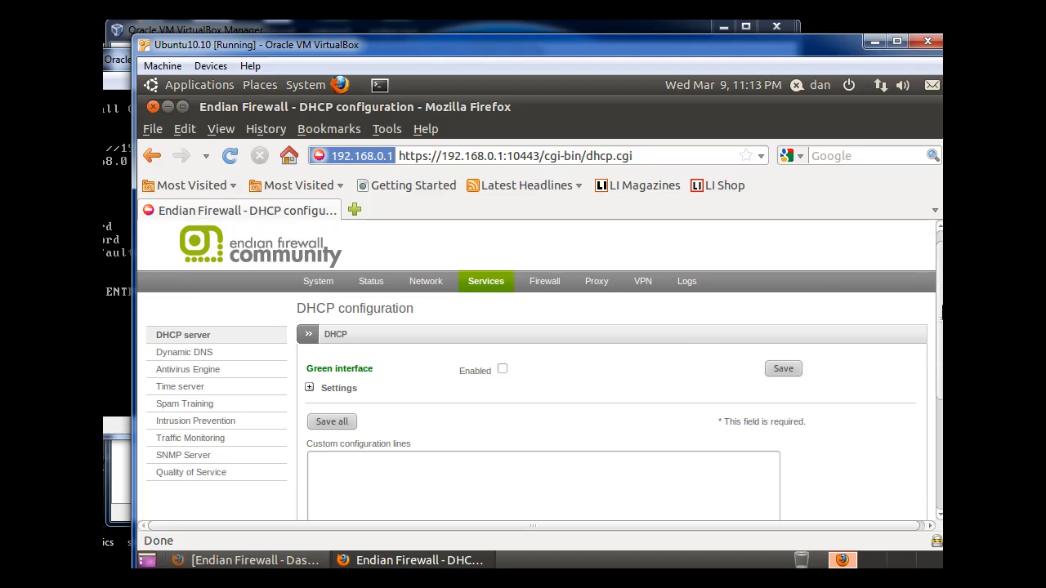
{"action": "scroll", "scroll_direction": "down", "scroll_amount": 3}
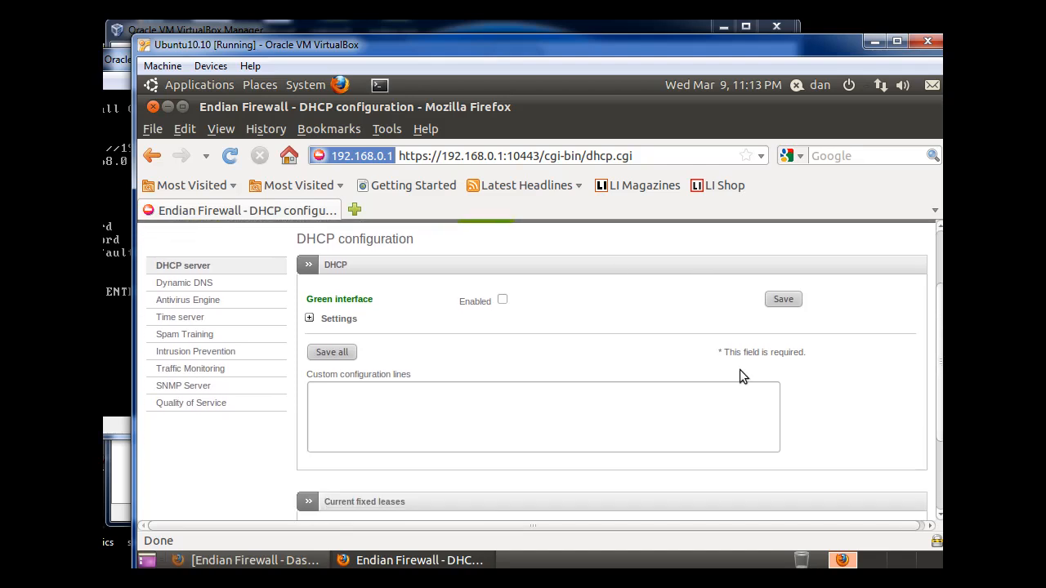
{"action": "left_click", "coordinate": [502, 299]}
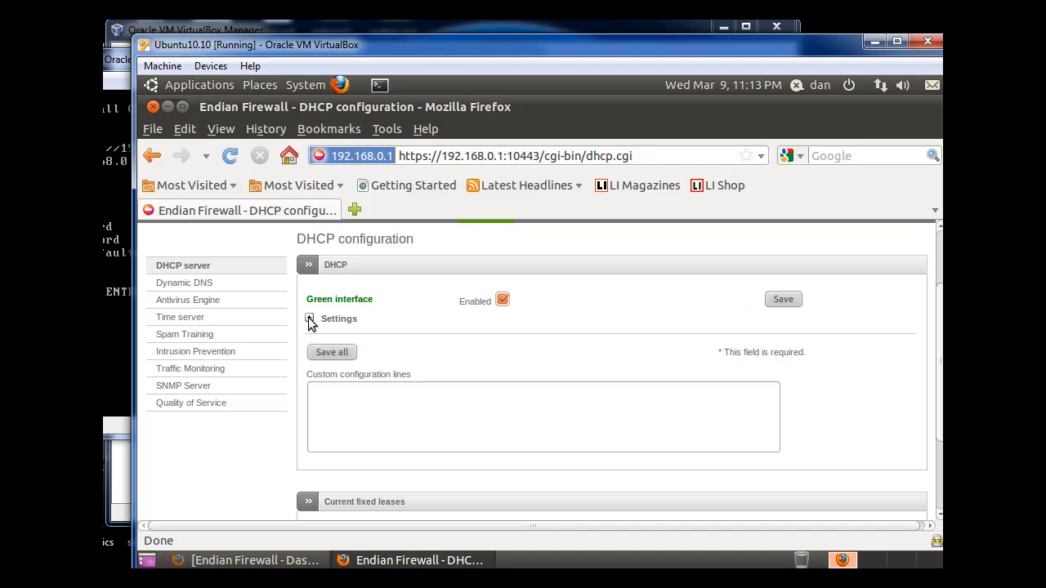
Step: Set the Green DHCP range to 192.168.0.100–192.168.0.150 and save all
{"action": "left_click", "coordinate": [310, 319]}
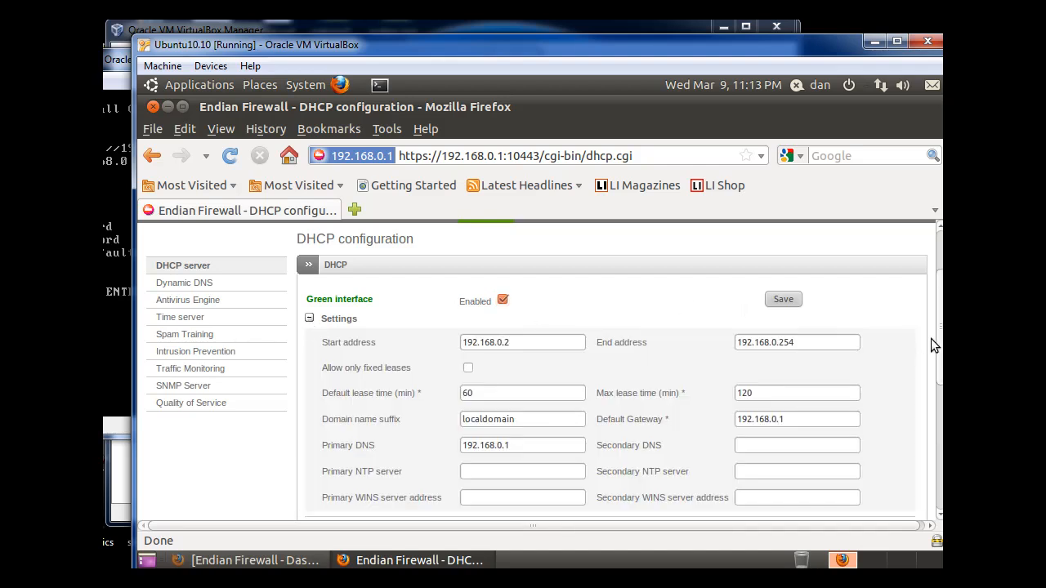
{"action": "scroll", "scroll_direction": "down", "scroll_amount": 3}
{"action": "type", "text": "150"}
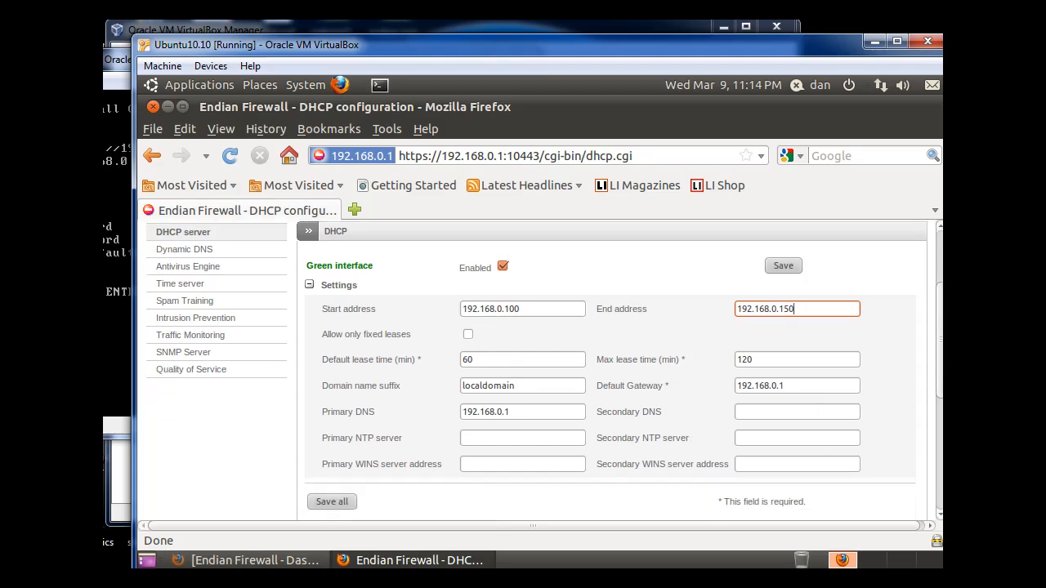
{"action": "scroll", "scroll_direction": "down", "scroll_amount": 3}
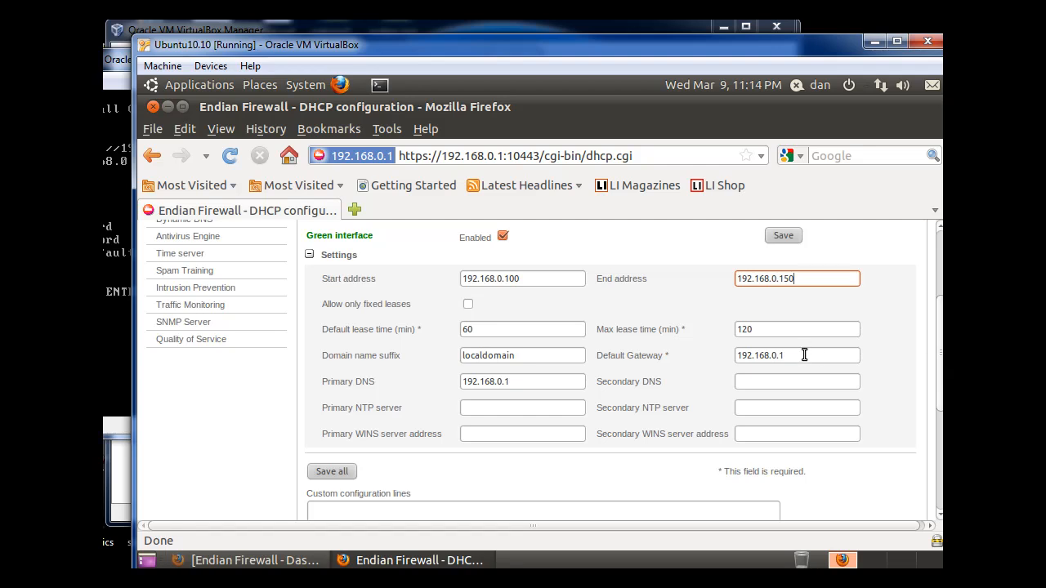
{"action": "mouse_move", "coordinate": [535, 381]}
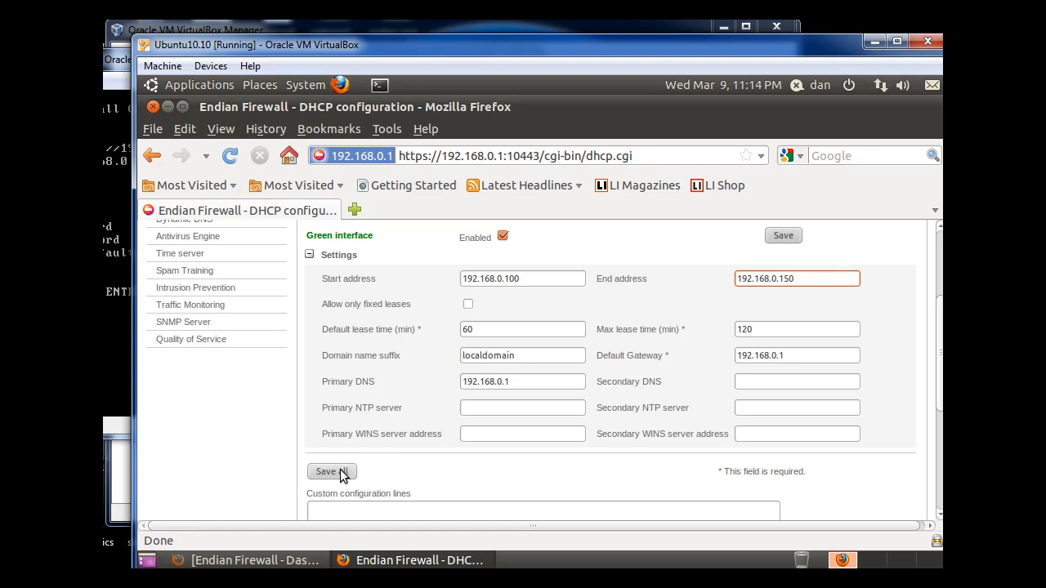
{"action": "left_click", "coordinate": [331, 471]}
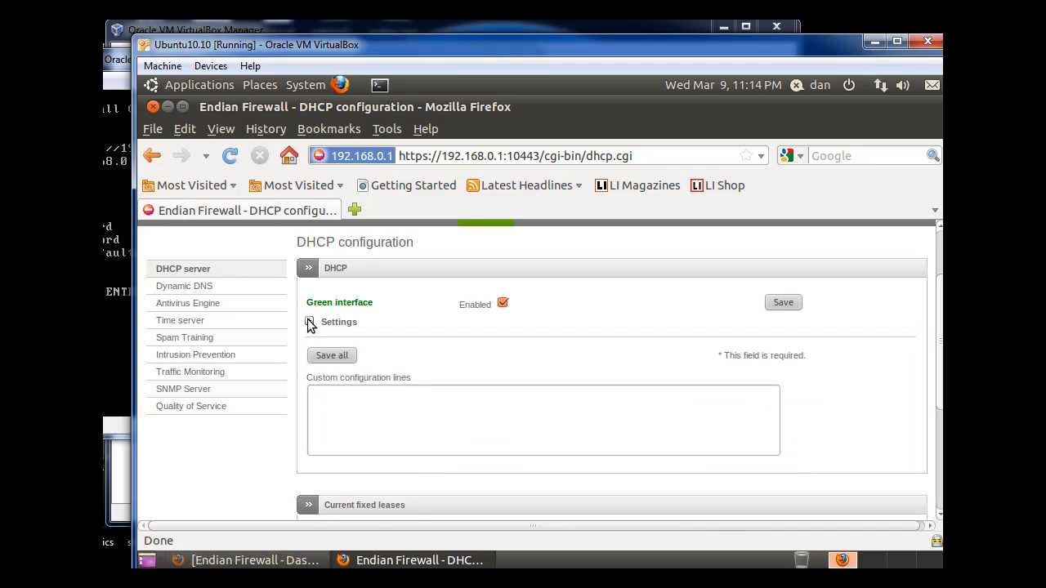
Step: Save the Green DHCP setting again and confirm on System status that DHCP is running
{"action": "left_click", "coordinate": [781, 302]}
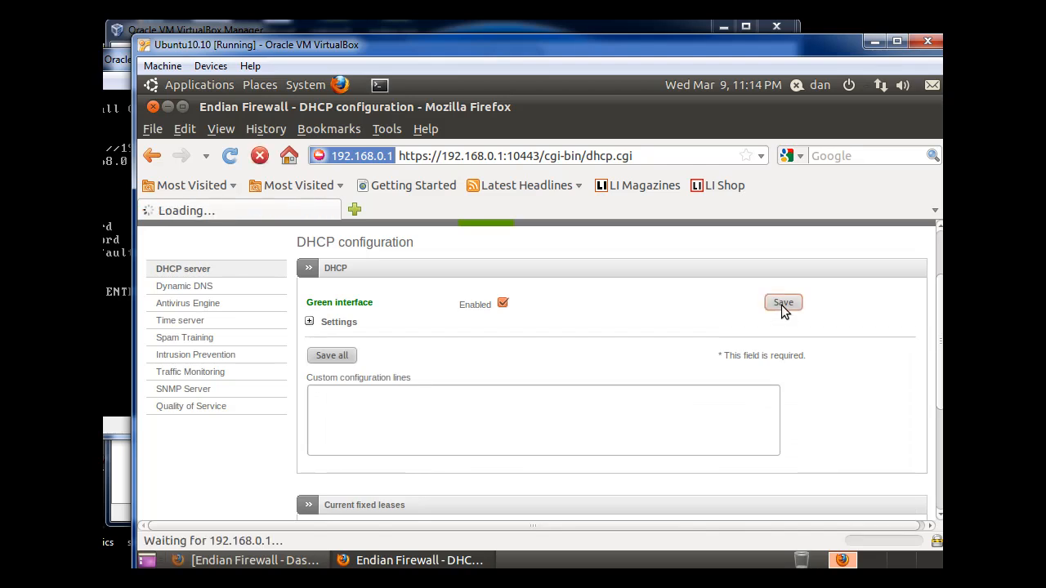
{"action": "left_click", "coordinate": [782, 302]}
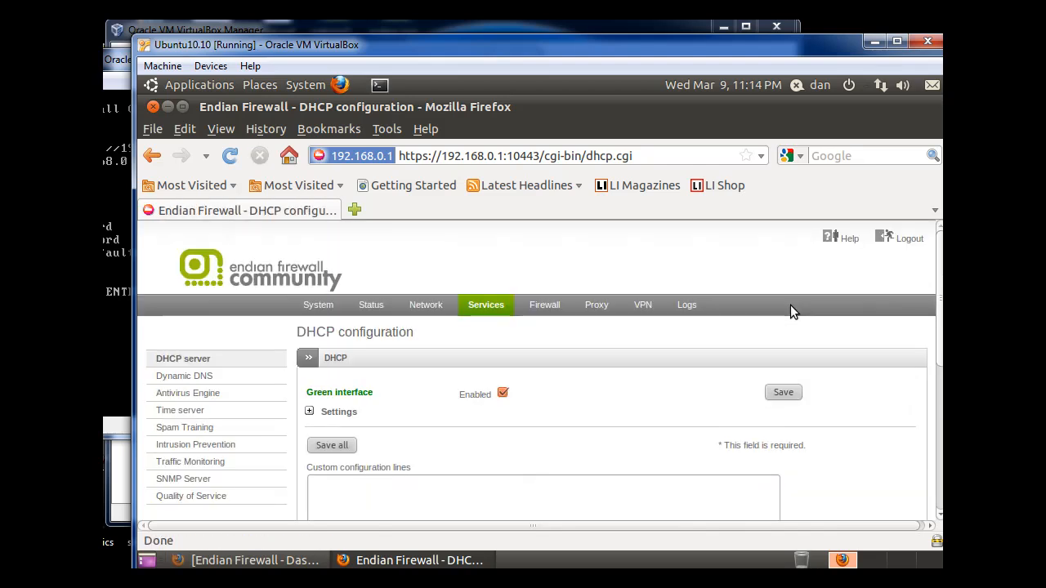
{"action": "scroll", "scroll_direction": "down", "scroll_amount": 3}
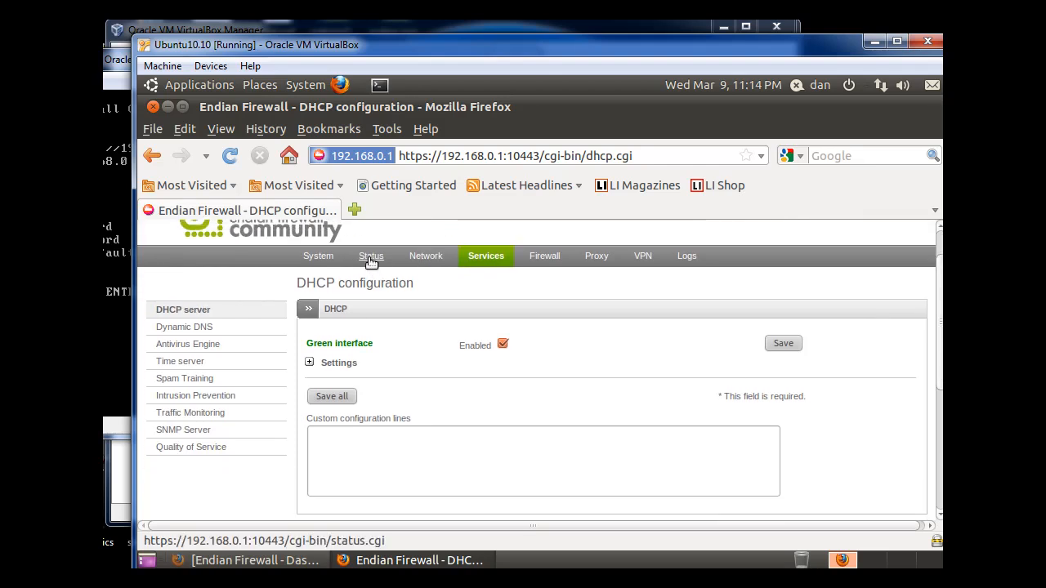
{"action": "left_click", "coordinate": [371, 256]}
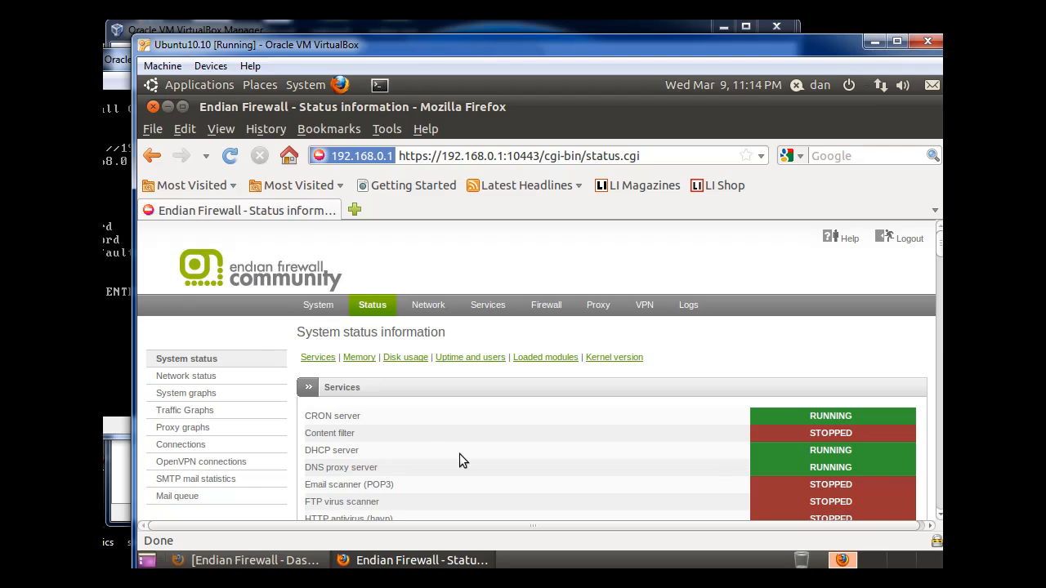
{"action": "mouse_move", "coordinate": [347, 280]}
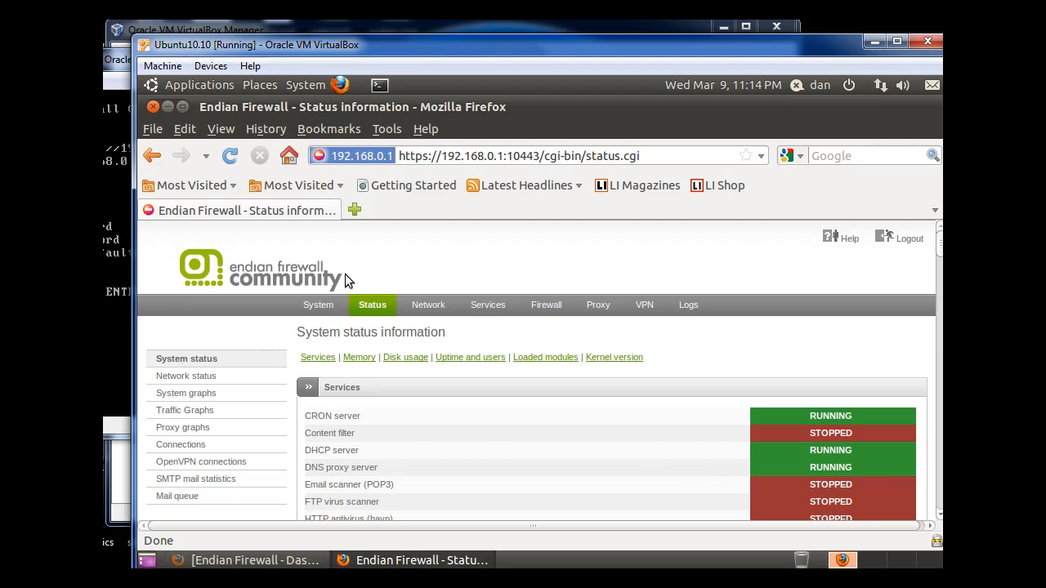
{"action": "mouse_move", "coordinate": [409, 269]}
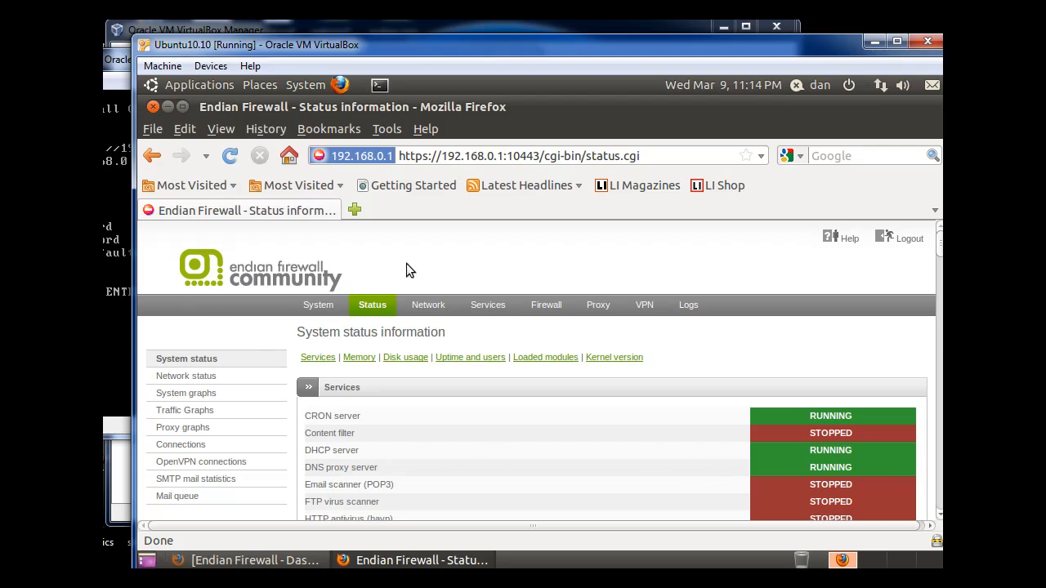
{"action": "mouse_move", "coordinate": [280, 523]}
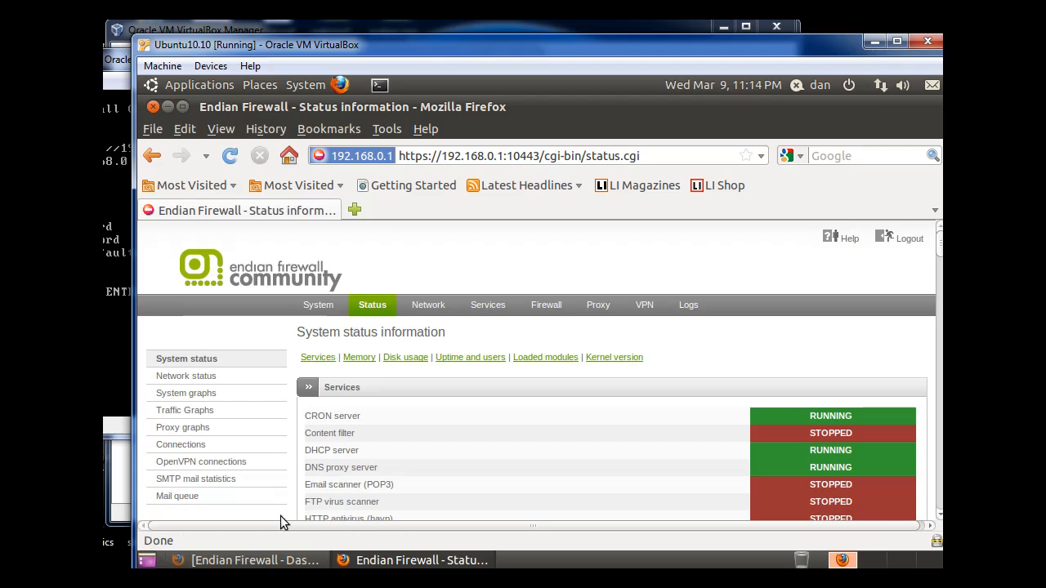
Step: Reopen Network Connections, move its window aside, and select Auto eth1
{"action": "left_click", "coordinate": [305, 85]}
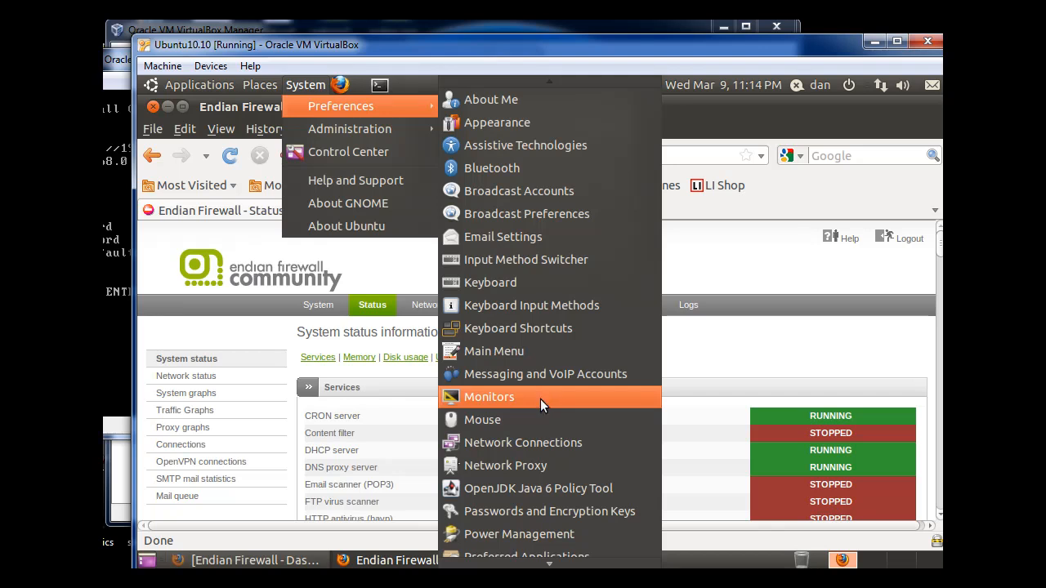
{"action": "left_click", "coordinate": [522, 442]}
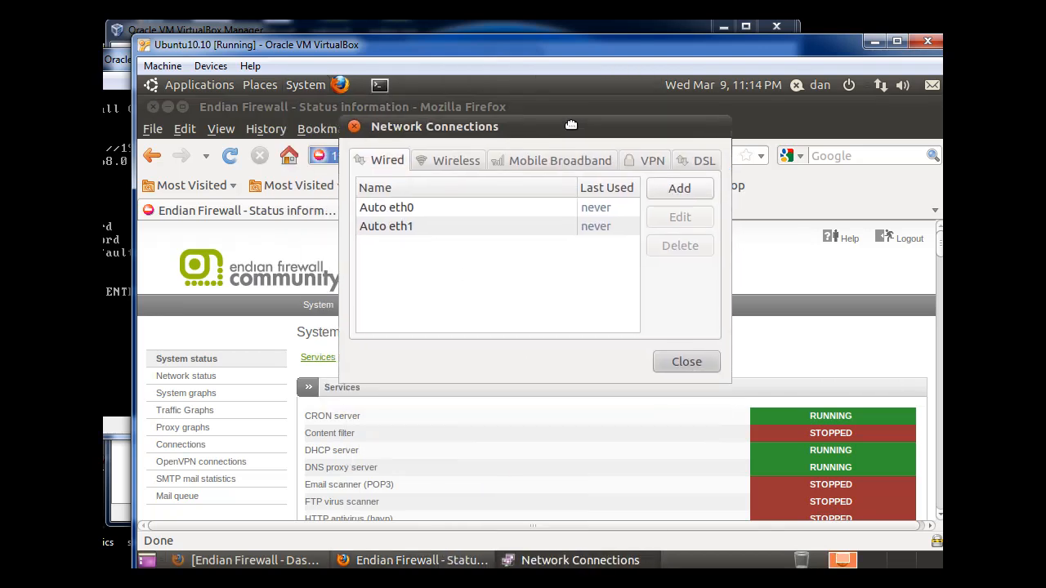
{"action": "left_click_drag", "start_coordinate": [571, 126], "coordinate": [562, 113]}
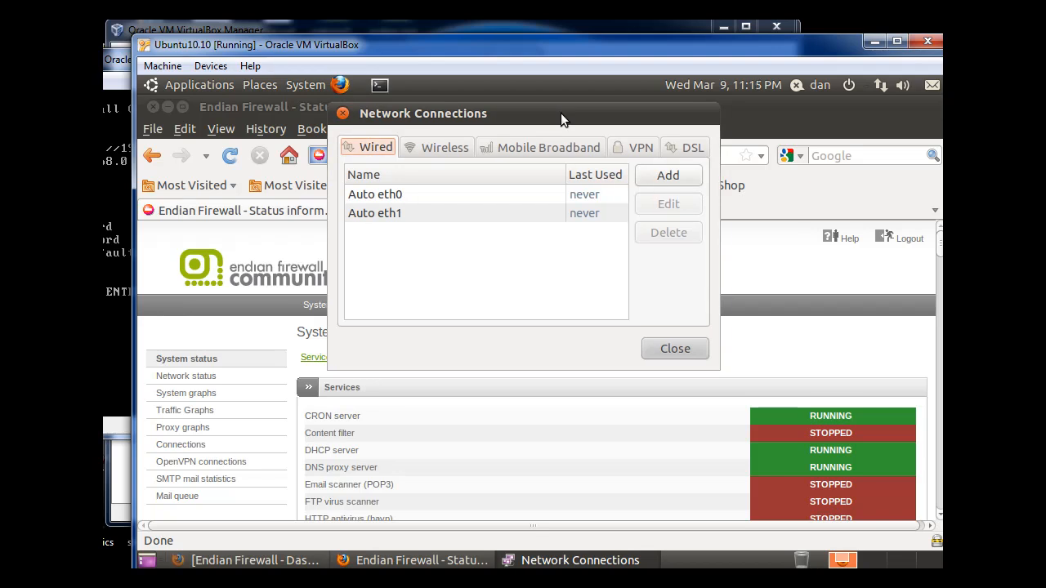
{"action": "left_click_drag", "start_coordinate": [563, 113], "coordinate": [569, 104]}
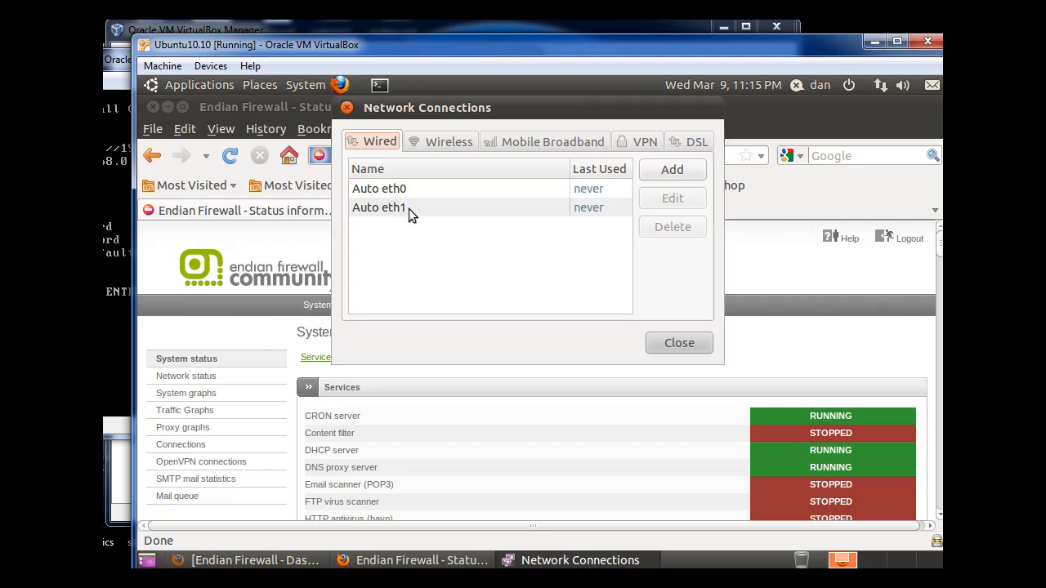
{"action": "left_click", "coordinate": [378, 207]}
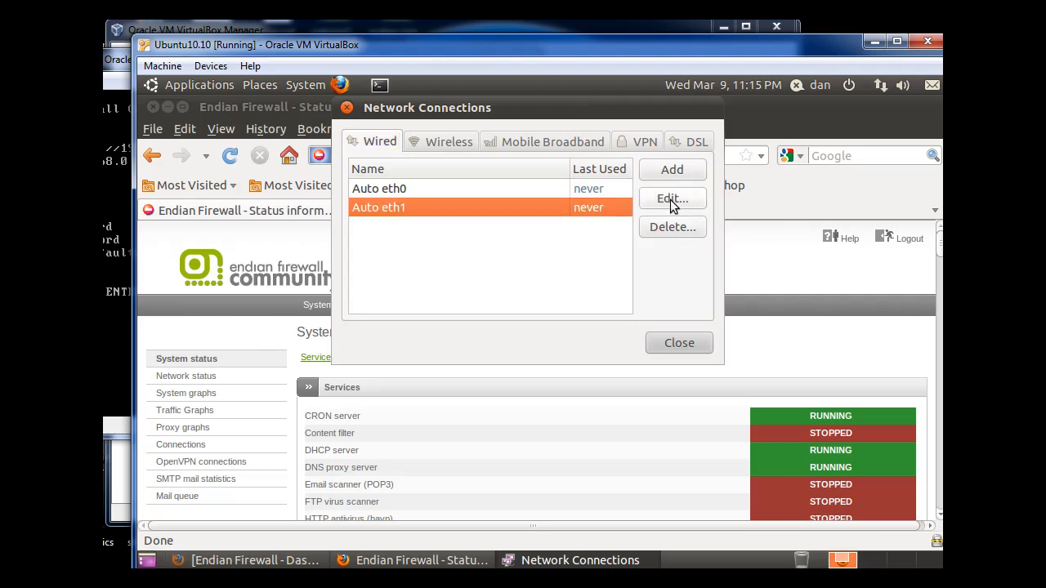
Step: Change Auto eth1's IPv4 method to Automatic (DHCP) and apply it
{"action": "left_click", "coordinate": [671, 199]}
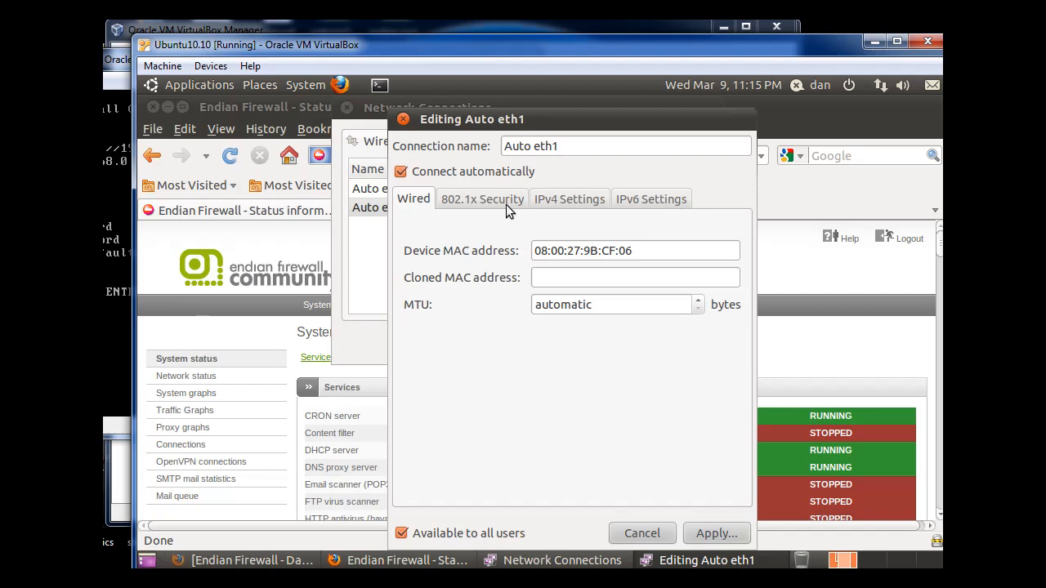
{"action": "mouse_move", "coordinate": [558, 211]}
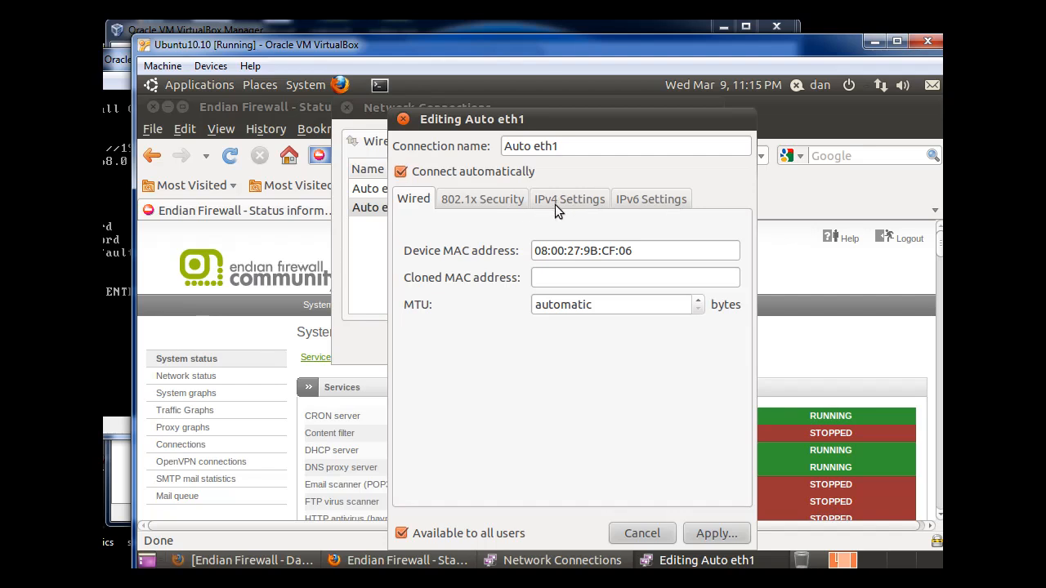
{"action": "left_click", "coordinate": [570, 198]}
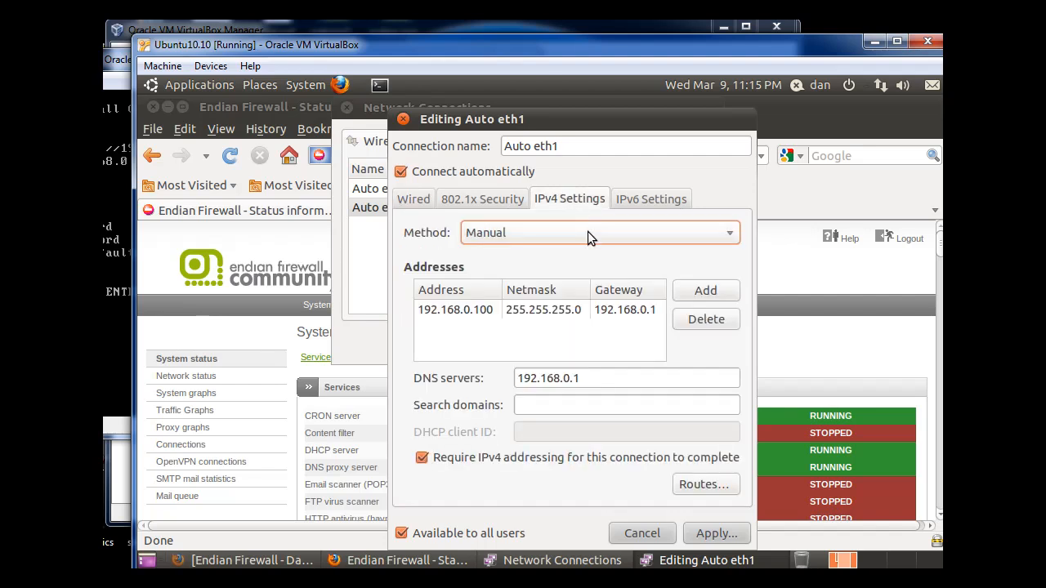
{"action": "left_click", "coordinate": [598, 232]}
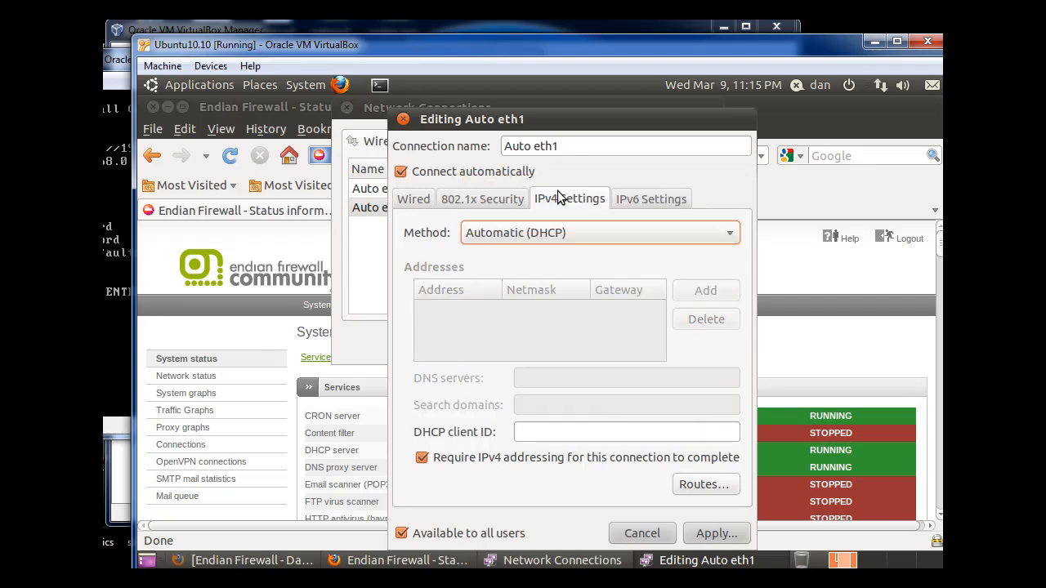
{"action": "left_click", "coordinate": [715, 532]}
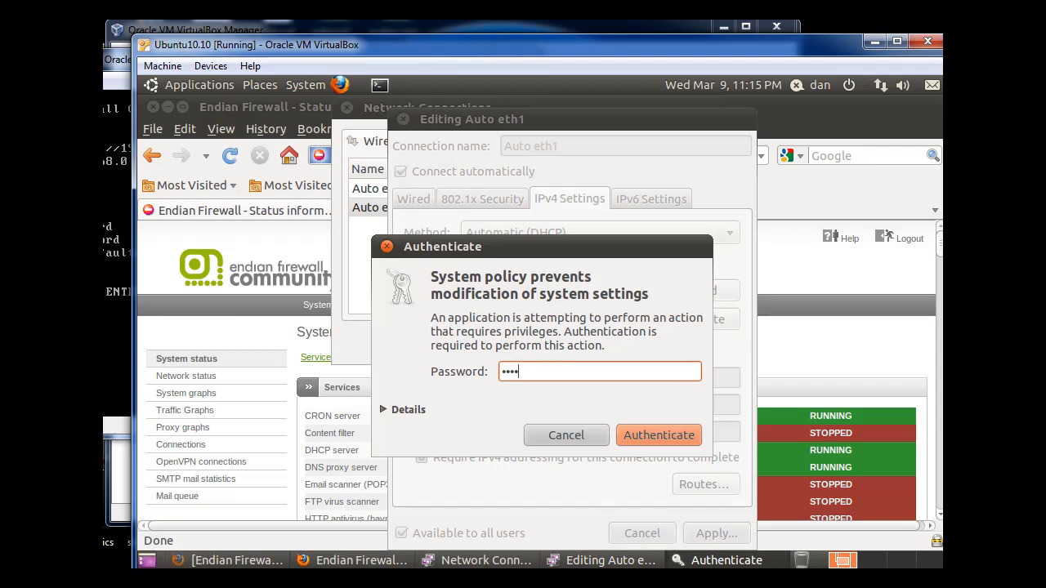
Step: Authenticate the change with the password and close Network Connections
{"action": "type", "text": "••"}
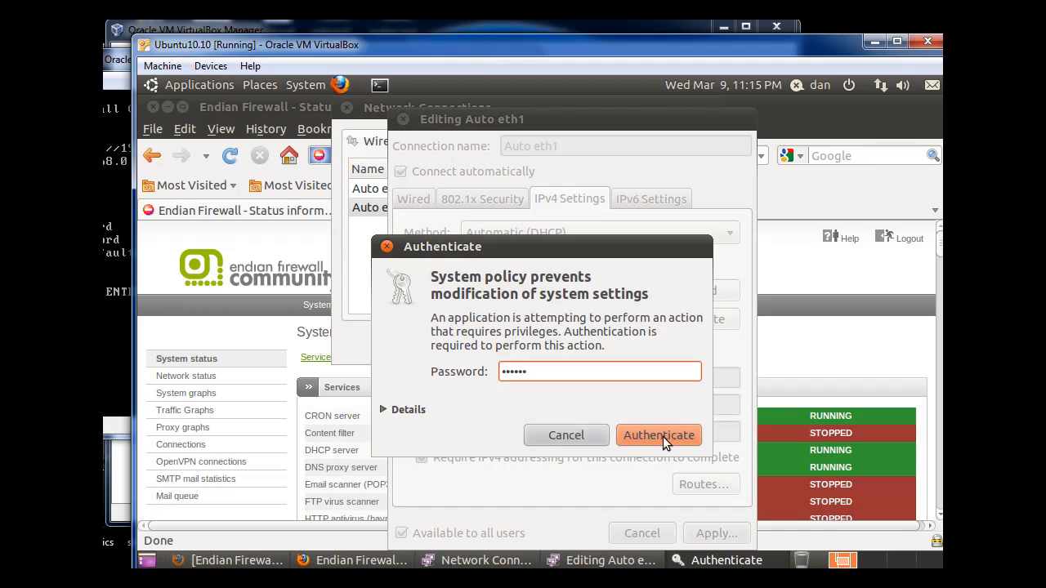
{"action": "left_click", "coordinate": [658, 434]}
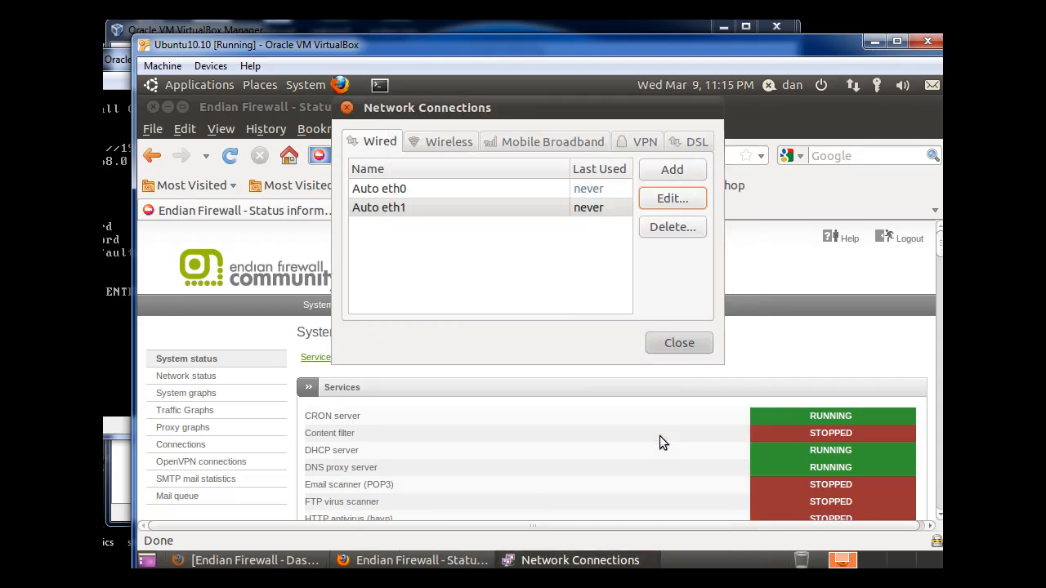
{"action": "left_click", "coordinate": [678, 343]}
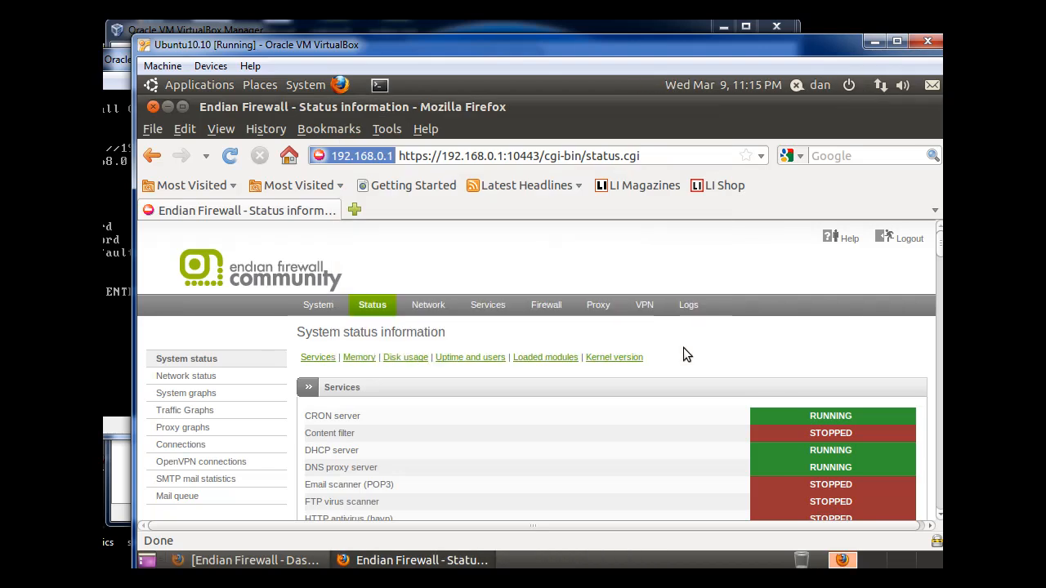
{"action": "mouse_move", "coordinate": [526, 185]}
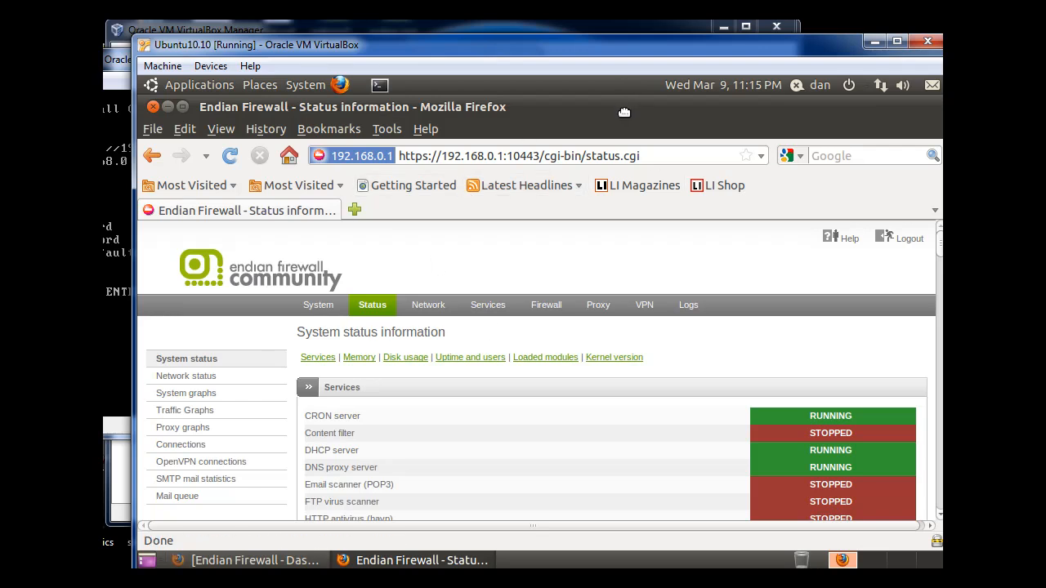
{"action": "mouse_move", "coordinate": [618, 114]}
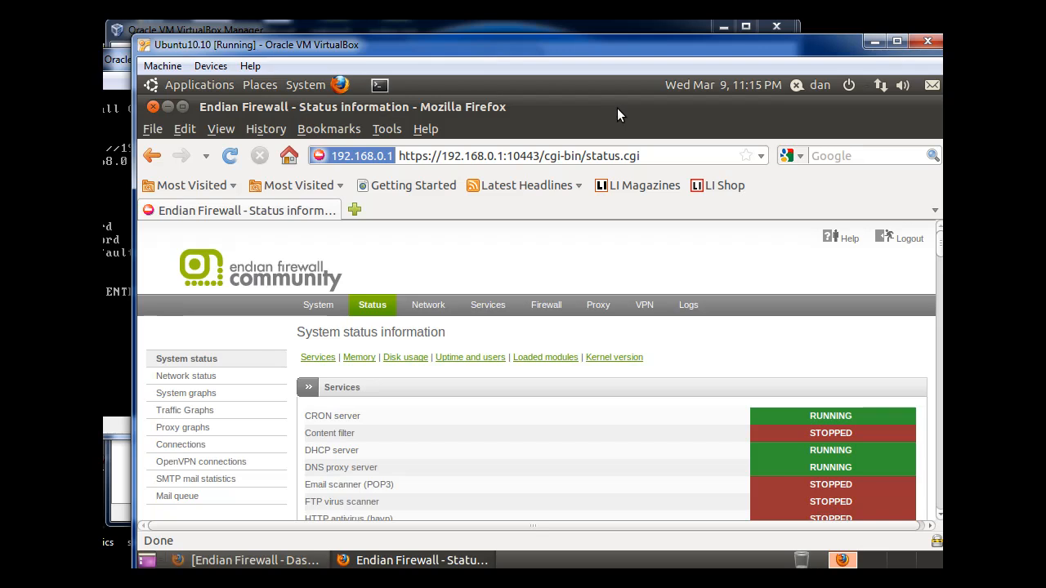
{"action": "mouse_move", "coordinate": [379, 85]}
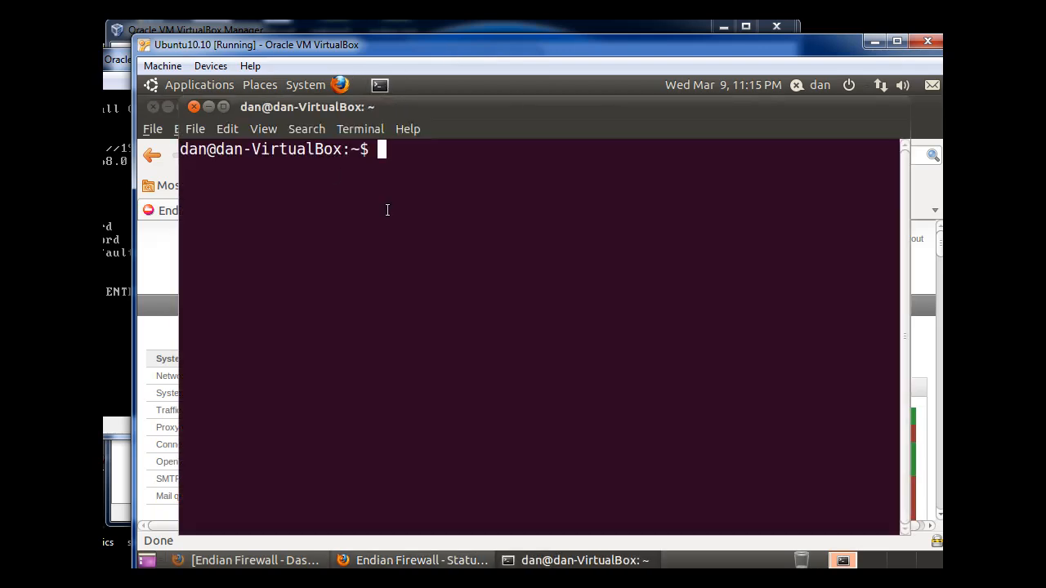
Step: Start entering the ifconfig command at the new terminal's shell prompt
{"action": "type", "text": "ifc"}
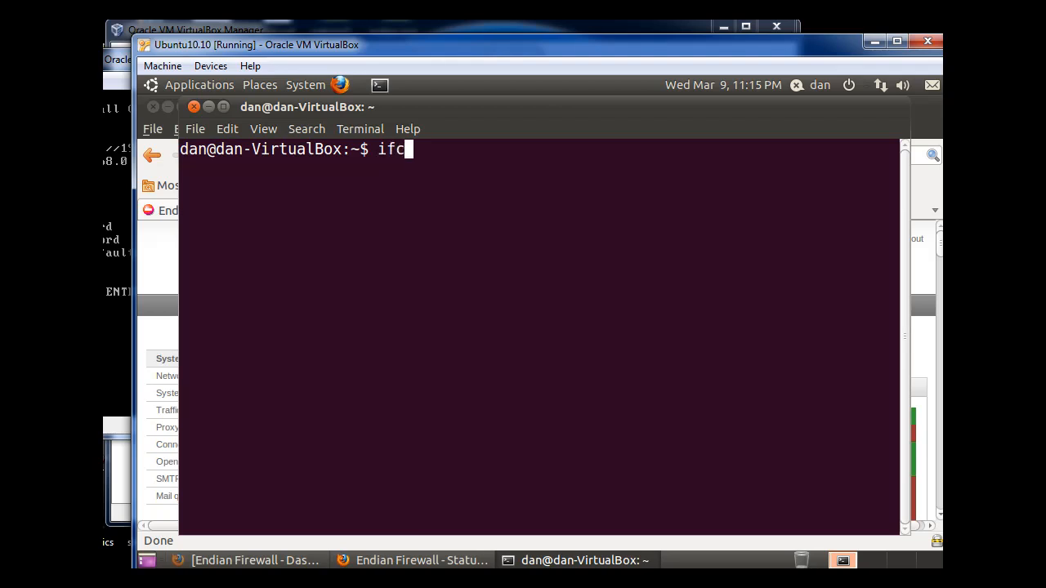
Step: Run ifconfig and pick out eth1's DHCP address 192.168.0.100
{"action": "type", "text": "onfig"}
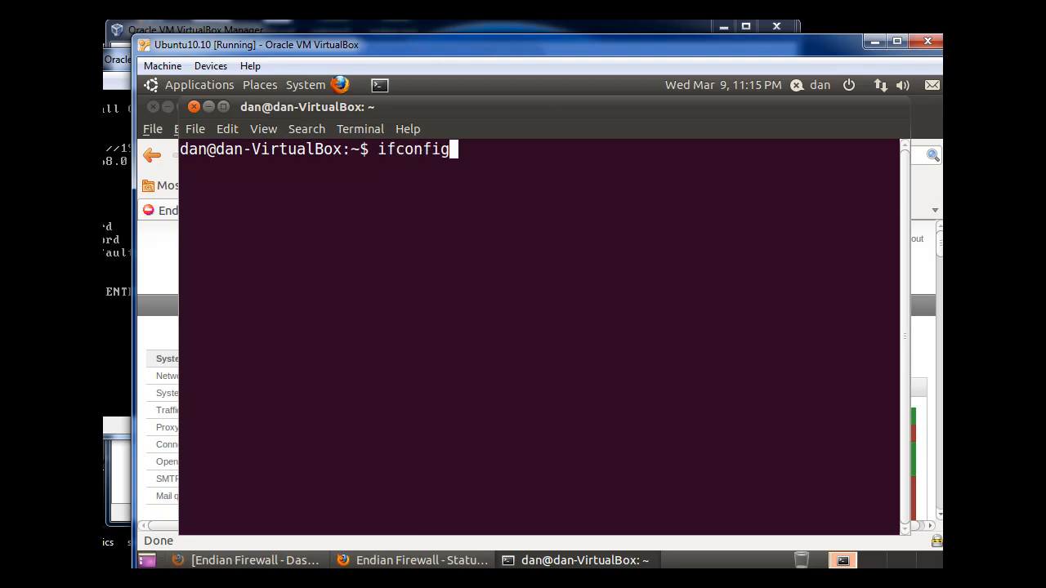
{"action": "mouse_move", "coordinate": [490, 152]}
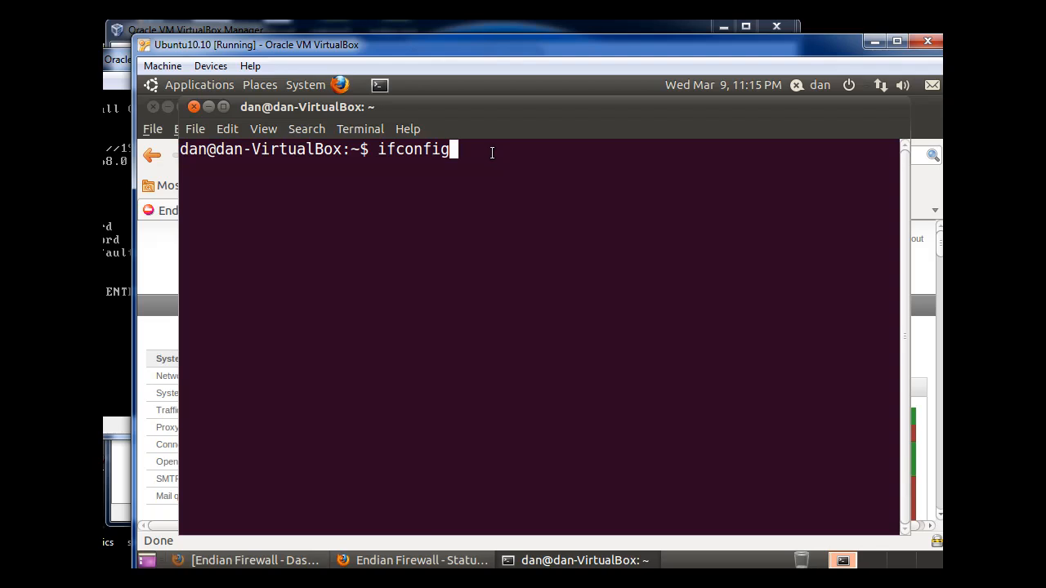
{"action": "key", "text": "Return"}
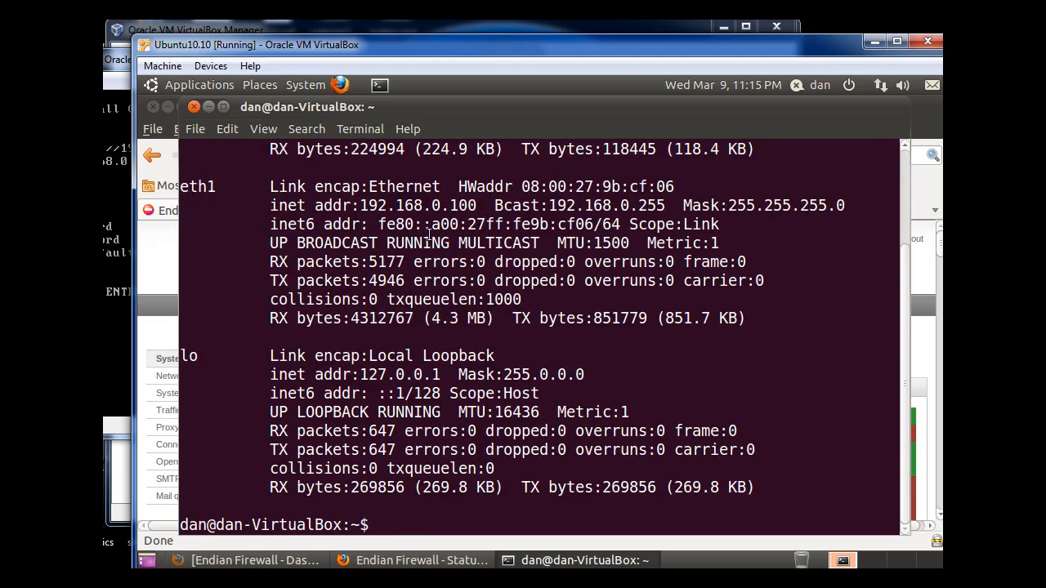
{"action": "double_click", "coordinate": [390, 205]}
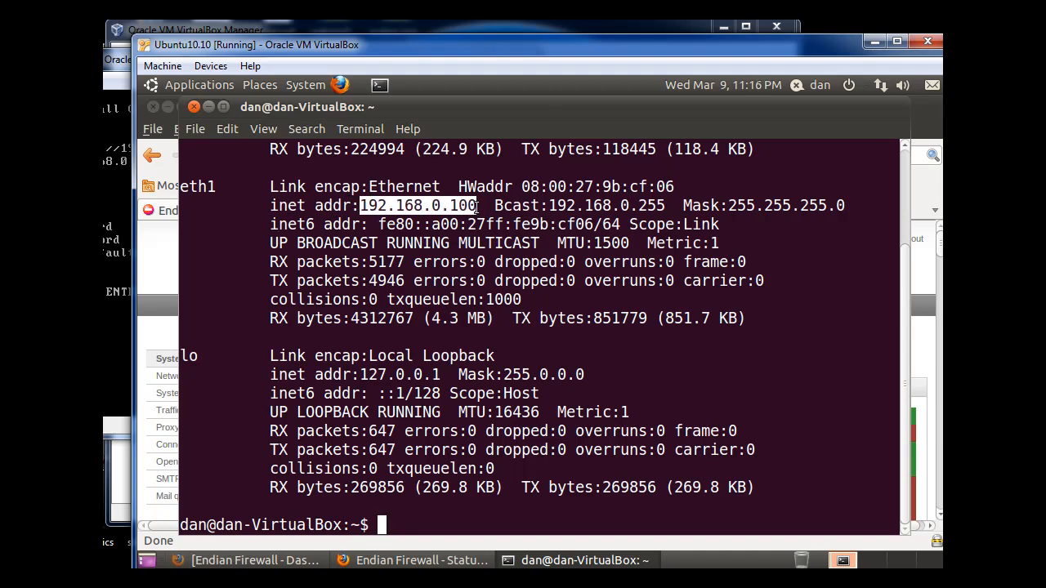
{"action": "mouse_move", "coordinate": [196, 122]}
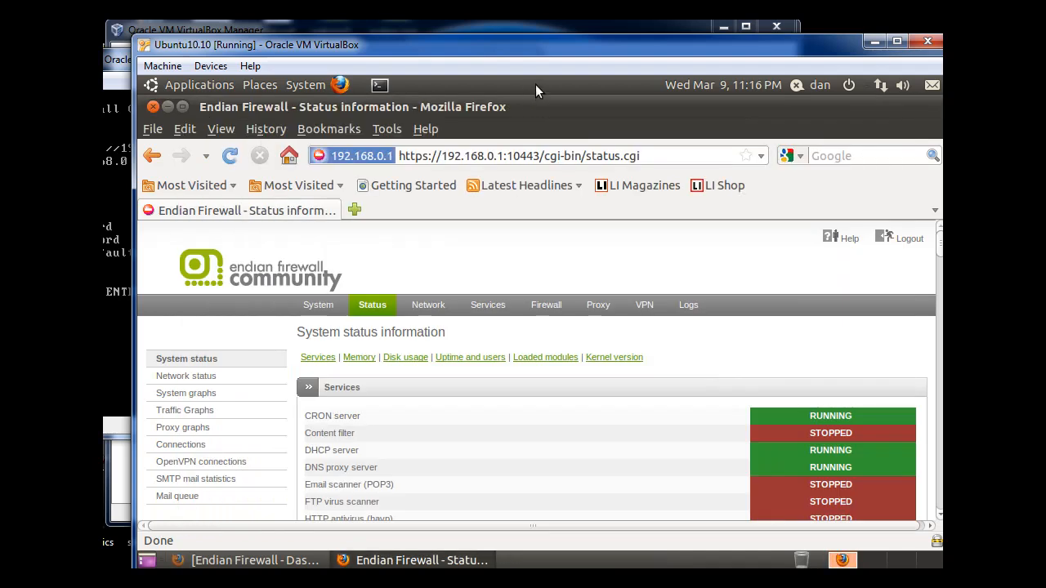
{"action": "mouse_move", "coordinate": [481, 112]}
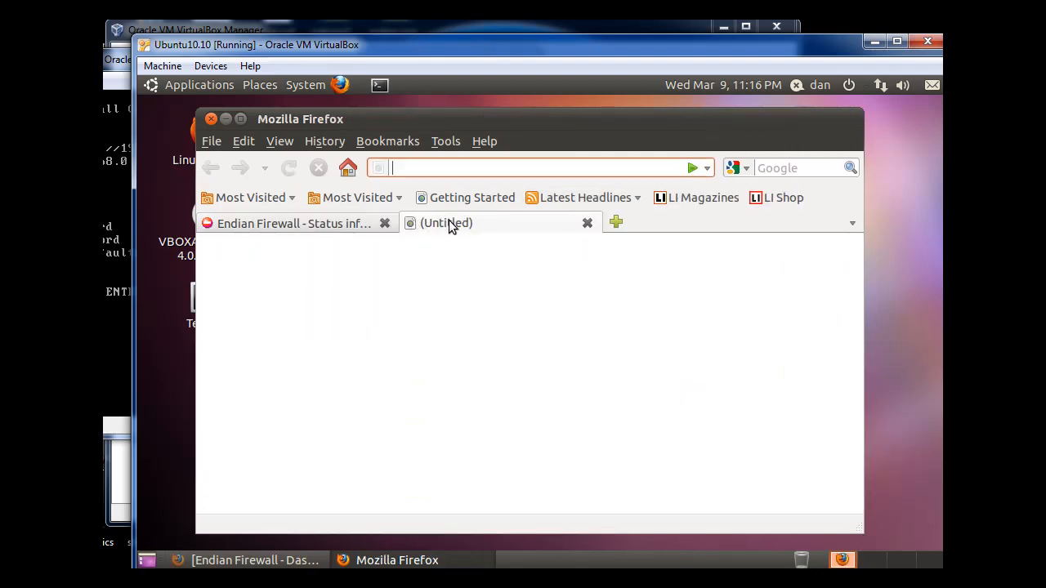
{"action": "type", "text": "go"}
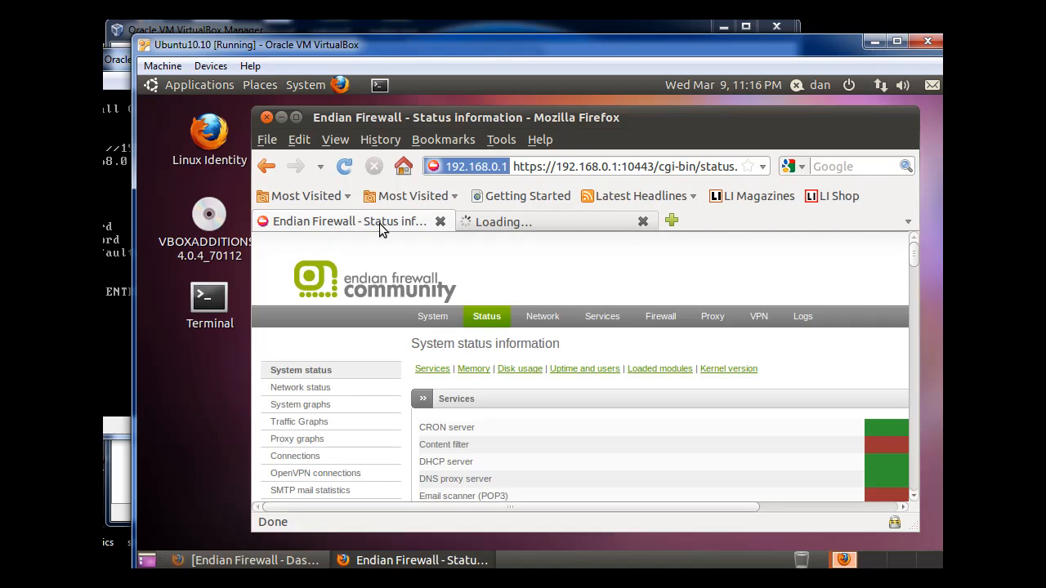
{"action": "left_click", "coordinate": [344, 166]}
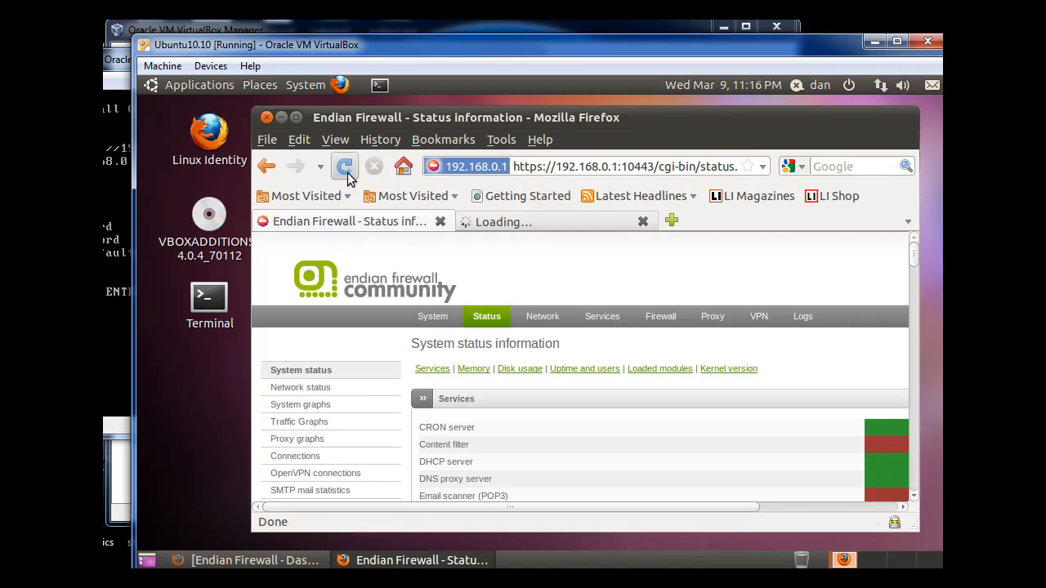
{"action": "left_click", "coordinate": [344, 166]}
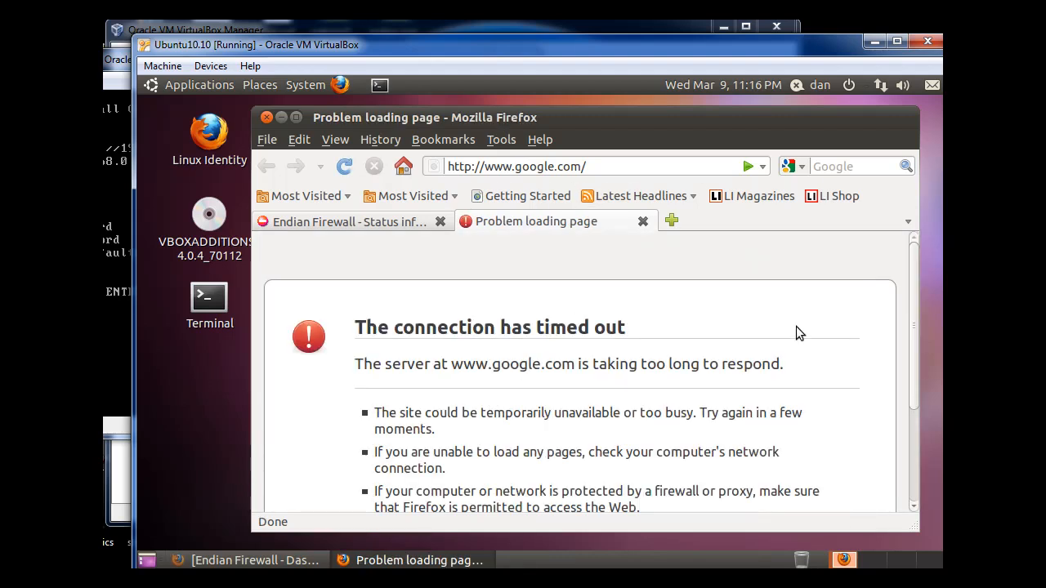
{"action": "scroll", "scroll_direction": "down", "scroll_amount": 3}
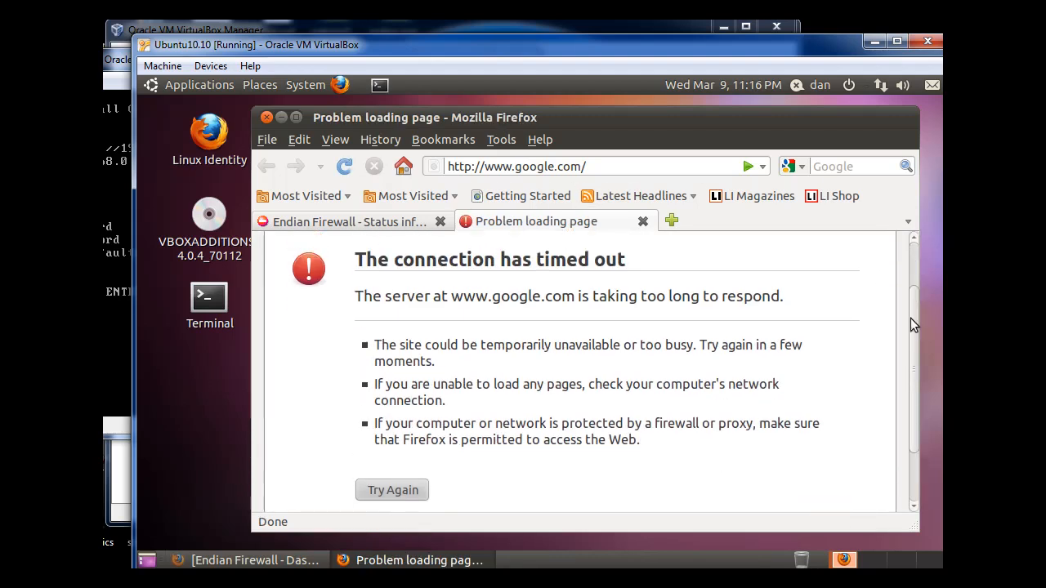
{"action": "left_click", "coordinate": [392, 490]}
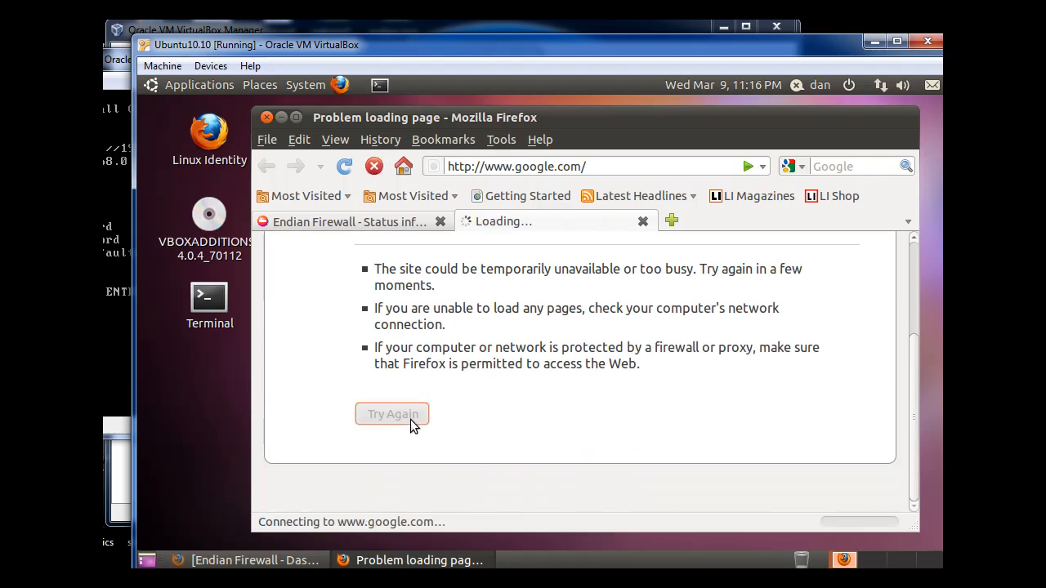
{"action": "mouse_move", "coordinate": [405, 429]}
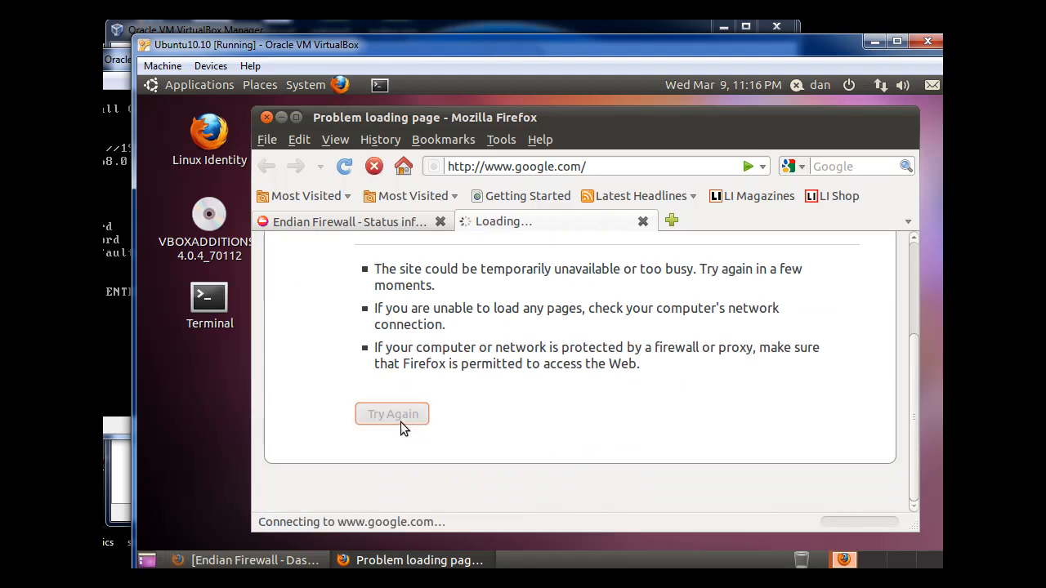
{"action": "mouse_move", "coordinate": [464, 308]}
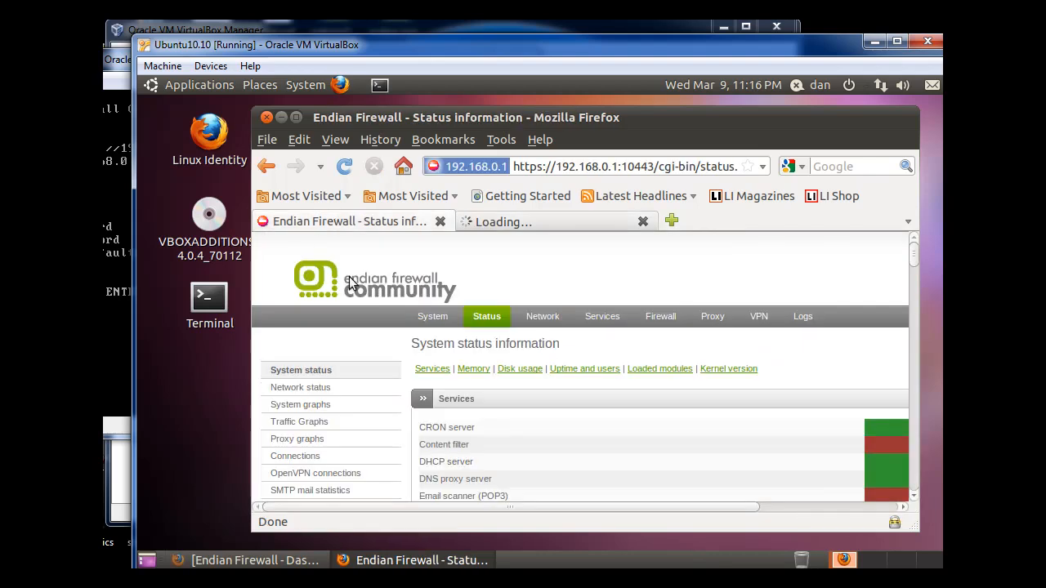
{"action": "mouse_move", "coordinate": [546, 222]}
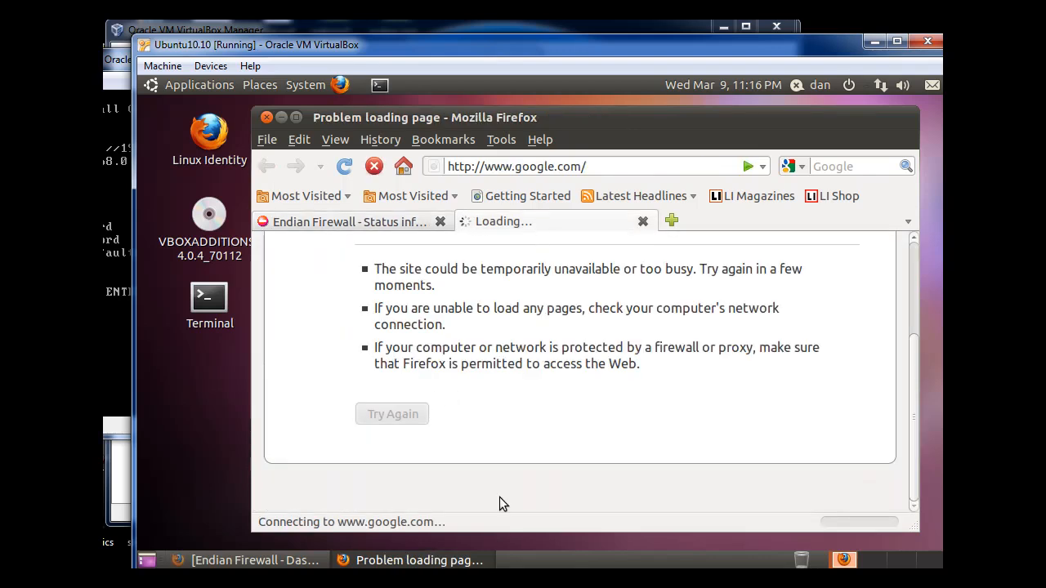
{"action": "mouse_move", "coordinate": [569, 424]}
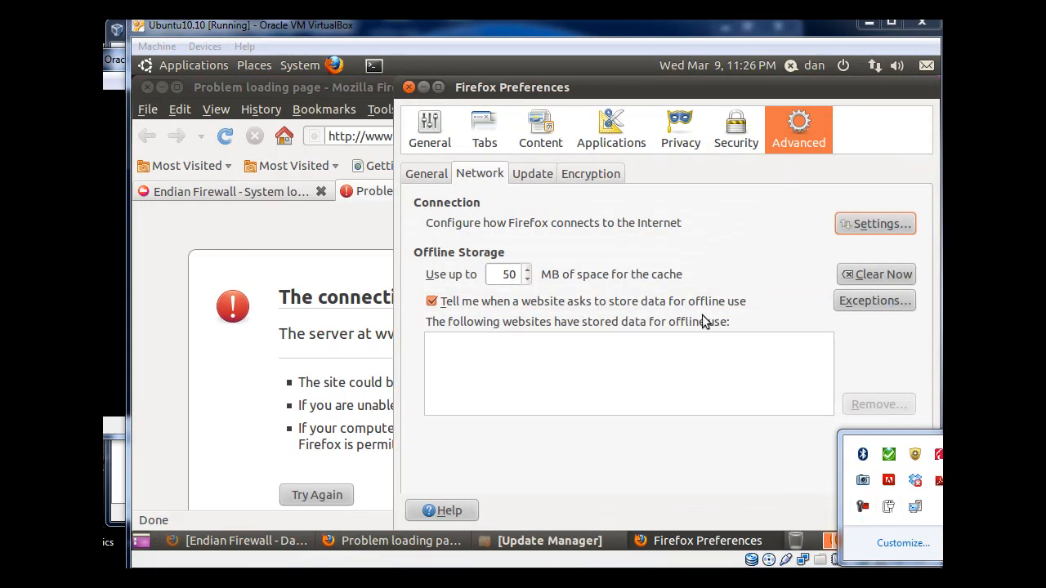
{"action": "mouse_move", "coordinate": [645, 156]}
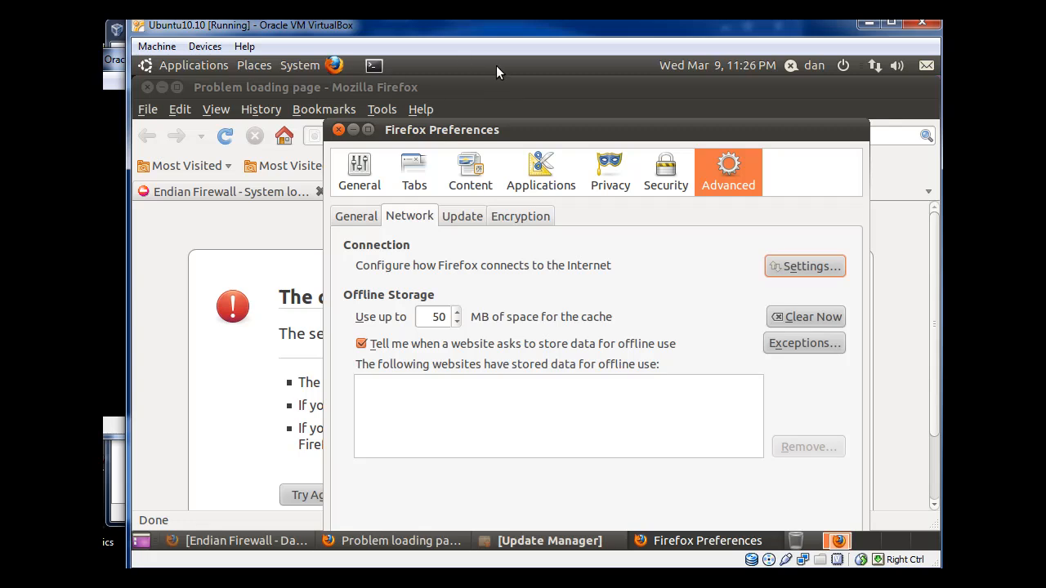
{"action": "mouse_move", "coordinate": [499, 129]}
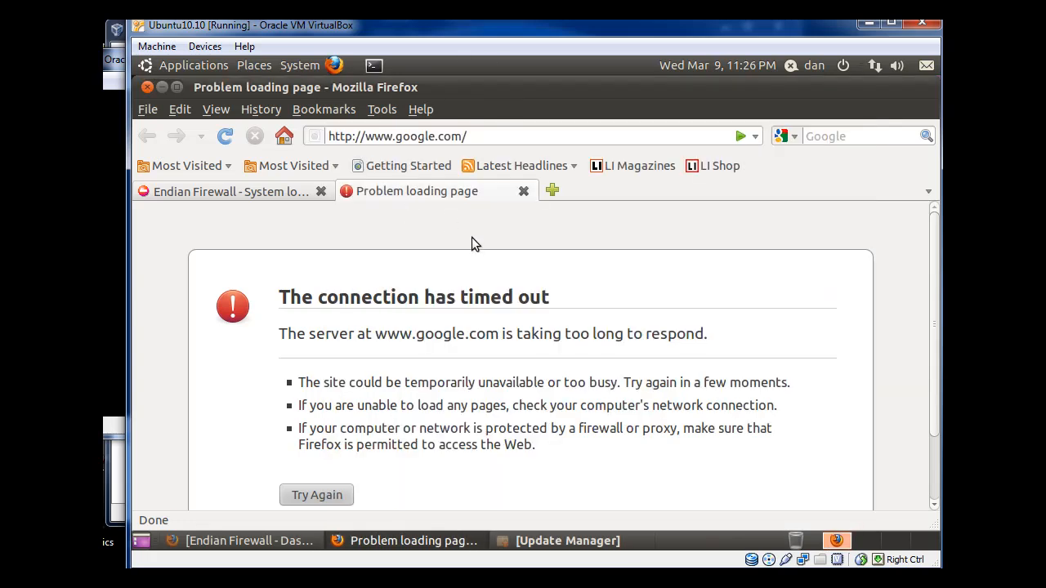
Step: View the System dashboard on the Endian Firewall web interface tab
{"action": "left_click", "coordinate": [231, 190]}
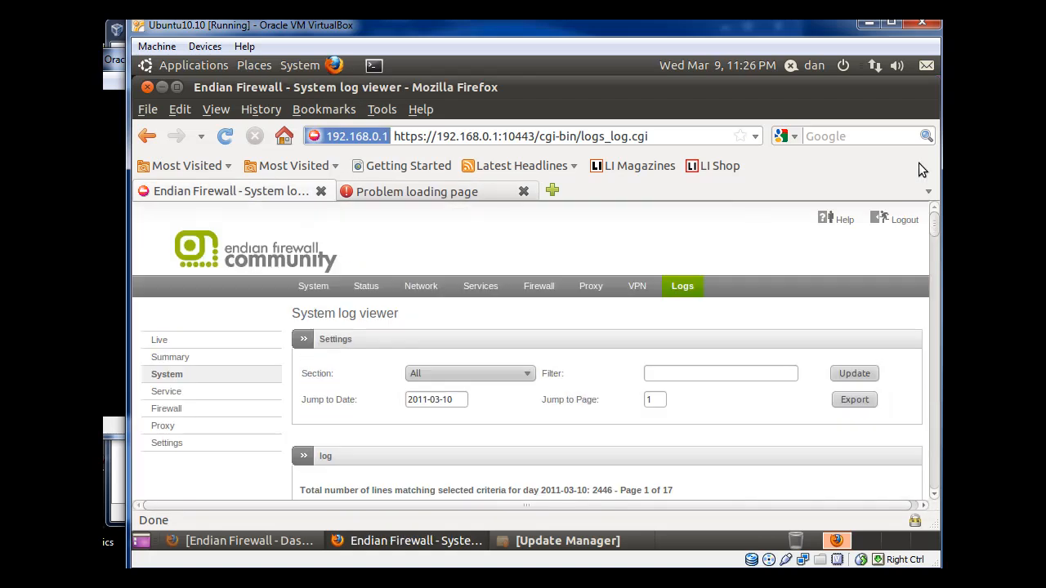
{"action": "left_click", "coordinate": [313, 286]}
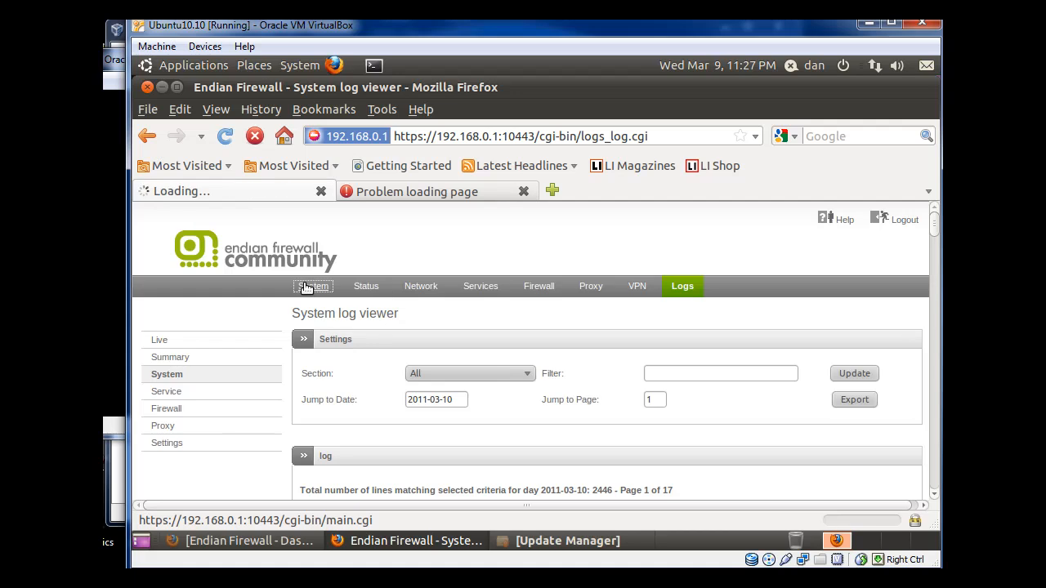
{"action": "left_click", "coordinate": [313, 286]}
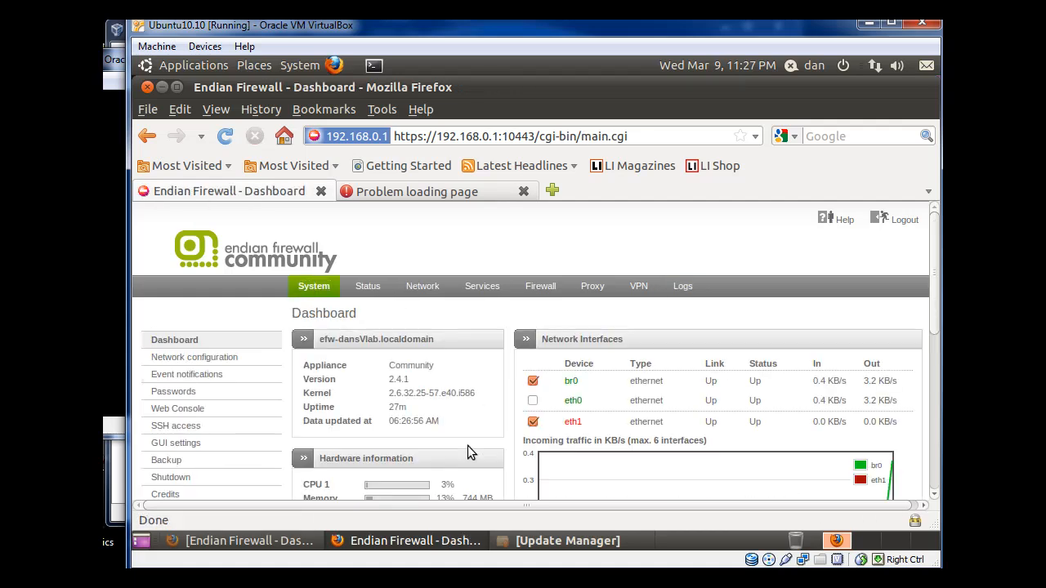
{"action": "mouse_move", "coordinate": [631, 219]}
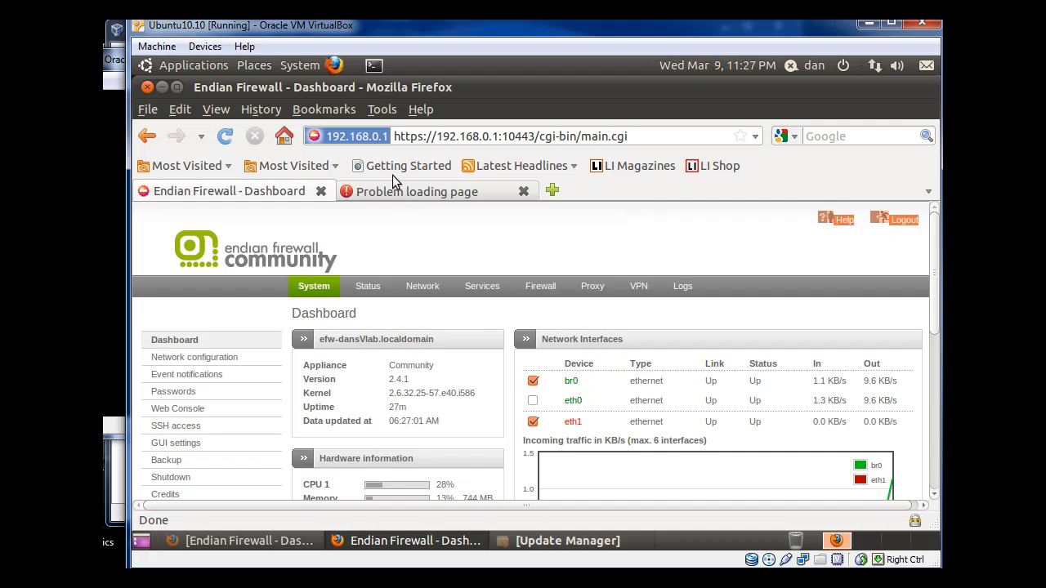
{"action": "left_click", "coordinate": [416, 190]}
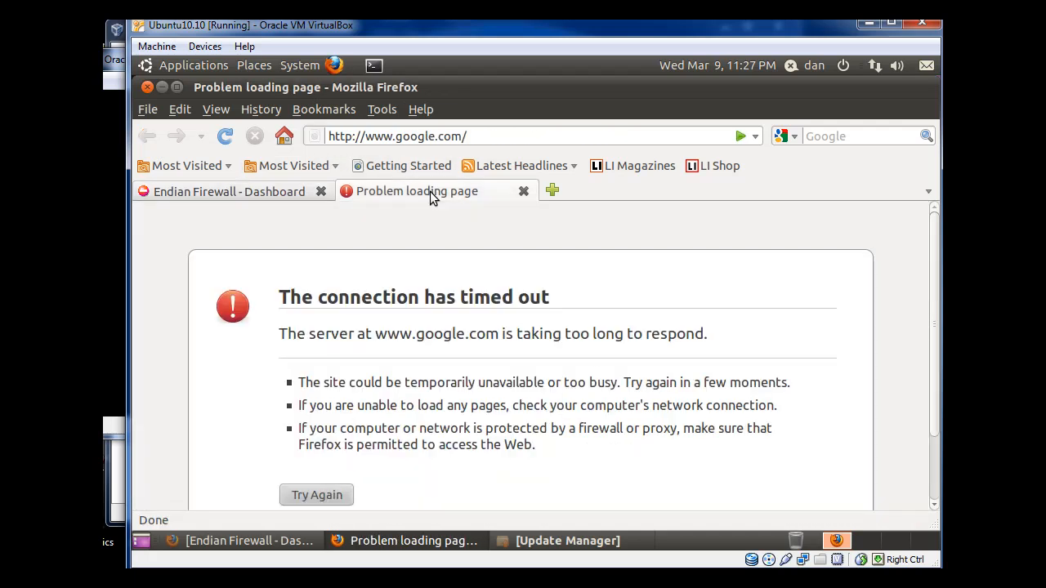
{"action": "left_click", "coordinate": [225, 136]}
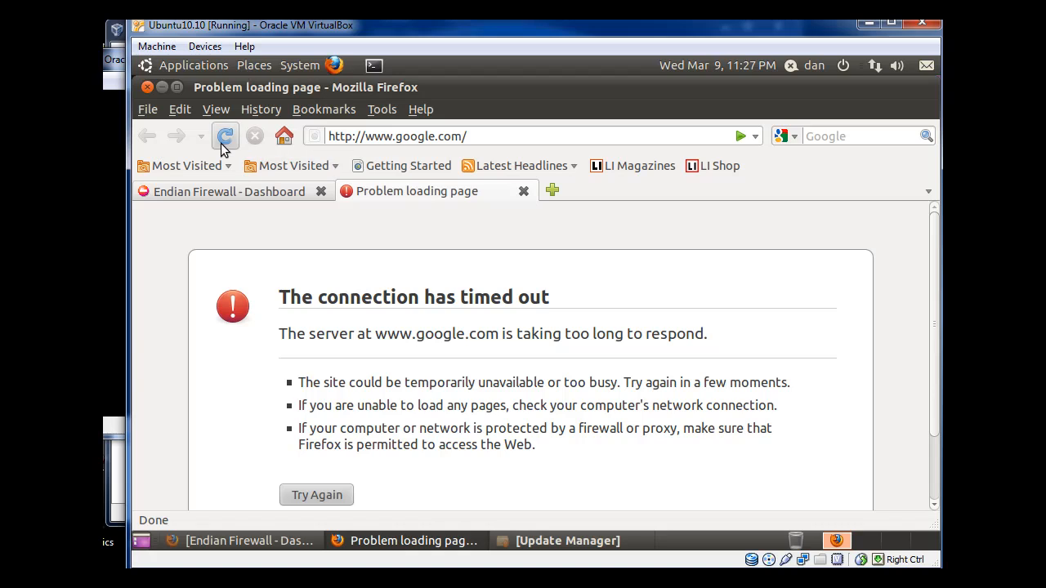
{"action": "left_click", "coordinate": [225, 135]}
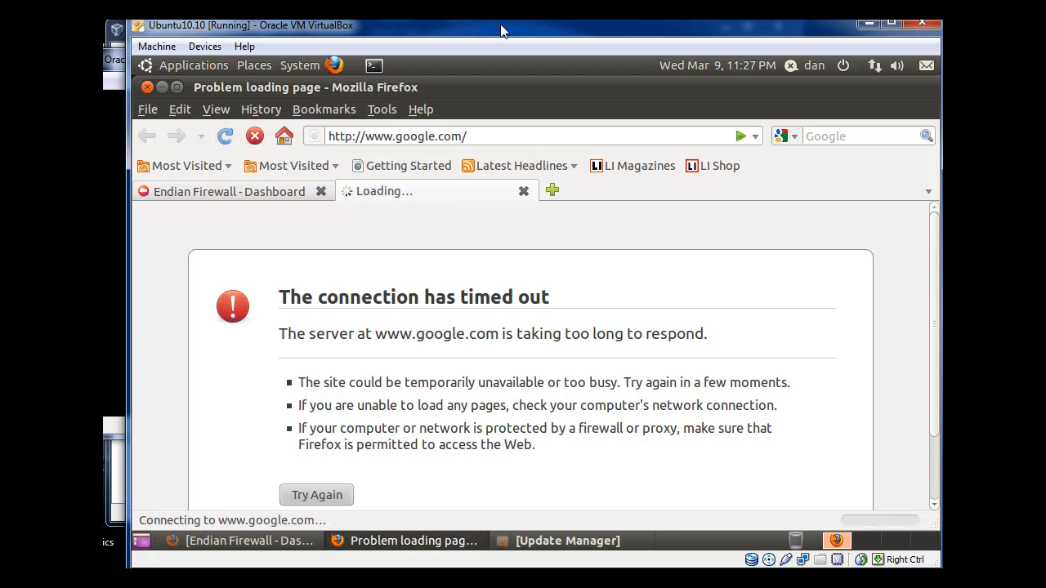
{"action": "mouse_move", "coordinate": [599, 35]}
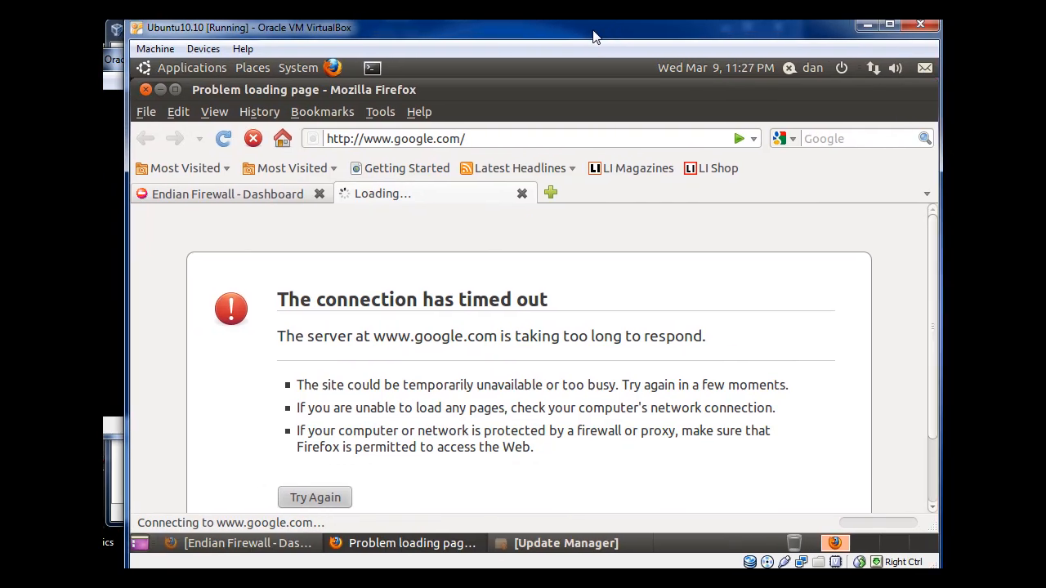
Step: In Firefox connection settings, switch from the manual 10.0.2.15 proxy to No proxy
{"action": "left_click", "coordinate": [178, 112]}
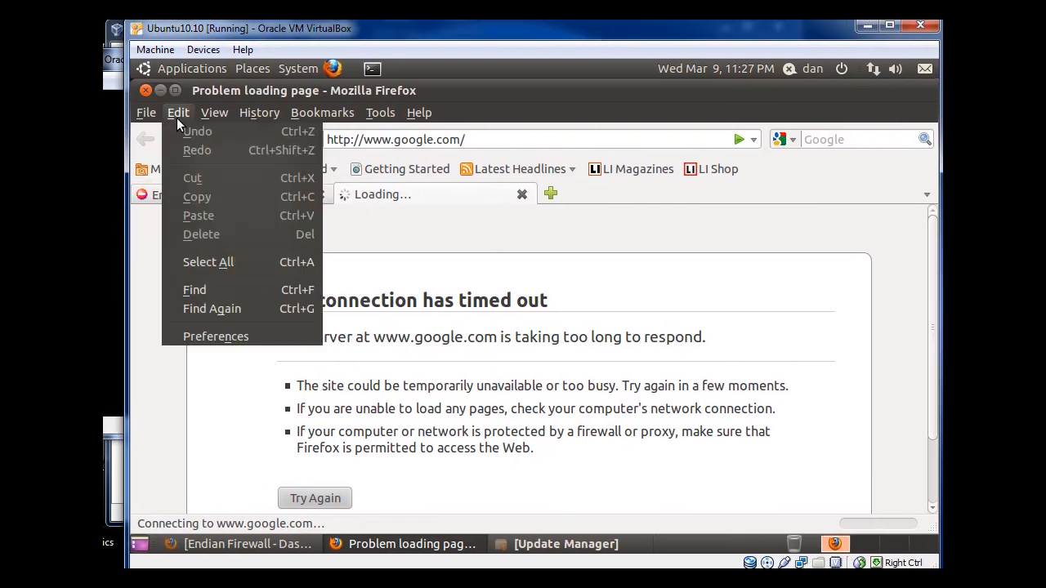
{"action": "left_click", "coordinate": [216, 336]}
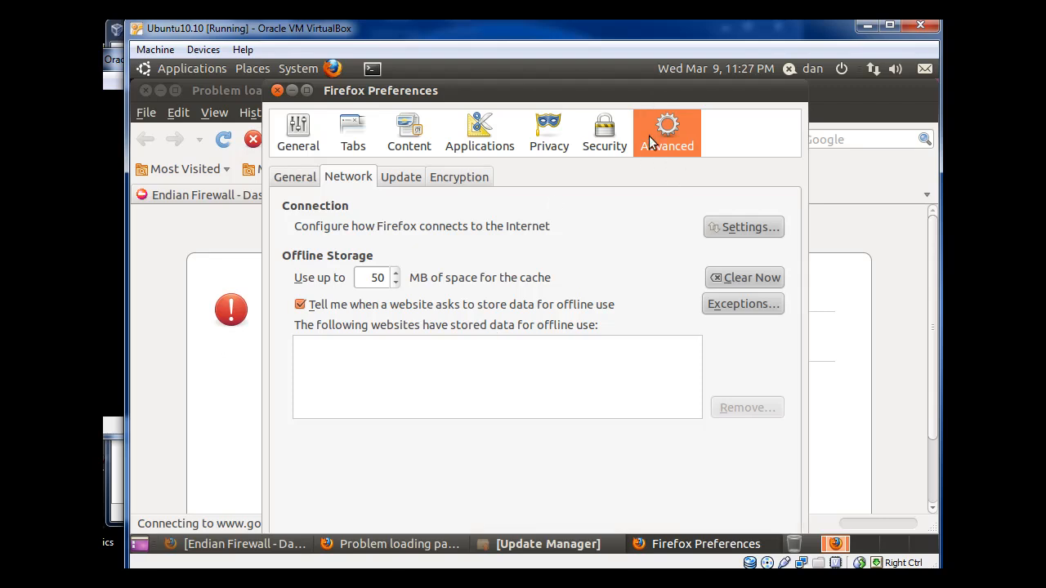
{"action": "mouse_move", "coordinate": [742, 226]}
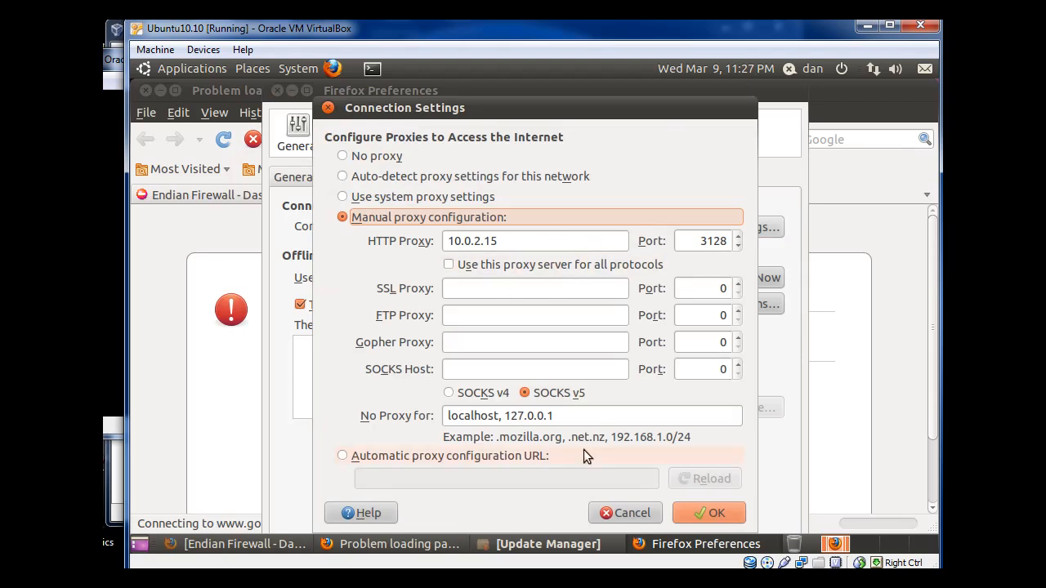
{"action": "mouse_move", "coordinate": [343, 163]}
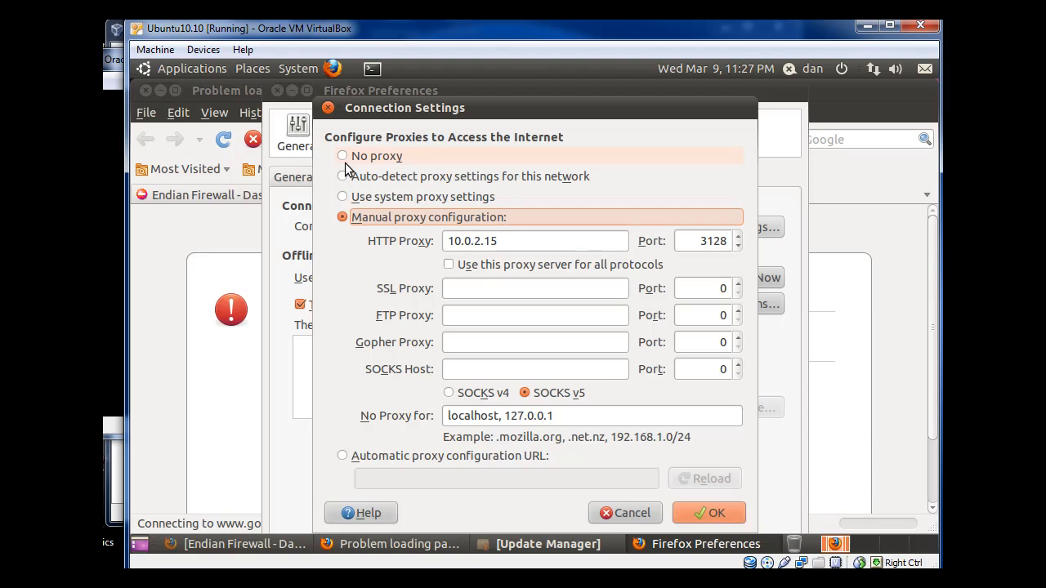
{"action": "left_click", "coordinate": [342, 156]}
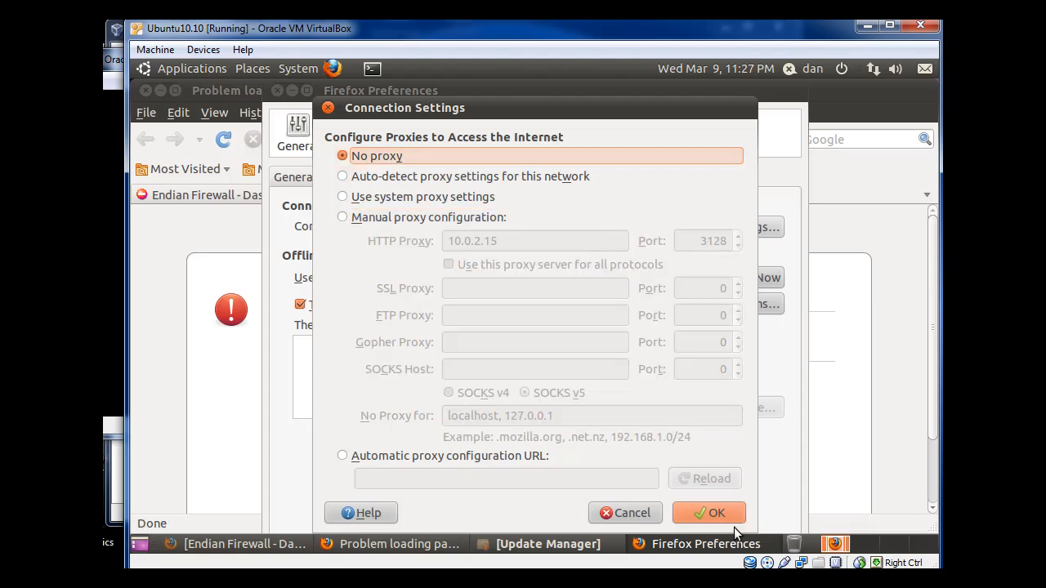
{"action": "left_click", "coordinate": [707, 512]}
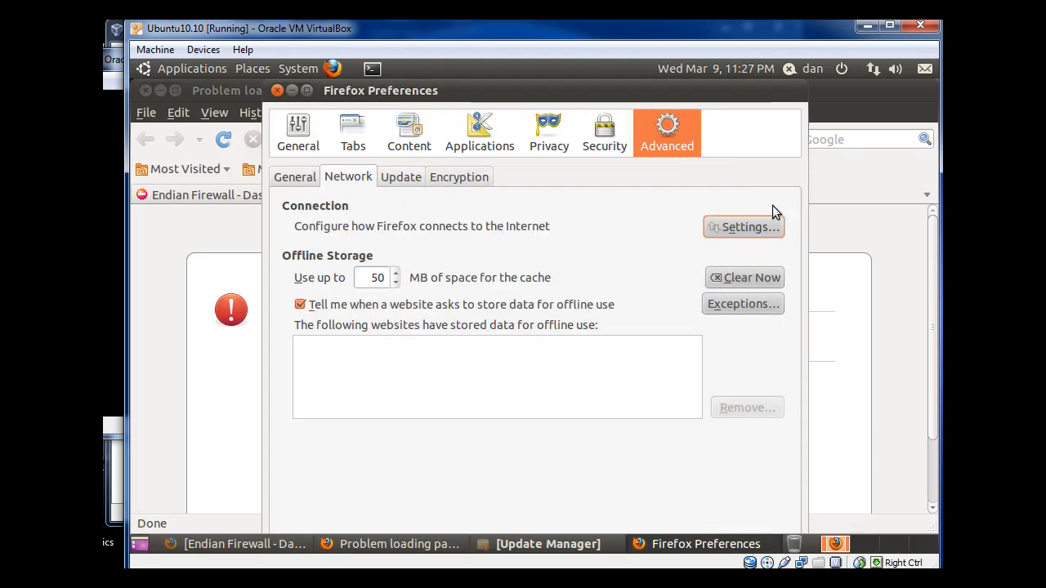
{"action": "mouse_move", "coordinate": [599, 102]}
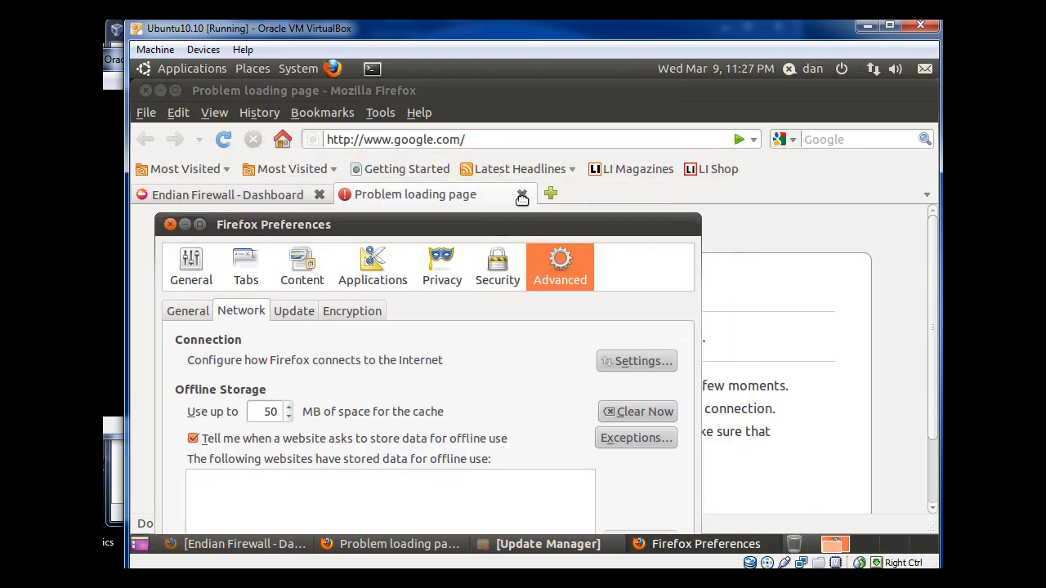
Step: Move the Preferences window aside and close it
{"action": "left_click_drag", "start_coordinate": [273, 224], "coordinate": [306, 121]}
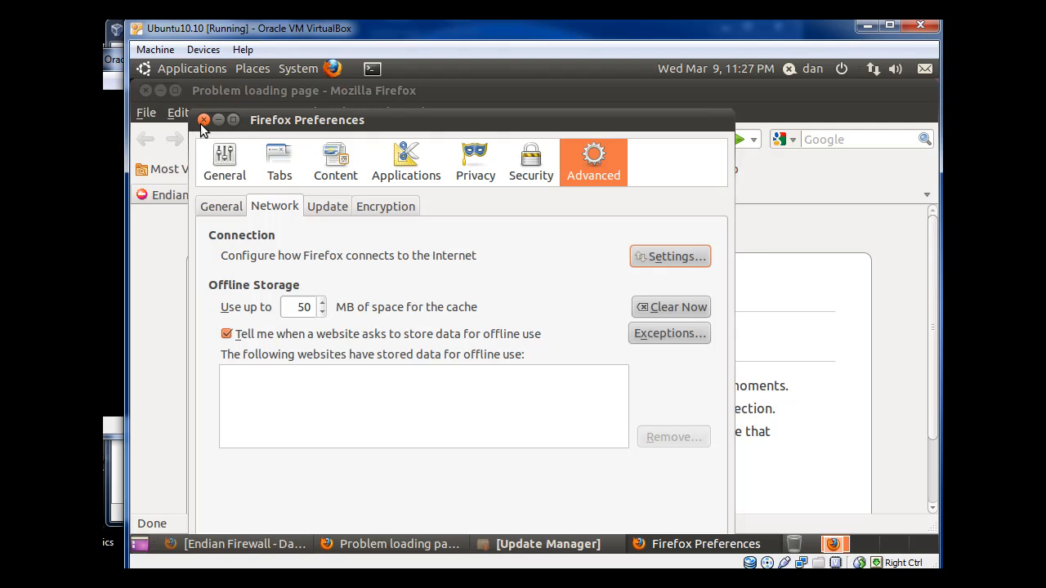
{"action": "left_click", "coordinate": [204, 120]}
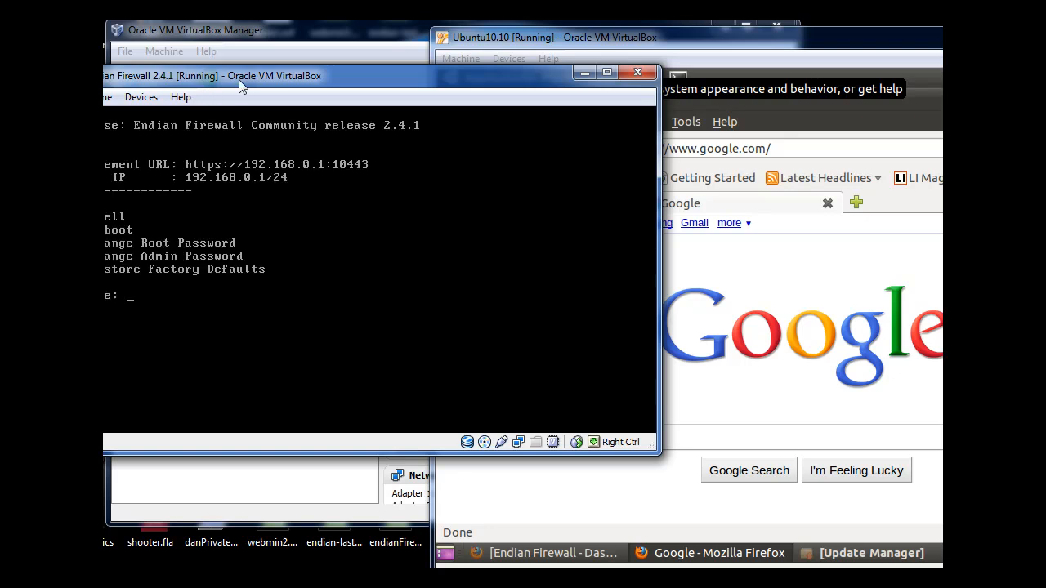
Step: Reposition the firewall VM window and focus the Google search box in the Ubuntu guest
{"action": "left_click_drag", "start_coordinate": [237, 75], "coordinate": [239, 47]}
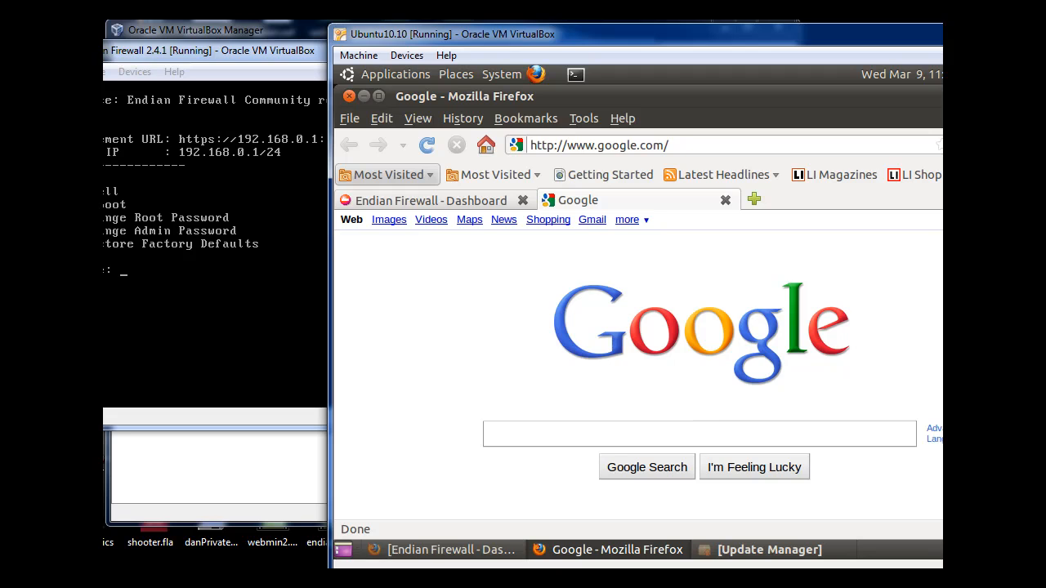
{"action": "mouse_move", "coordinate": [387, 272]}
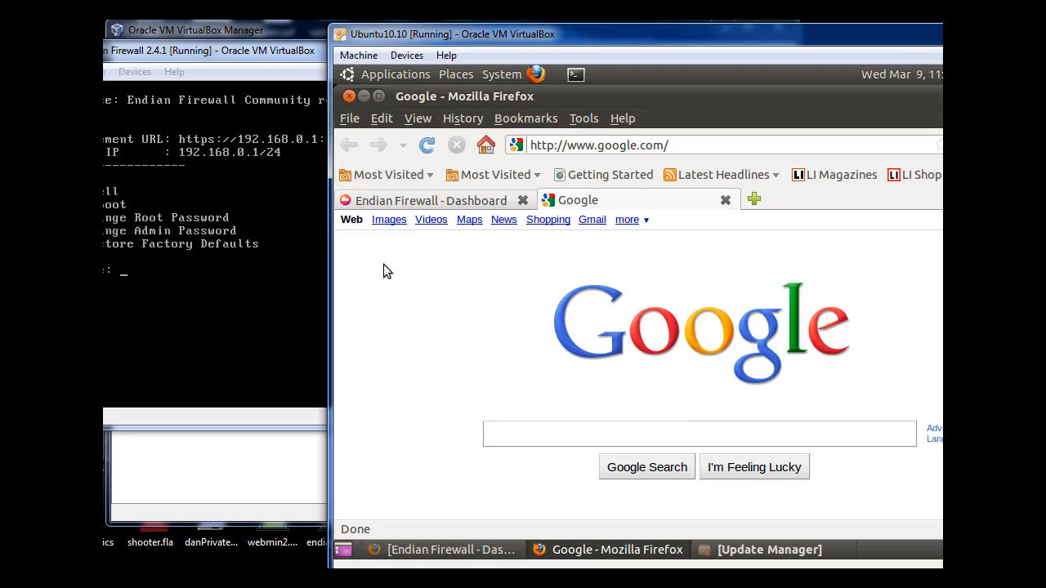
{"action": "left_click", "coordinate": [699, 433]}
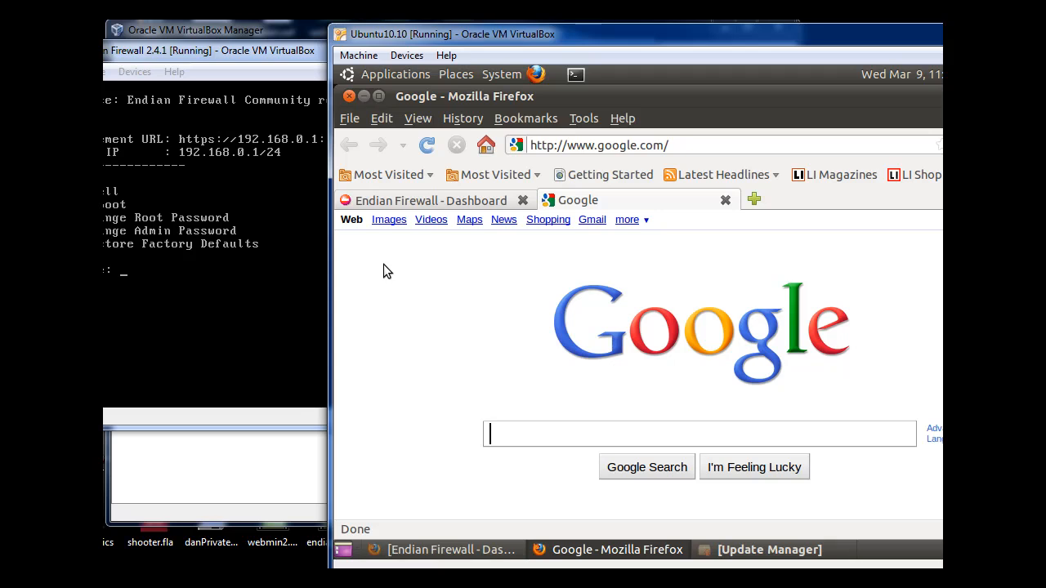
{"action": "mouse_move", "coordinate": [365, 362]}
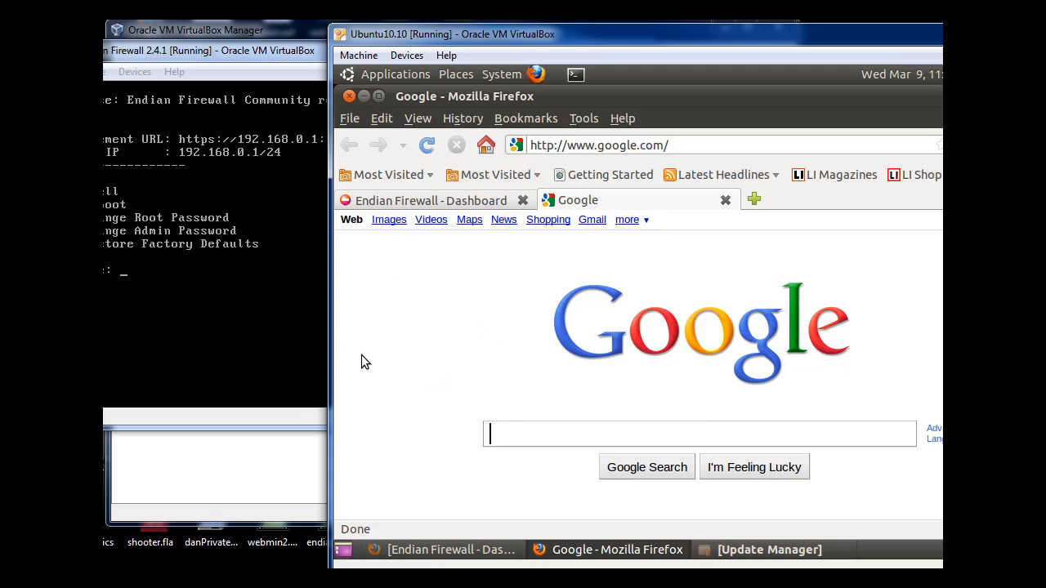